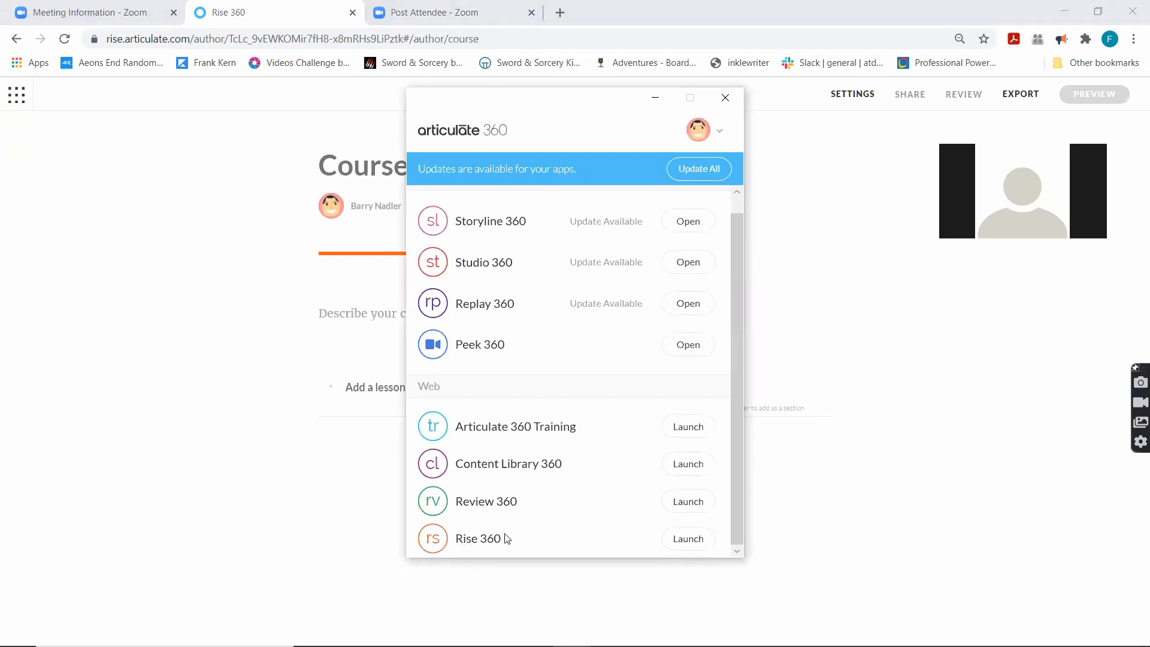
mouse_move(204, 165)
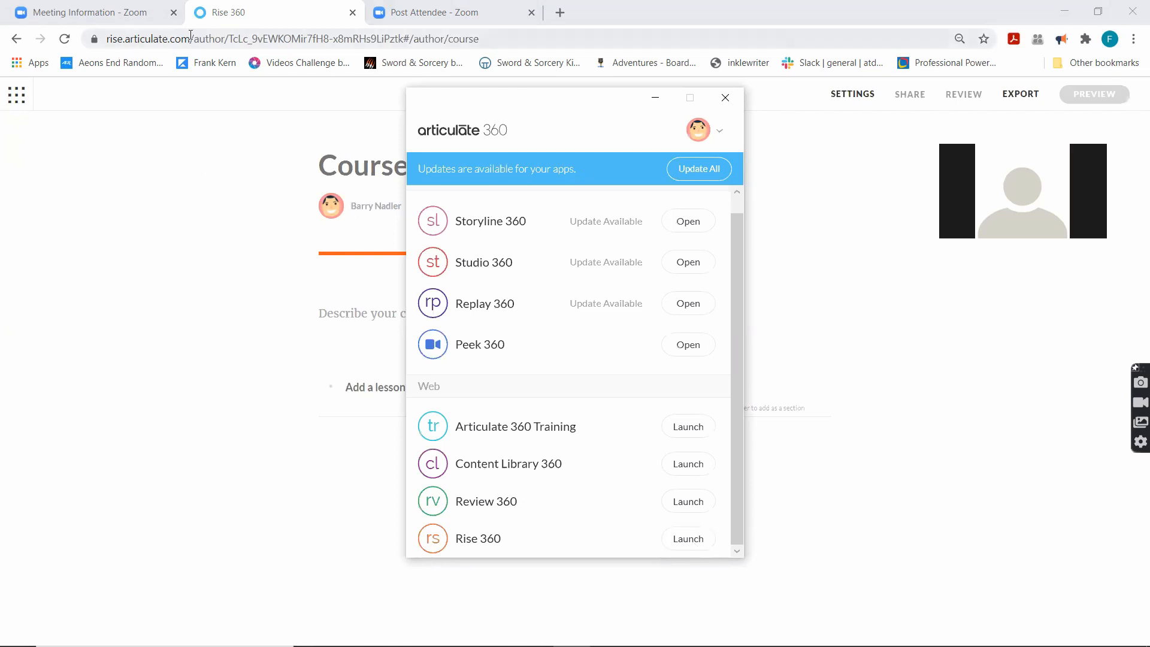
Step: Close the Articulate 360 launcher and return to the Rise All Courses dashboard
left_click(725, 97)
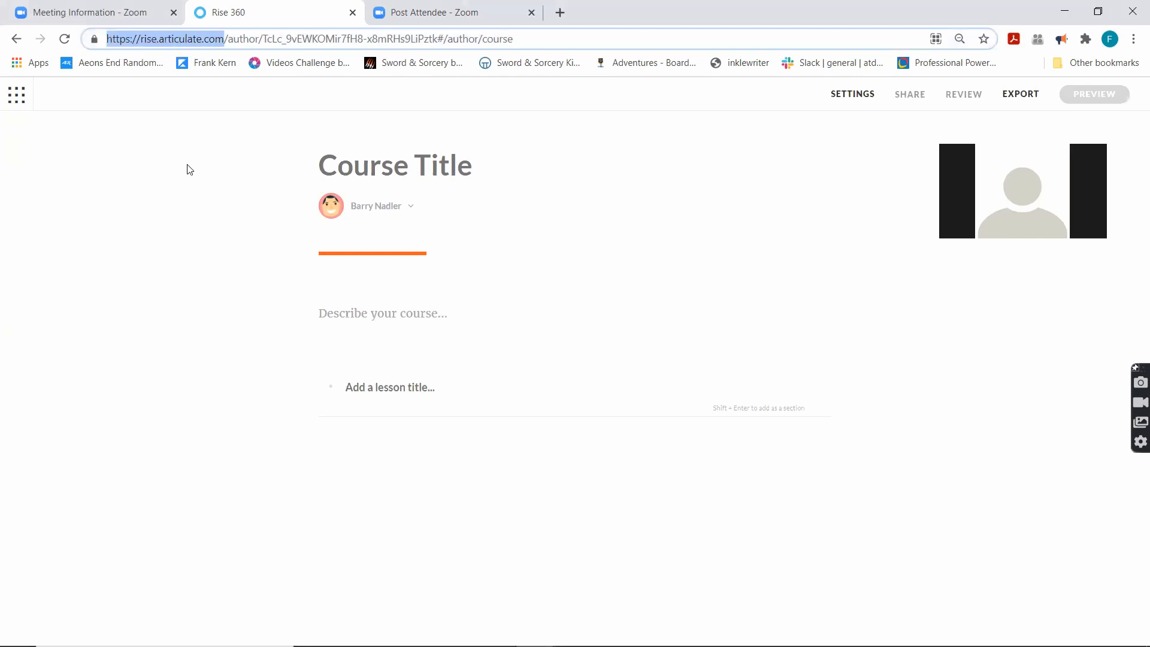
mouse_move(532, 240)
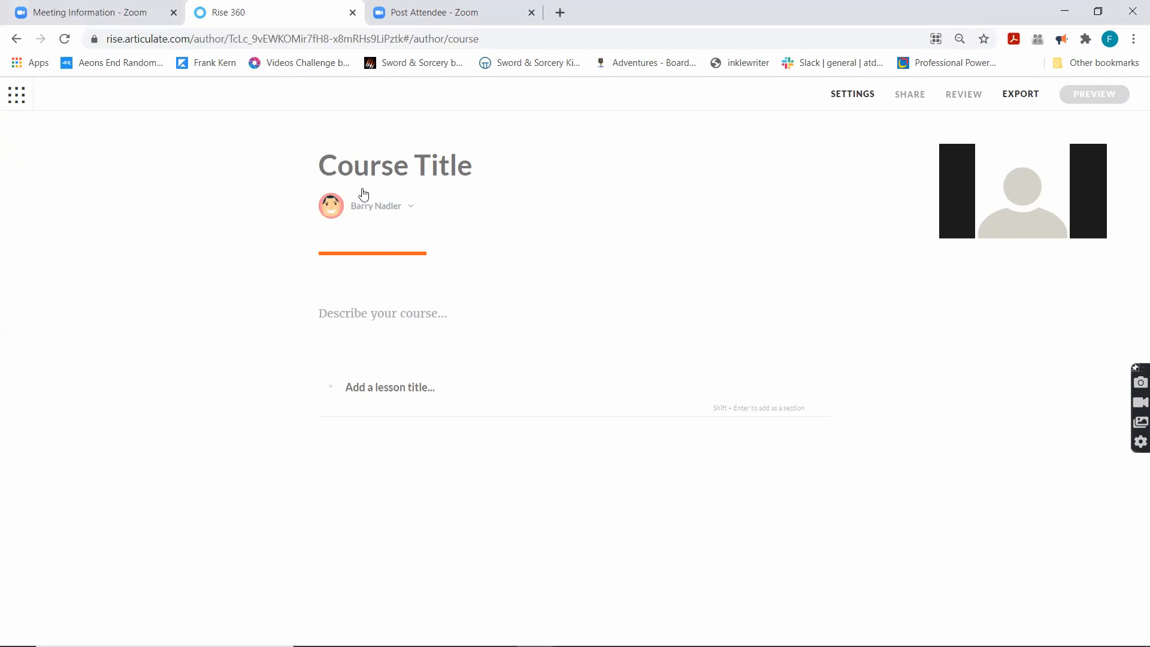
mouse_move(219, 18)
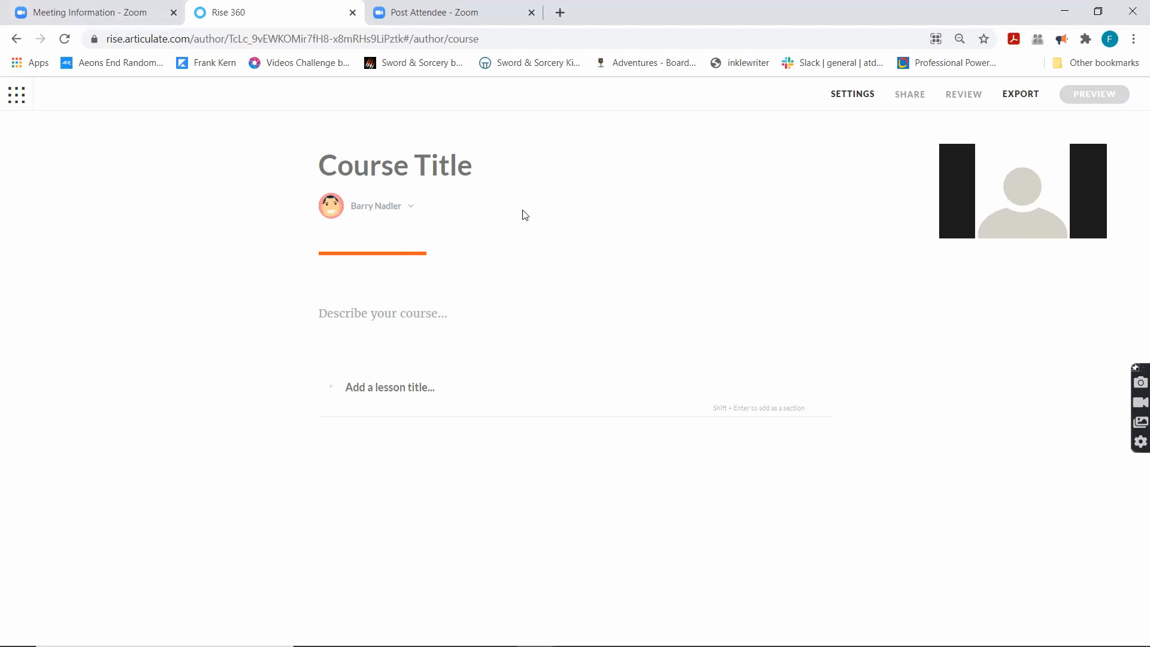
mouse_move(1084, 577)
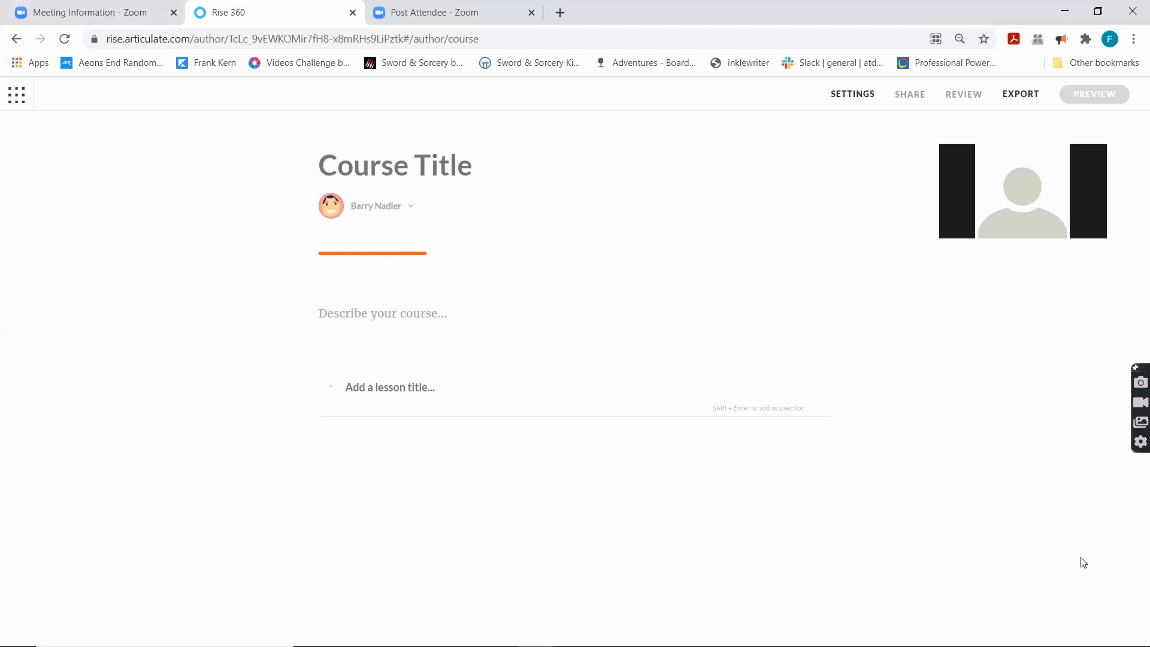
mouse_move(273, 490)
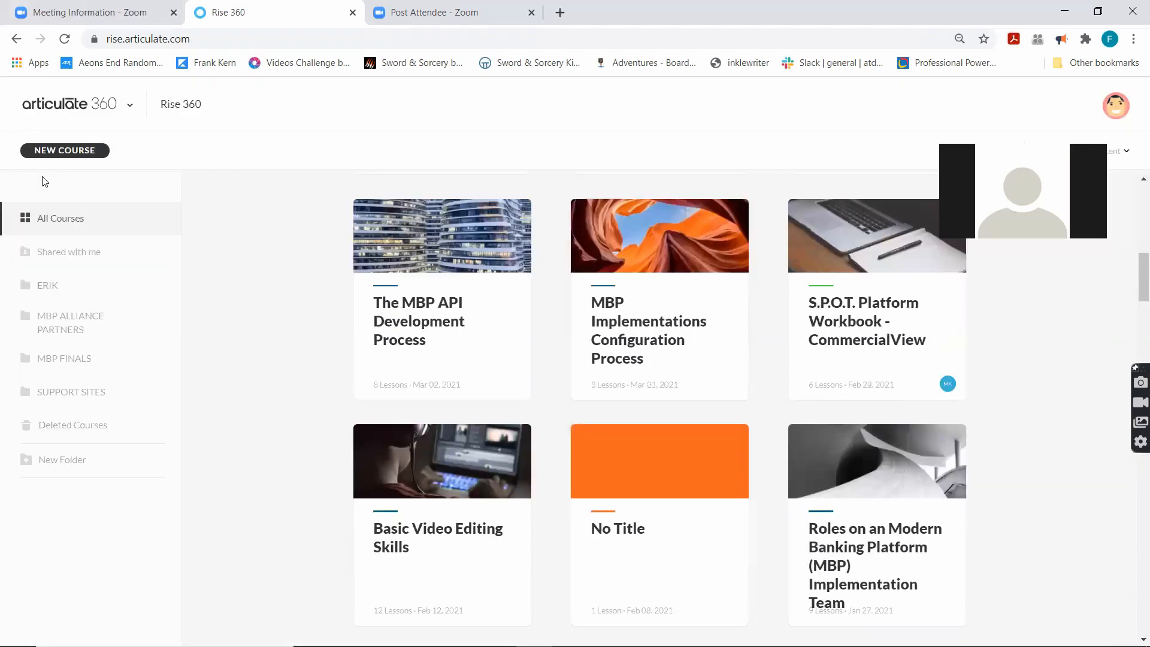
mouse_move(63, 159)
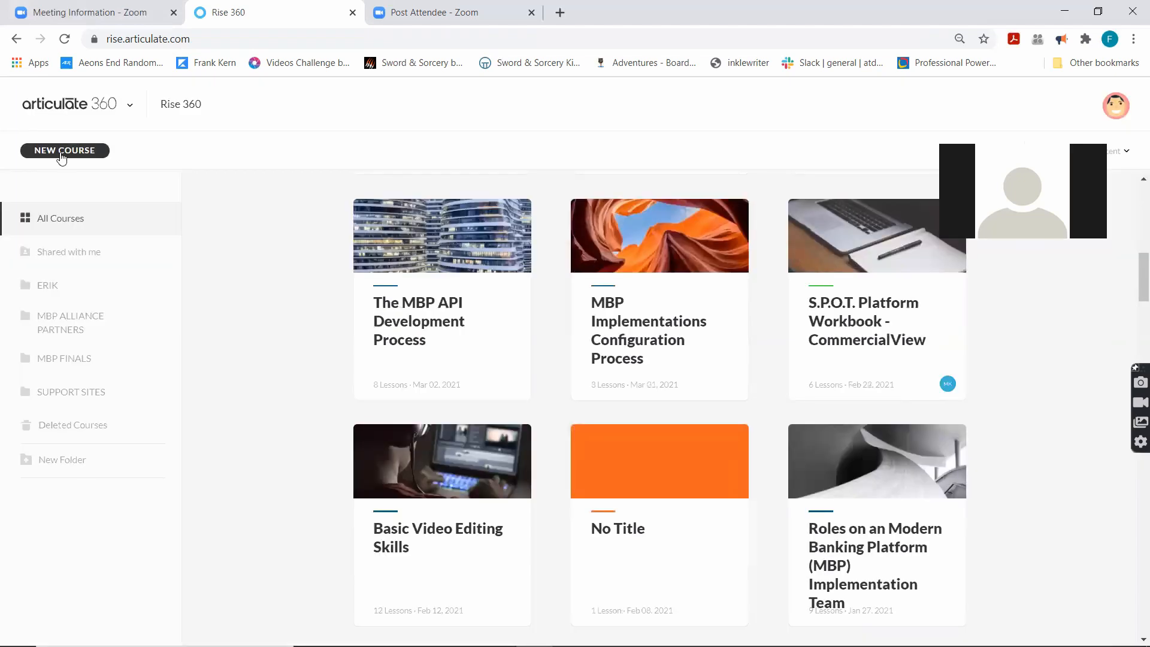
Step: Start a new course from scratch using the Blank course option
left_click(65, 150)
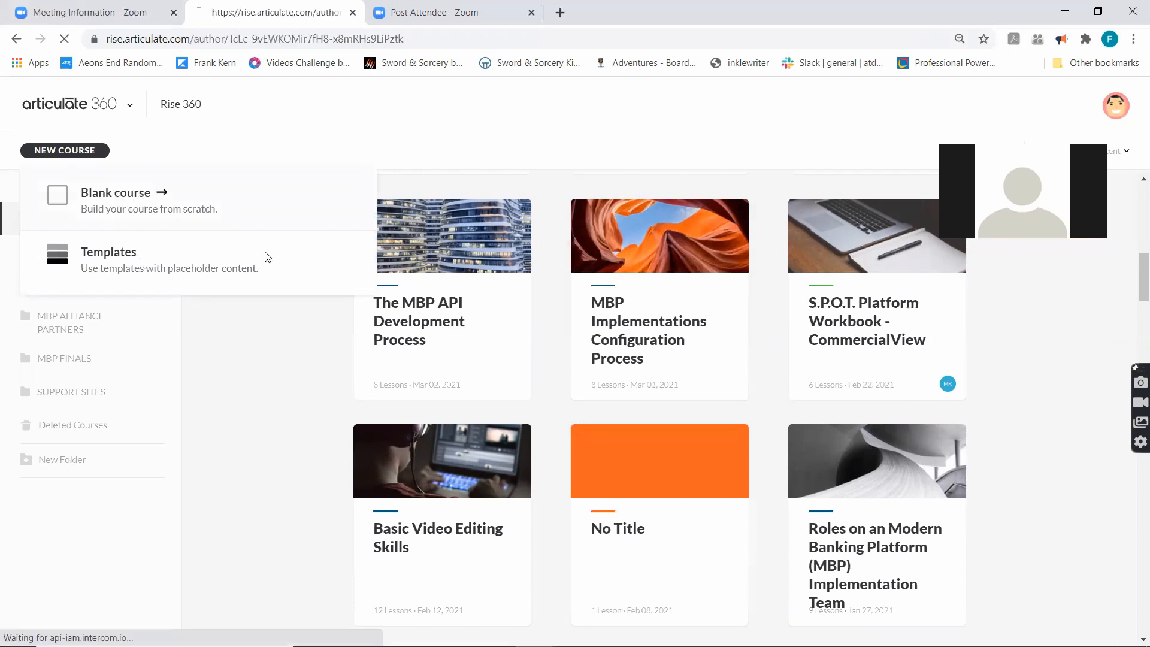
left_click(116, 192)
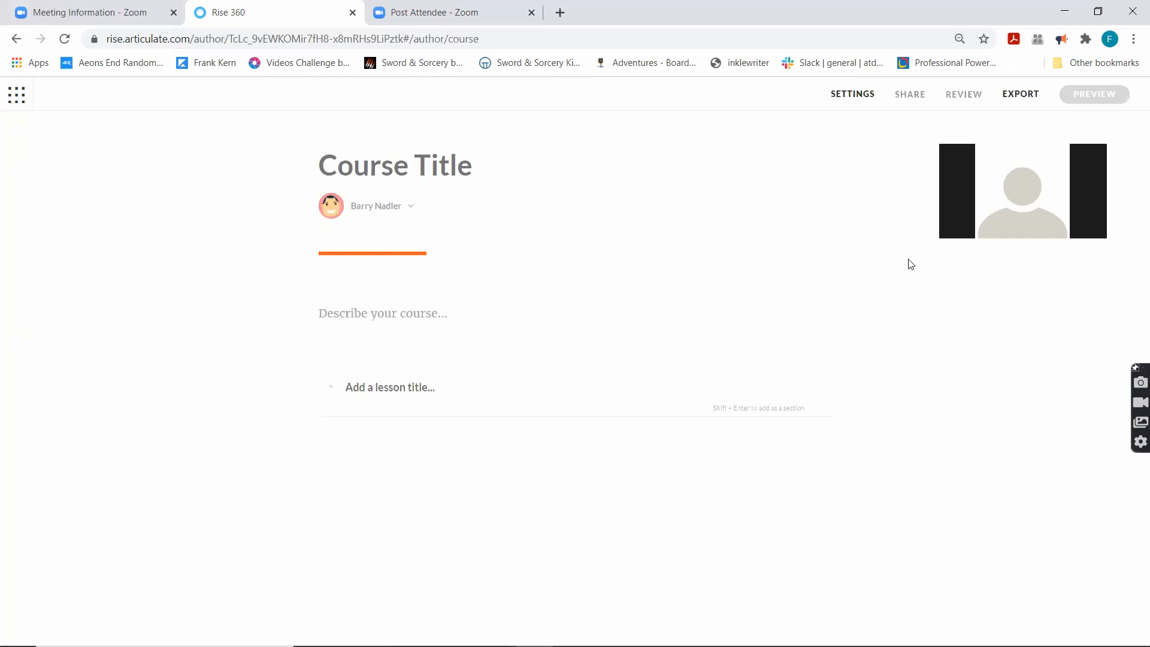
mouse_move(473, 528)
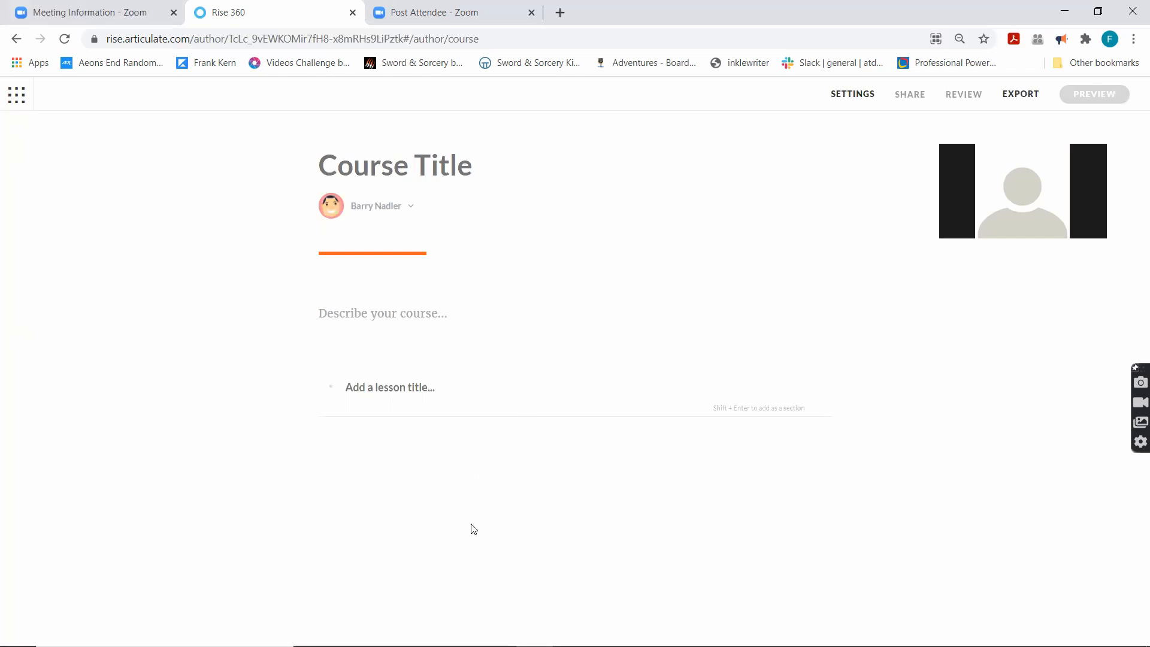
mouse_move(499, 402)
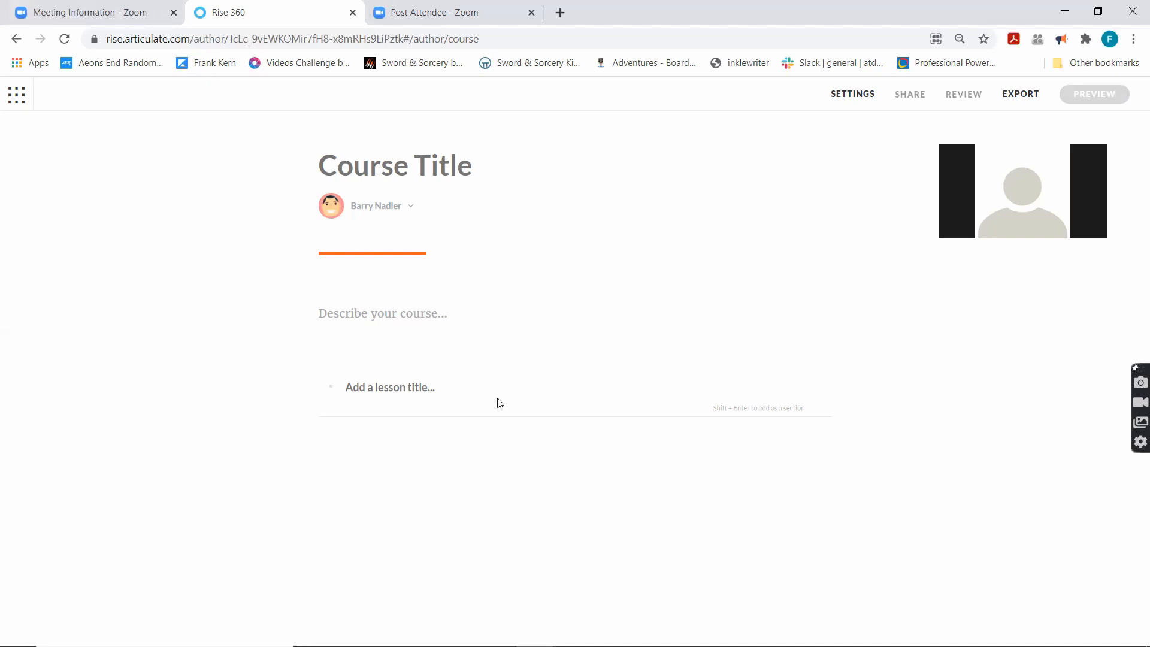
mouse_move(317, 316)
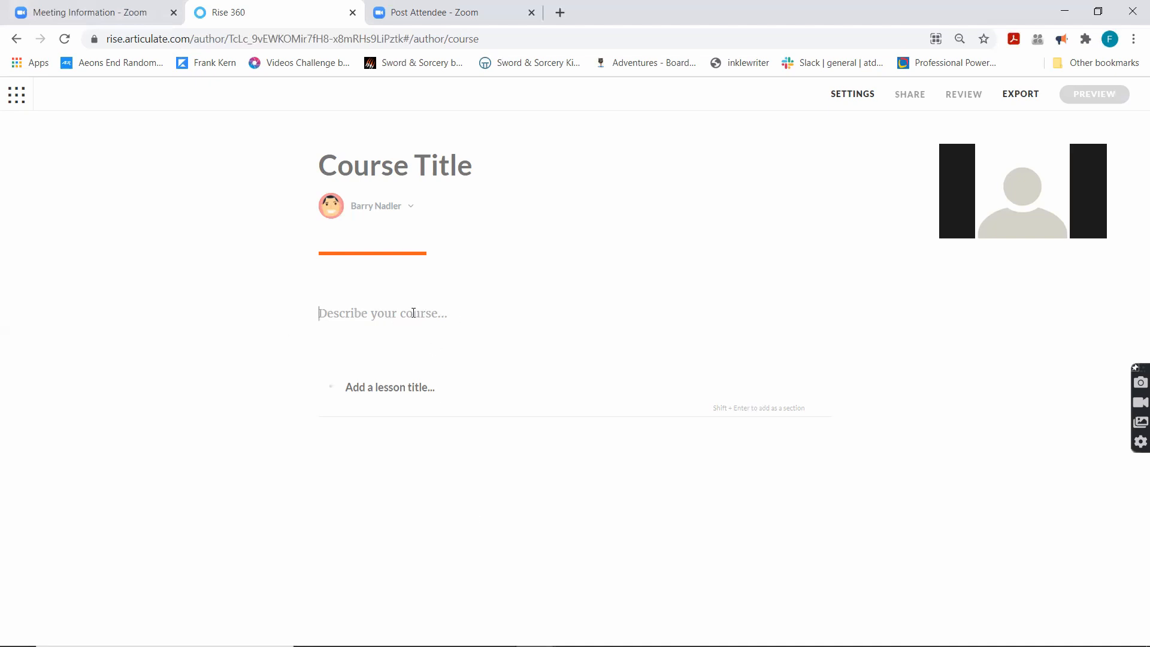
Step: Fill the course title and description with placeholder text and show the author options
type("dslfkasd;l")
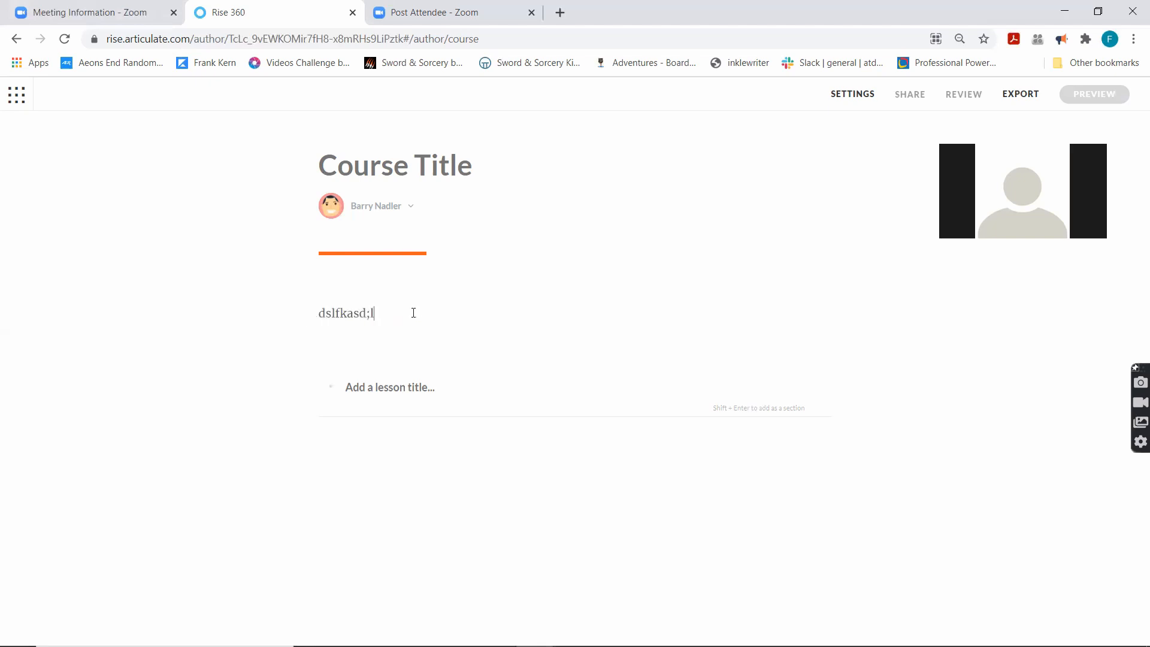
type("kfjasd;fkasdjf;askdl")
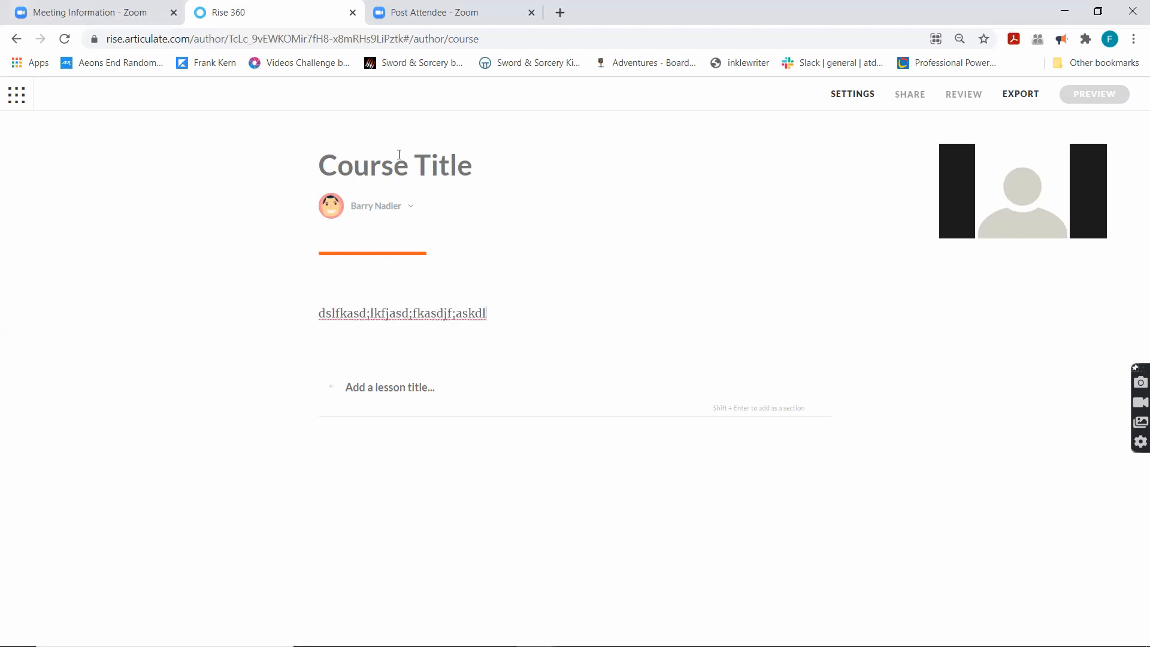
type("sddlkfnsd;lakfjasdkl")
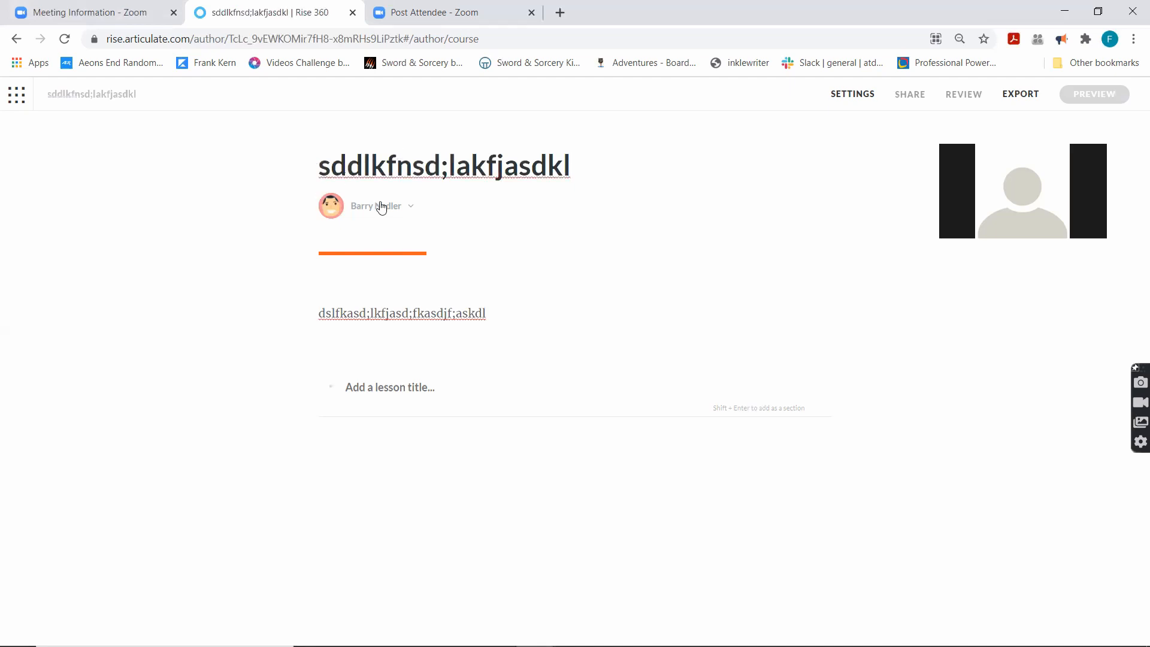
left_click(411, 206)
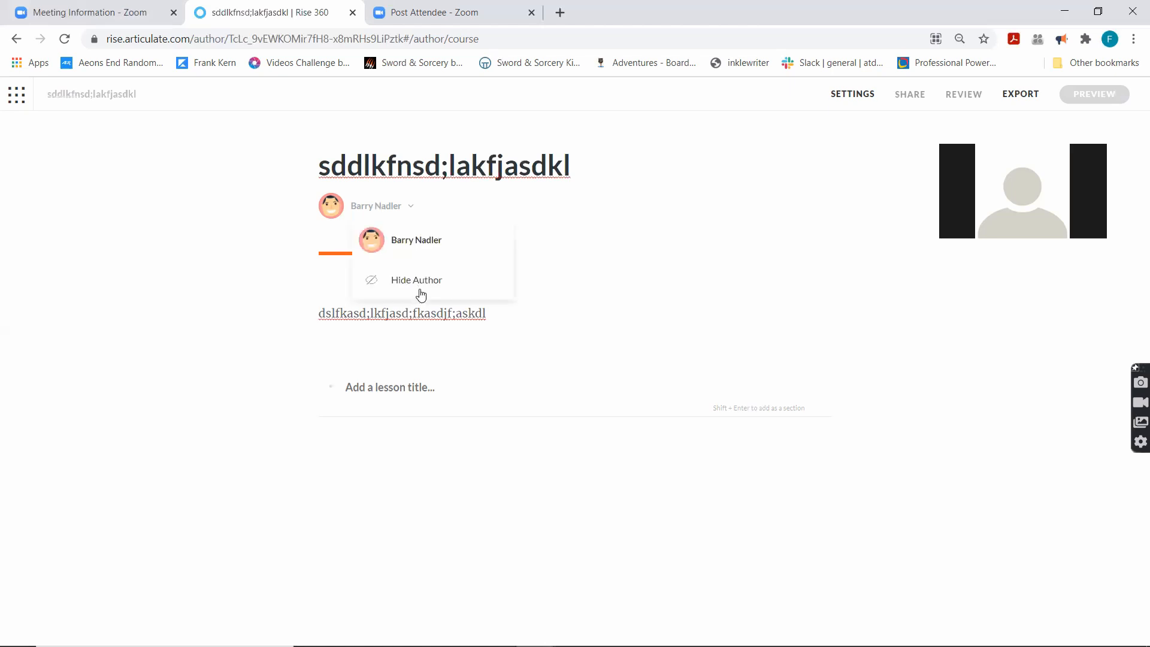
mouse_move(425, 253)
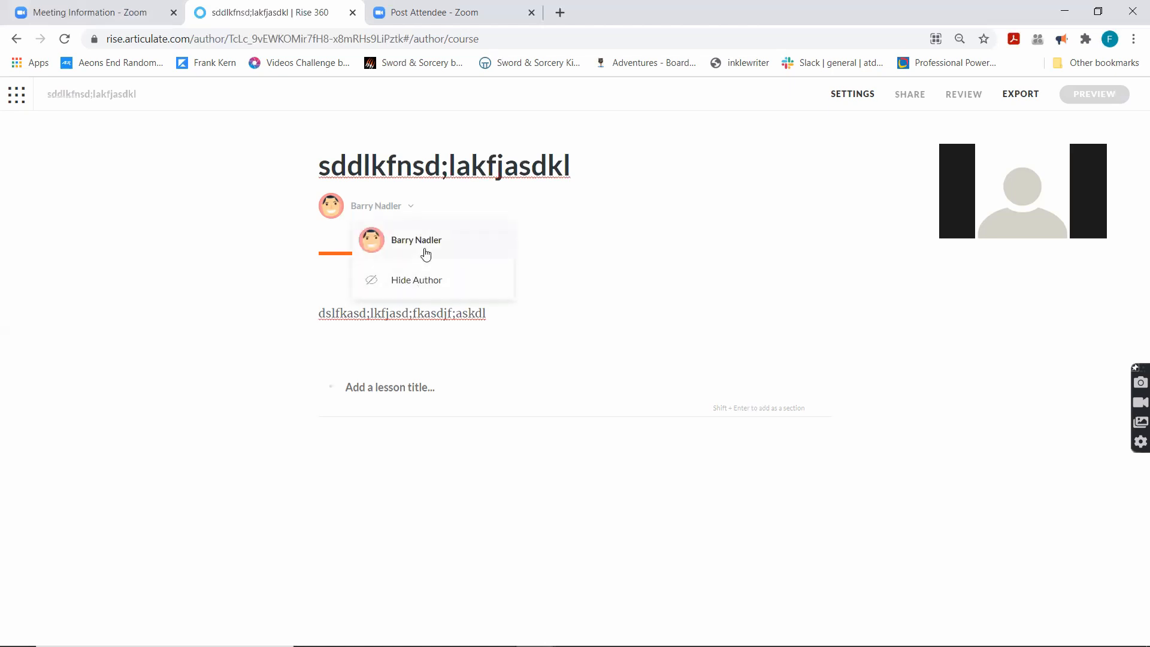
mouse_move(529, 224)
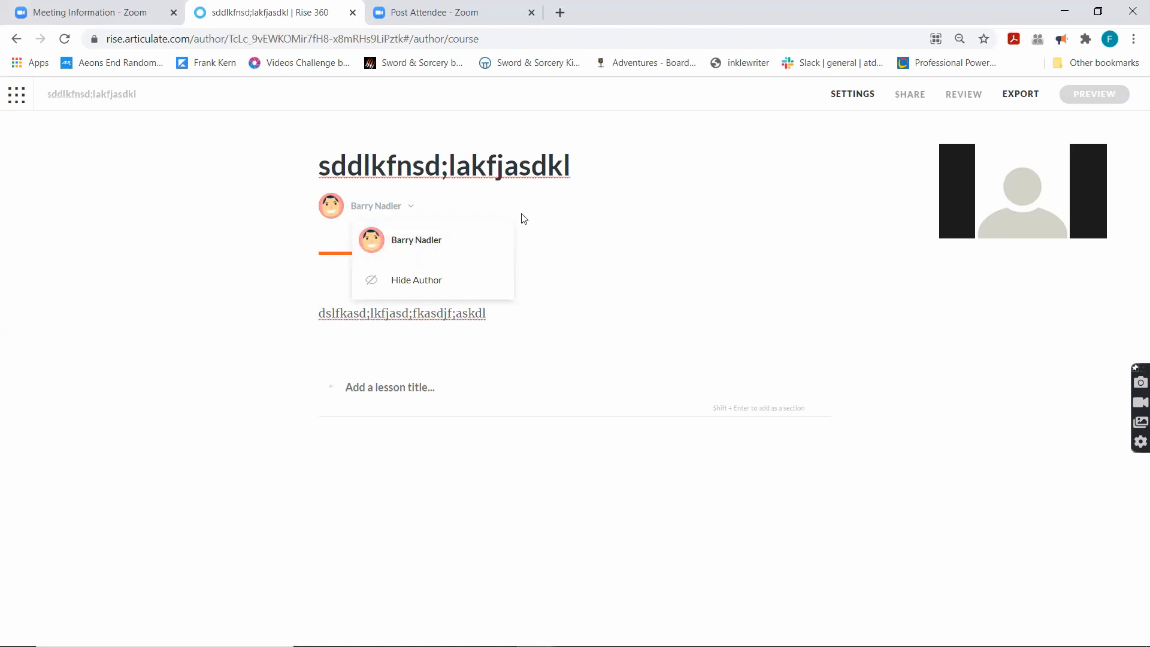
mouse_move(426, 286)
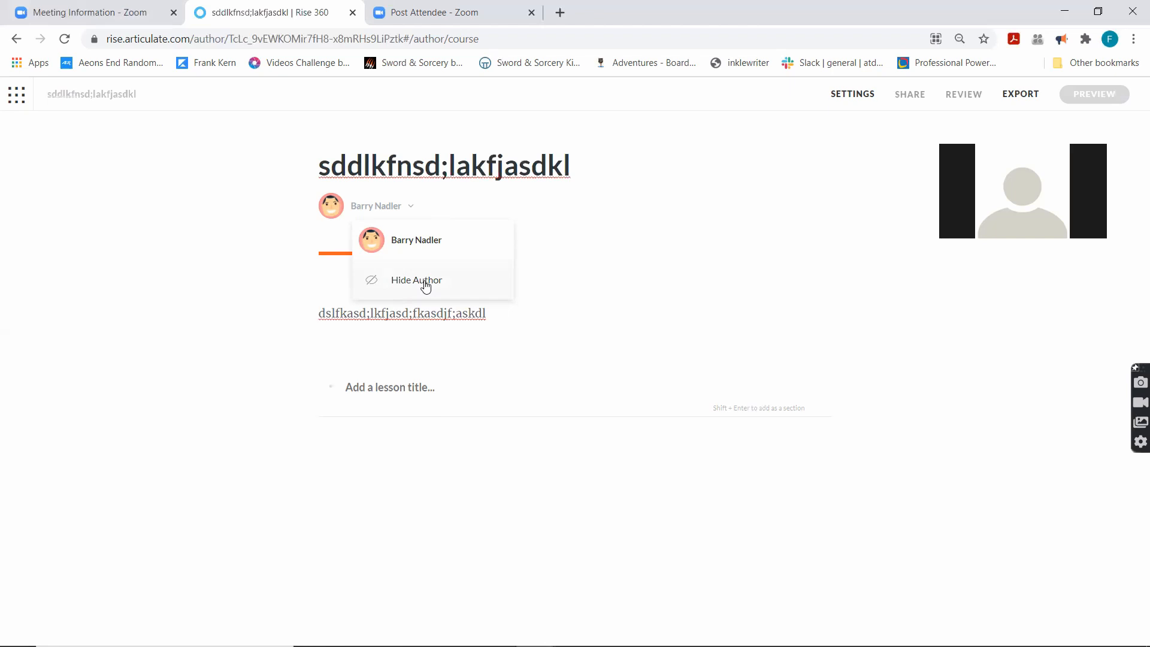
mouse_move(451, 303)
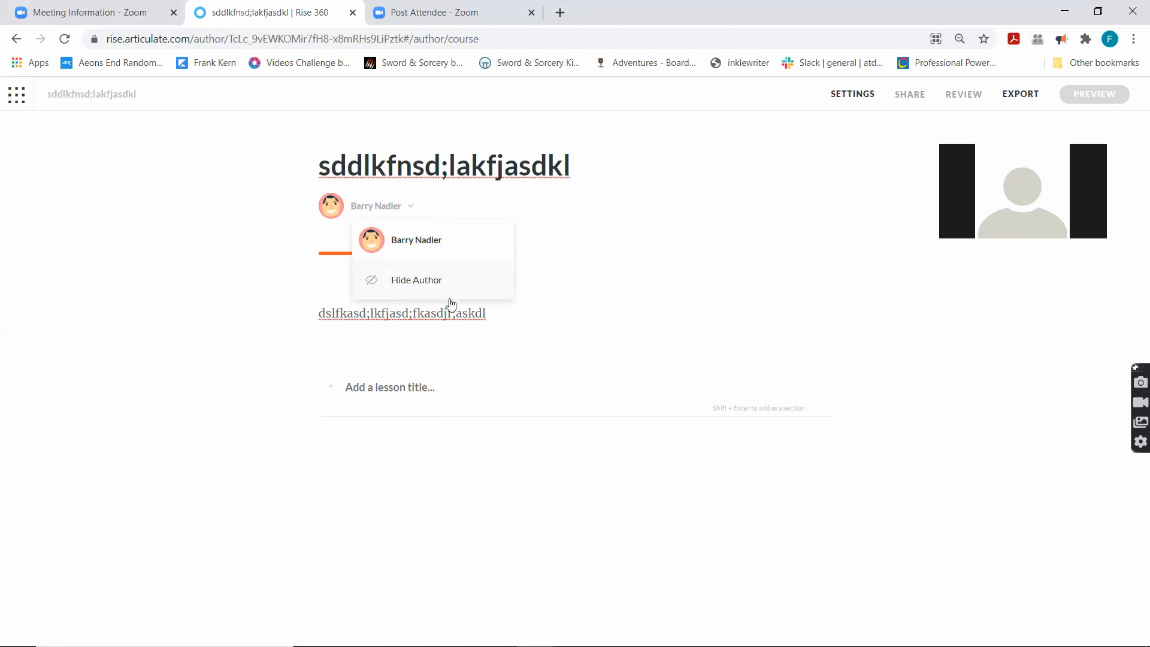
mouse_move(414, 250)
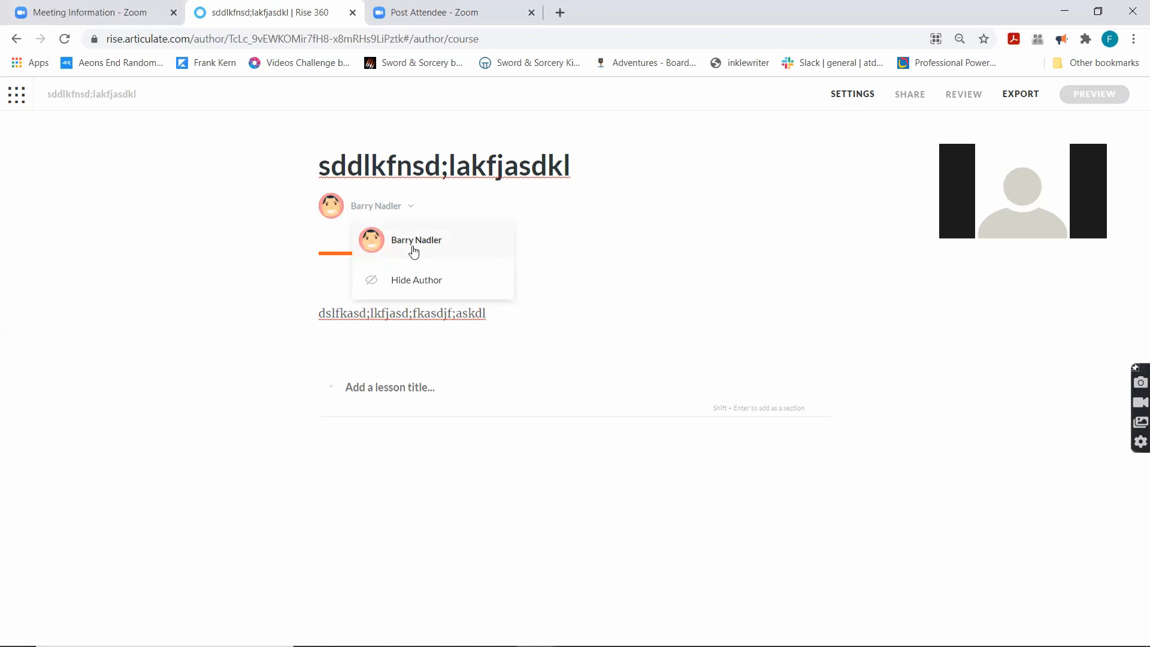
mouse_move(804, 130)
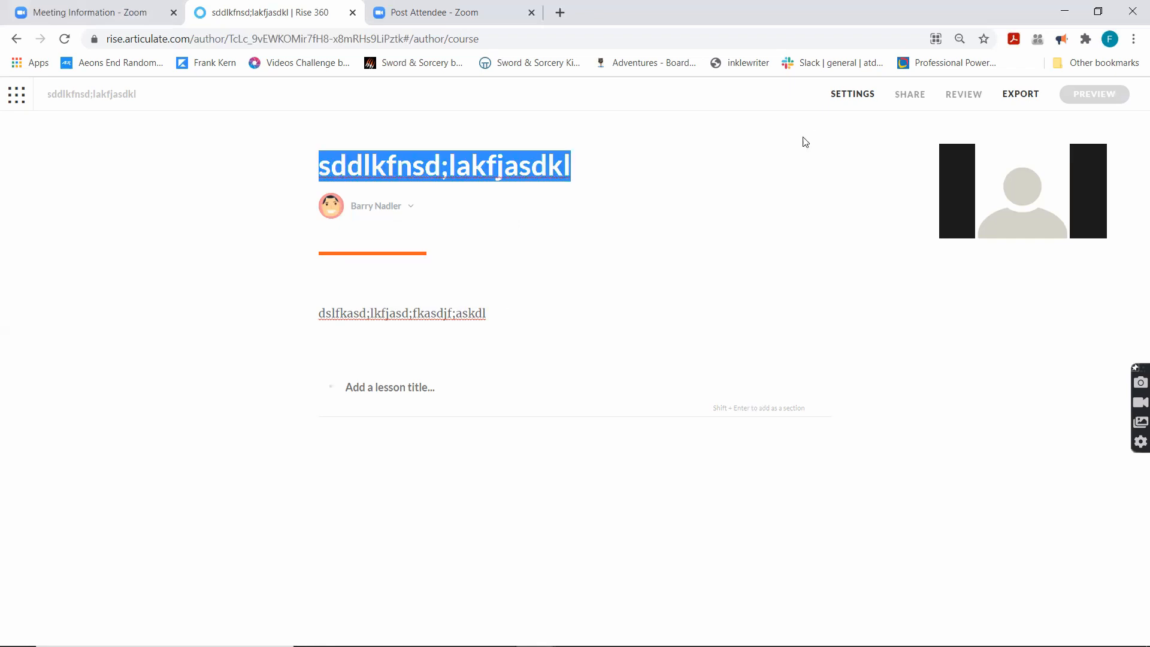
mouse_move(575, 442)
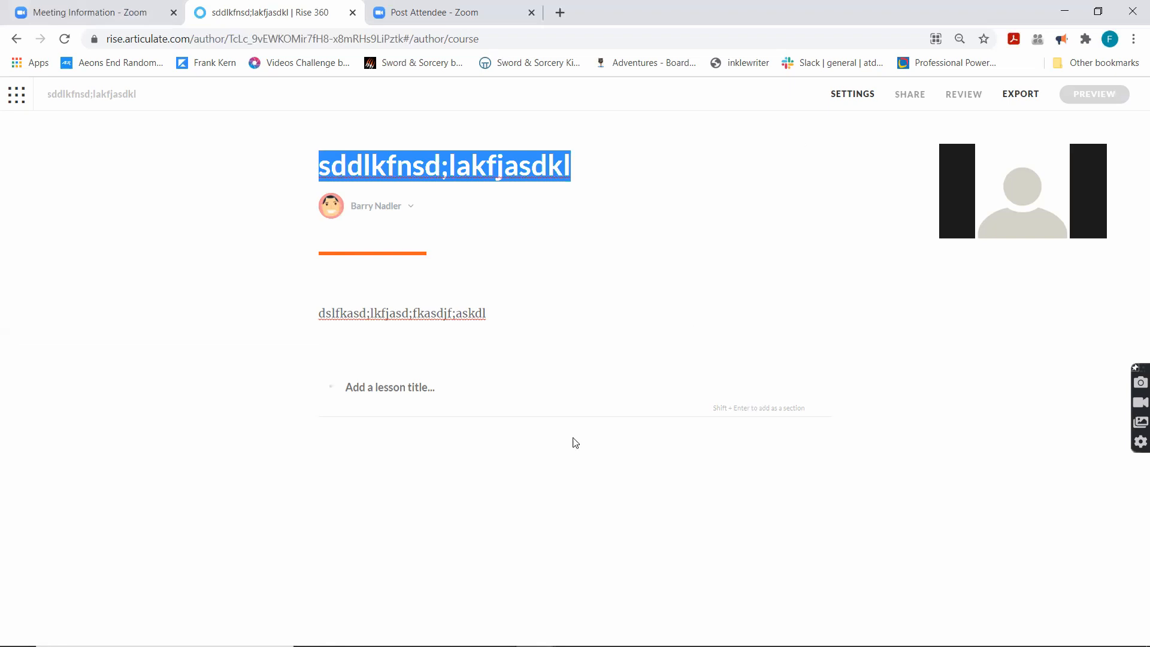
Step: Title the first lesson 'TOPIC 1', leaving an empty lesson line below
left_click(419, 388)
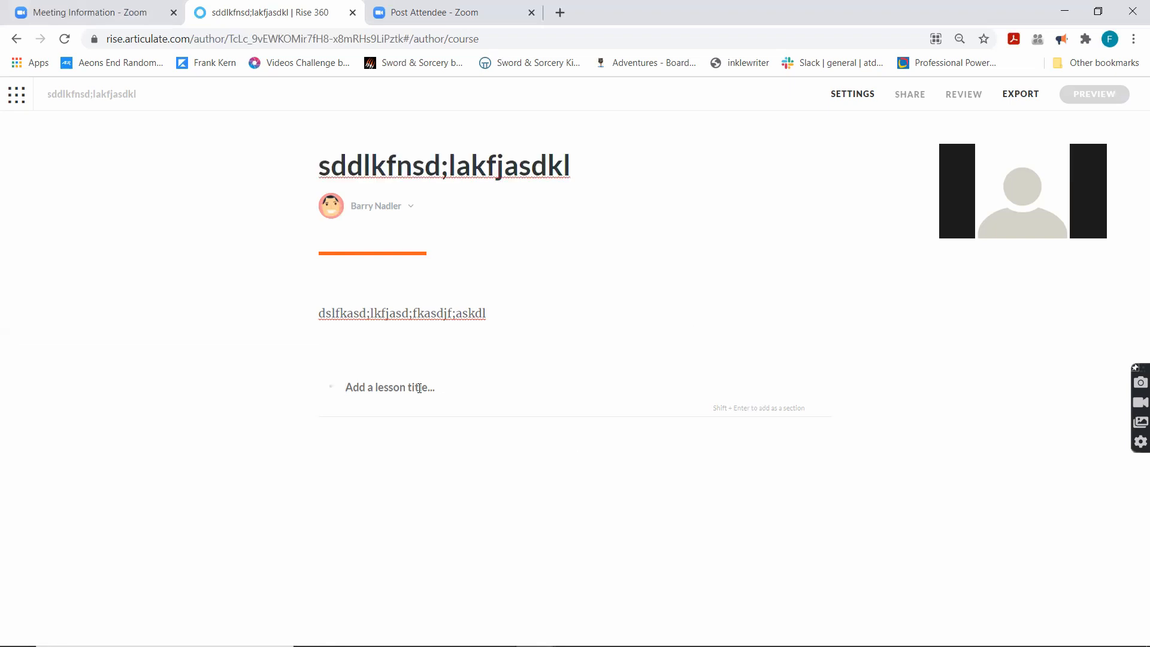
type(";dlksafsd;lkfjsd")
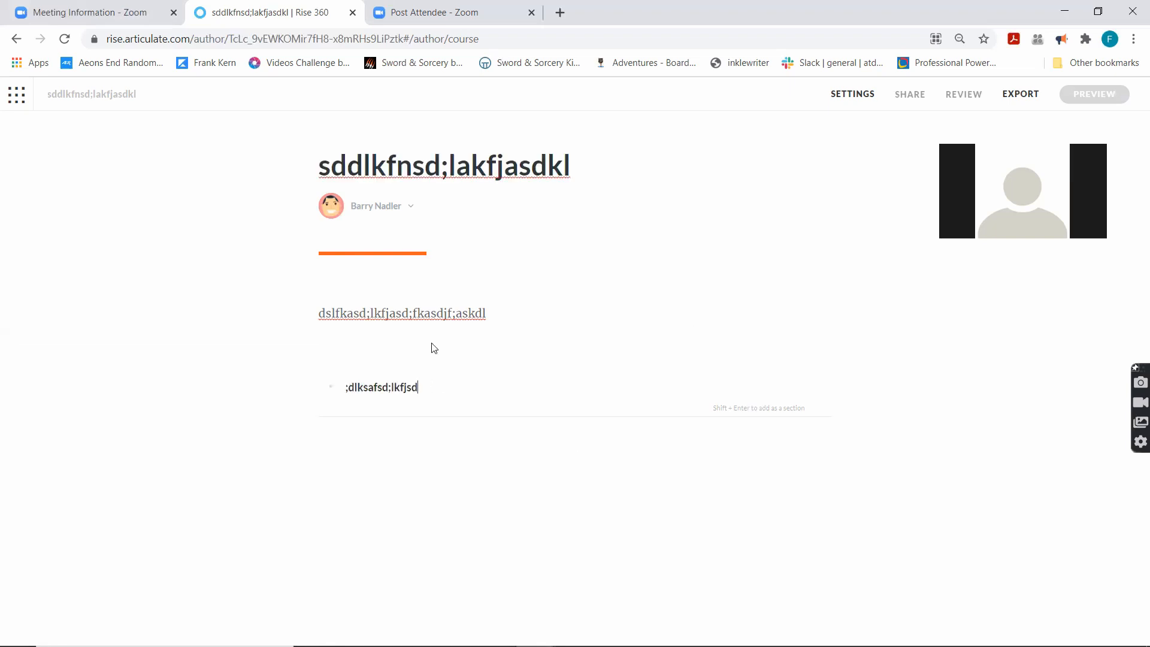
type("TOP")
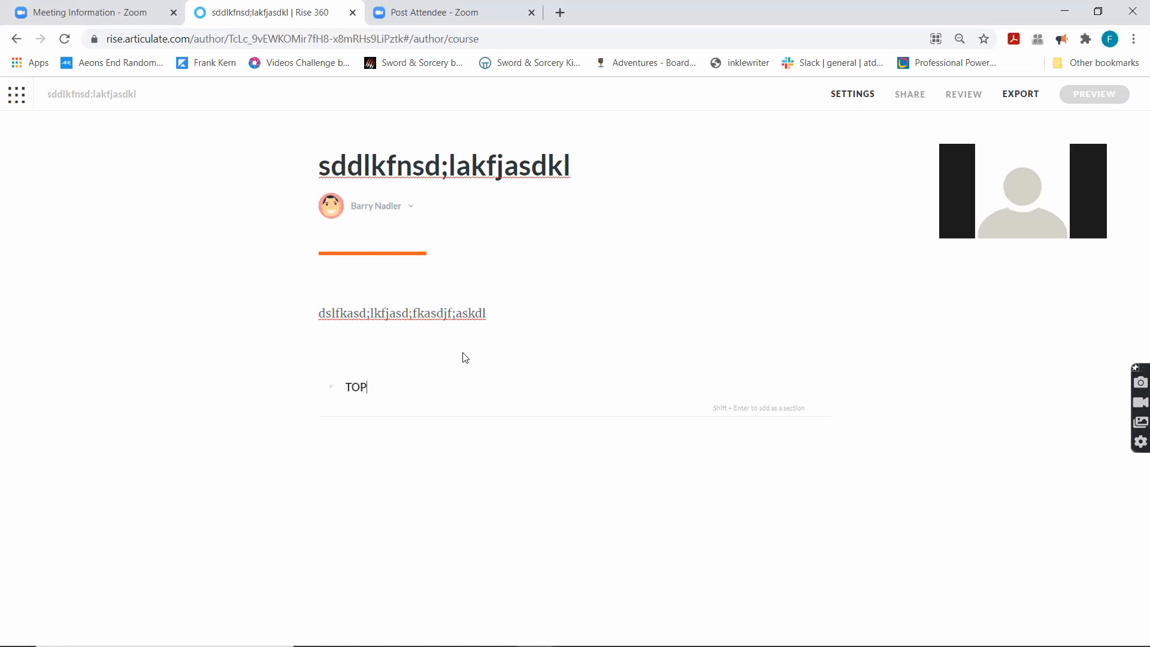
type("IC 1")
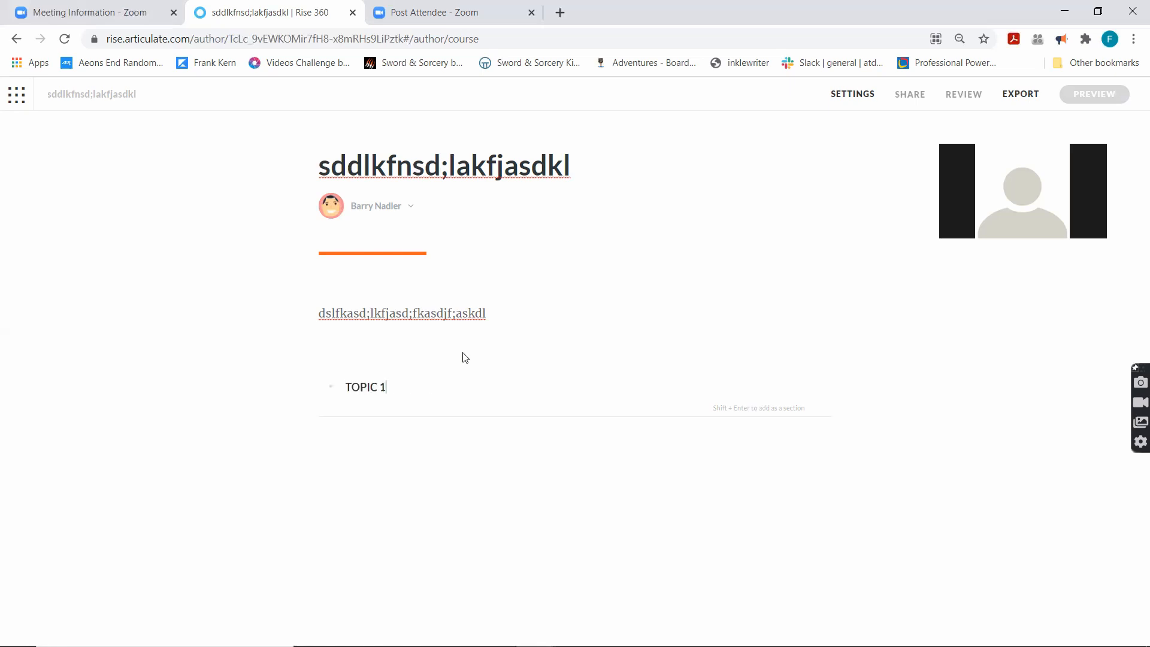
key("Enter")
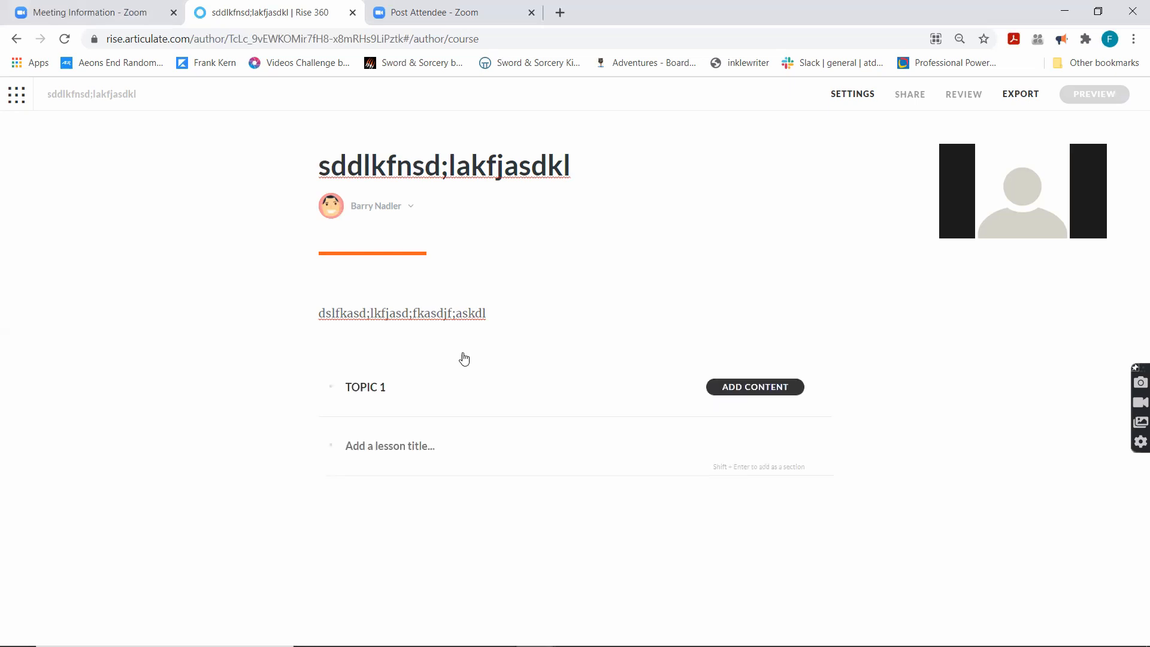
mouse_move(368, 403)
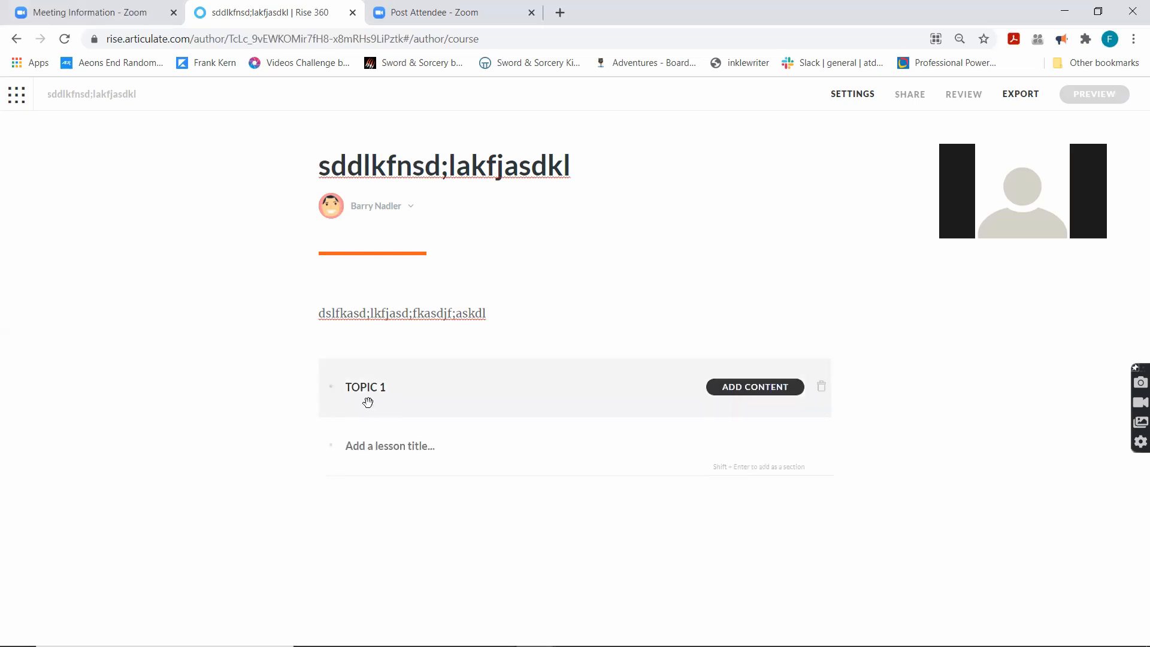
mouse_move(780, 394)
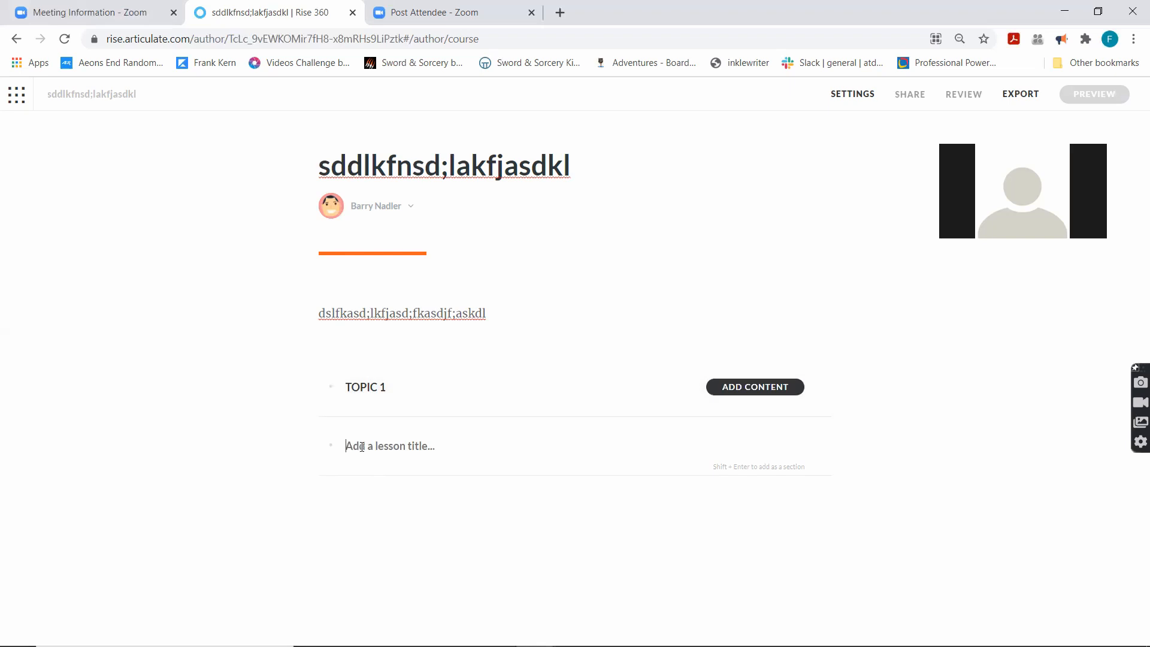
Step: Enter 'HEADING I' in the empty lesson field and select it for conversion to a section heading
type("HEADING")
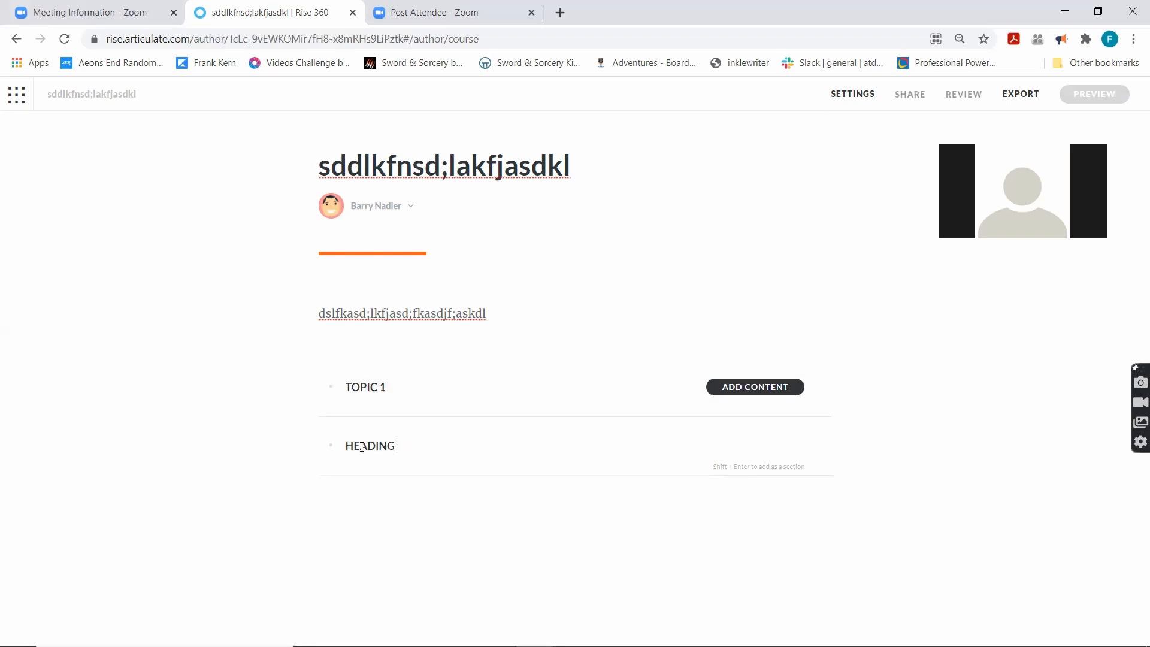
type("I")
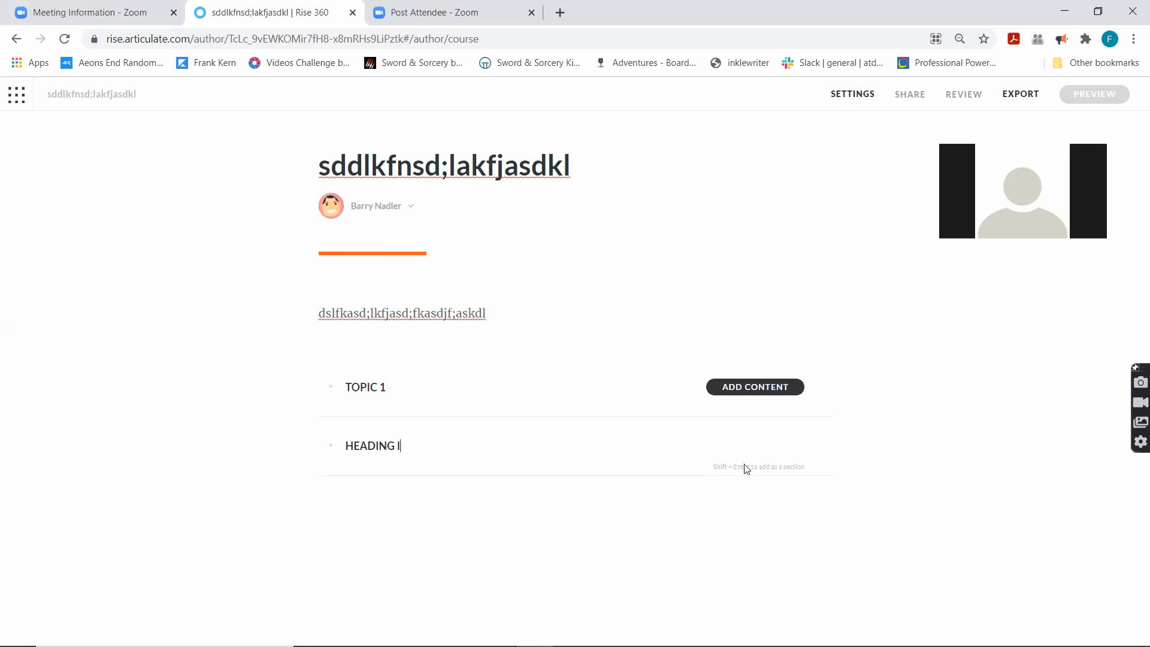
mouse_move(756, 476)
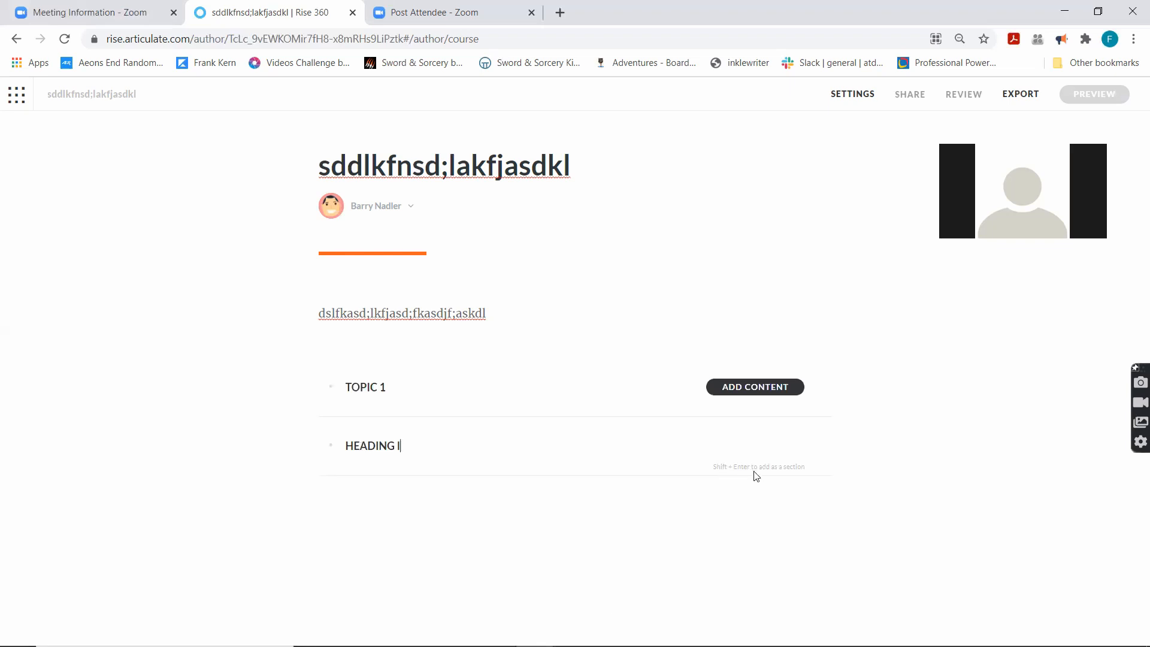
mouse_move(793, 479)
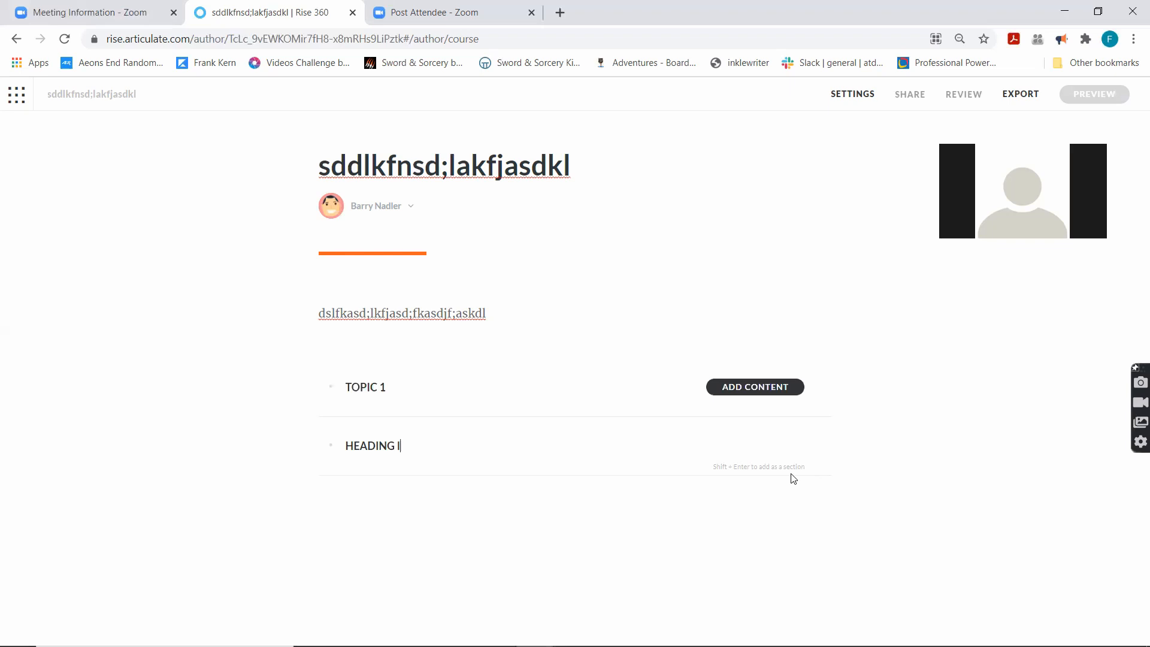
mouse_move(751, 467)
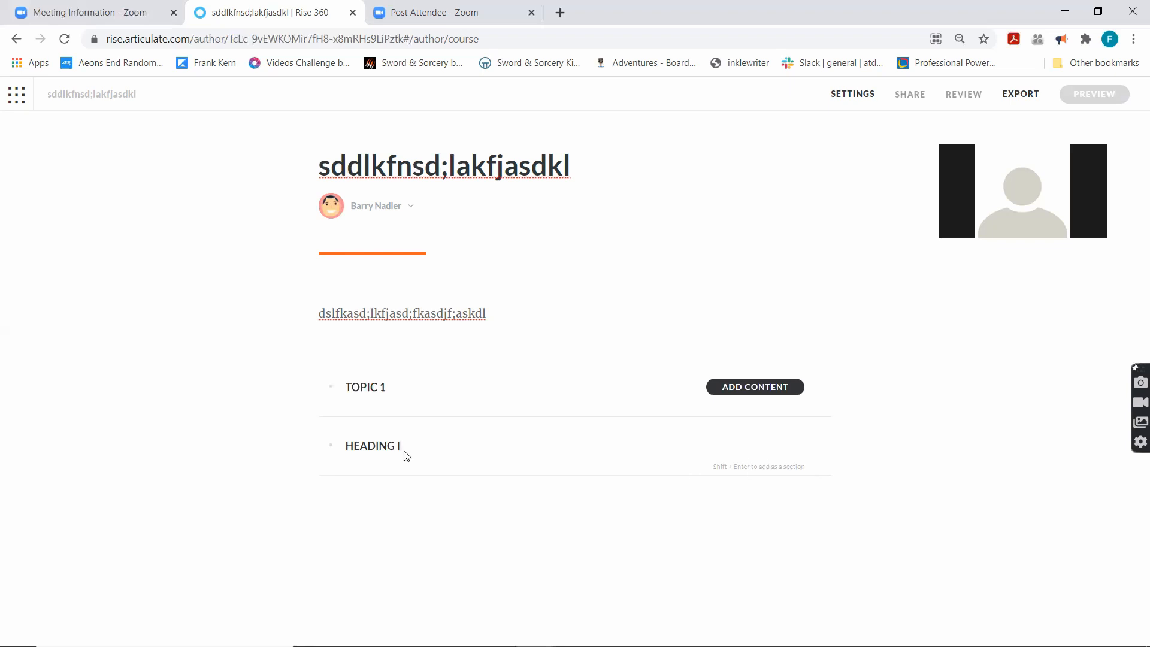
double_click(371, 445)
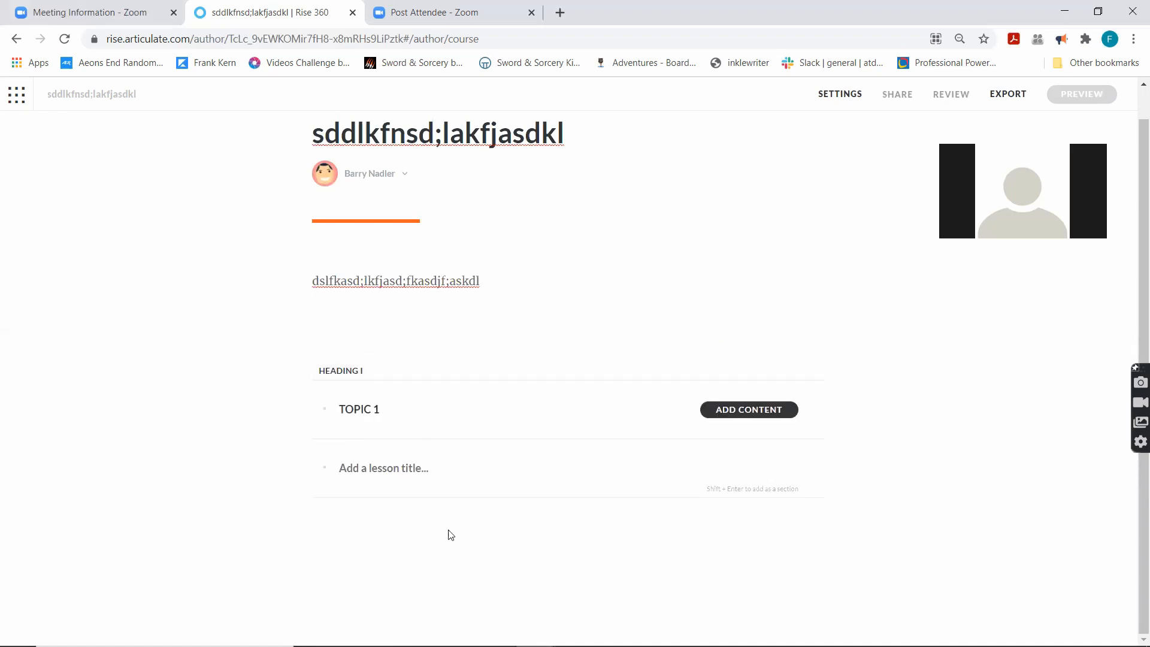
mouse_move(445, 549)
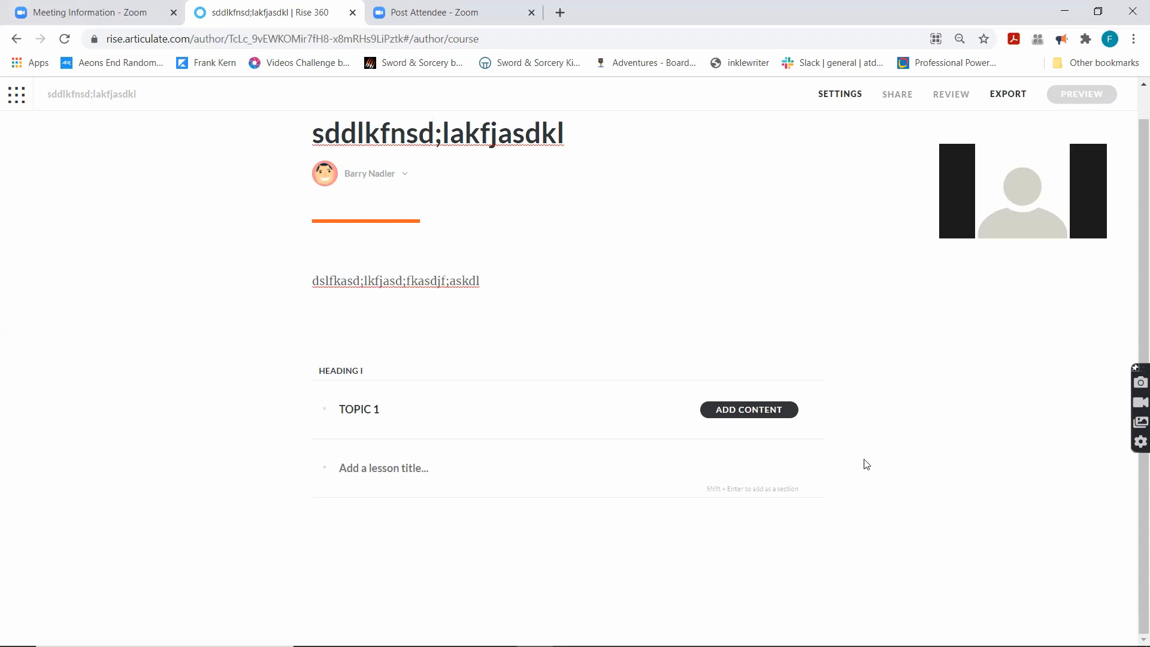
mouse_move(383, 517)
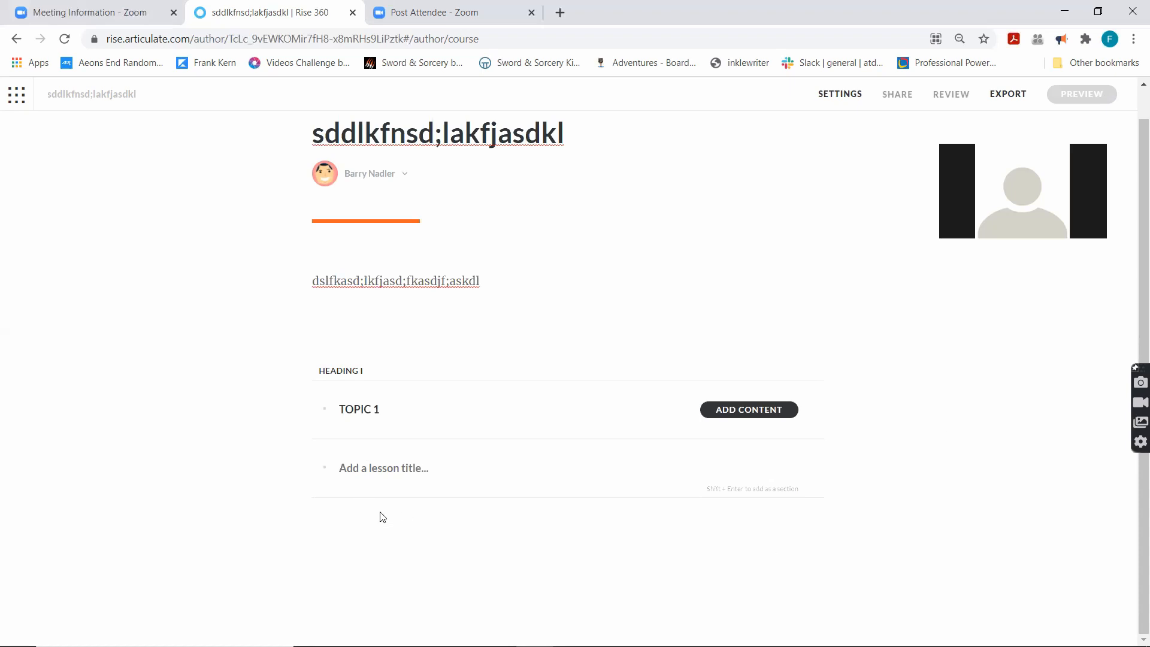
mouse_move(15, 98)
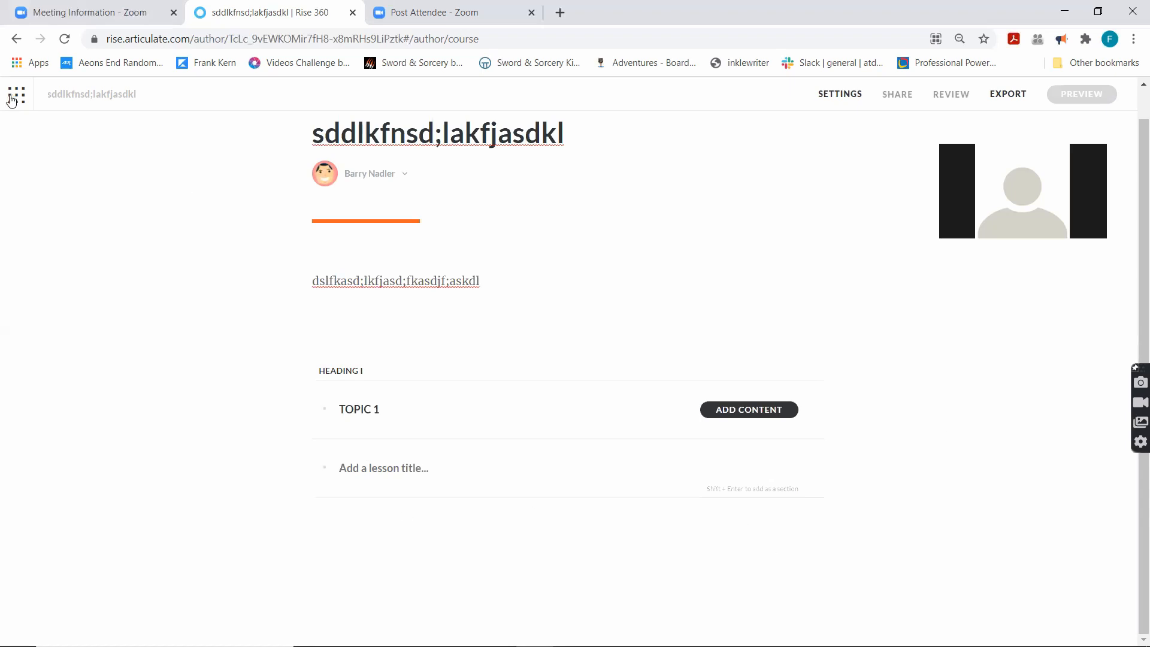
left_click(1081, 94)
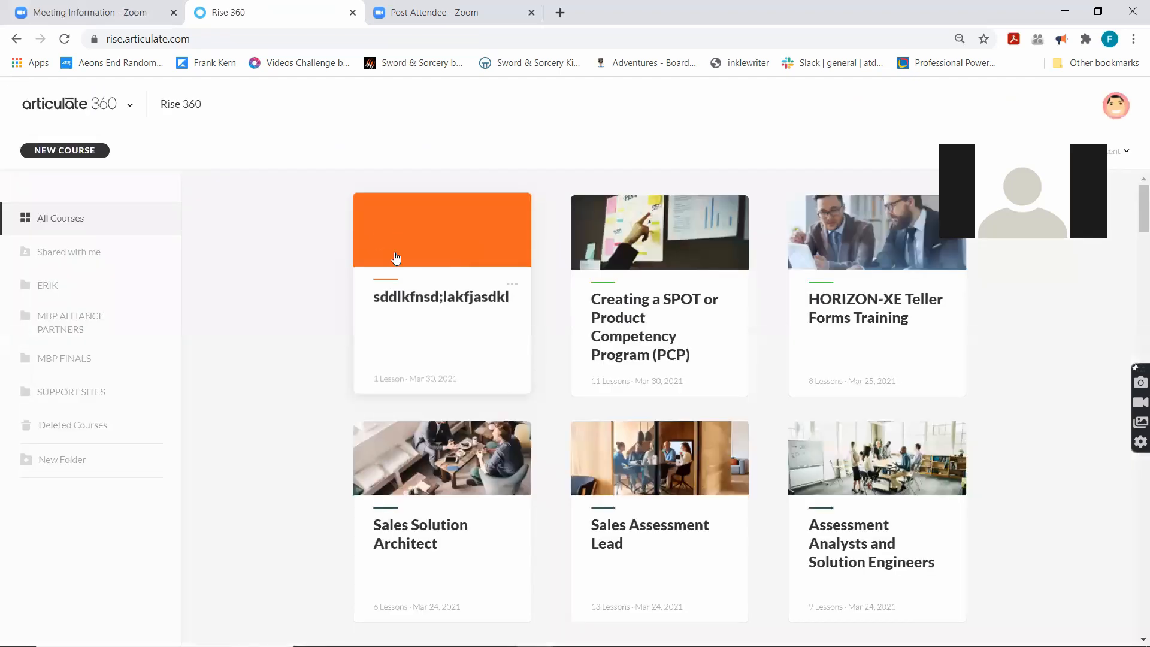
mouse_move(444, 278)
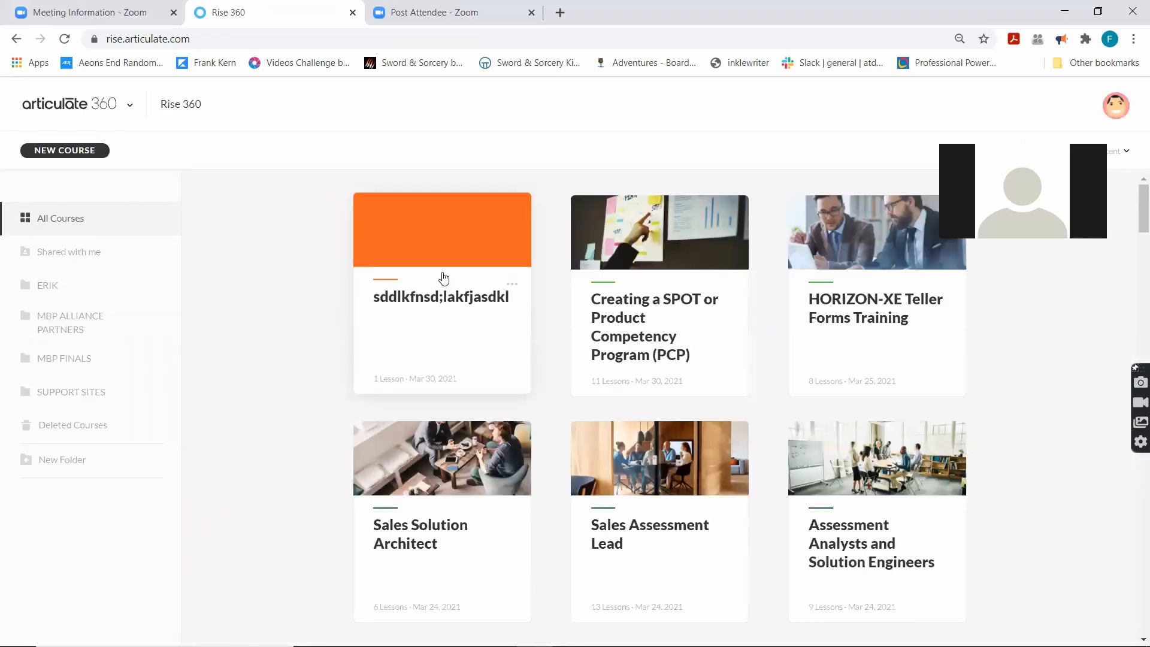
left_click(443, 230)
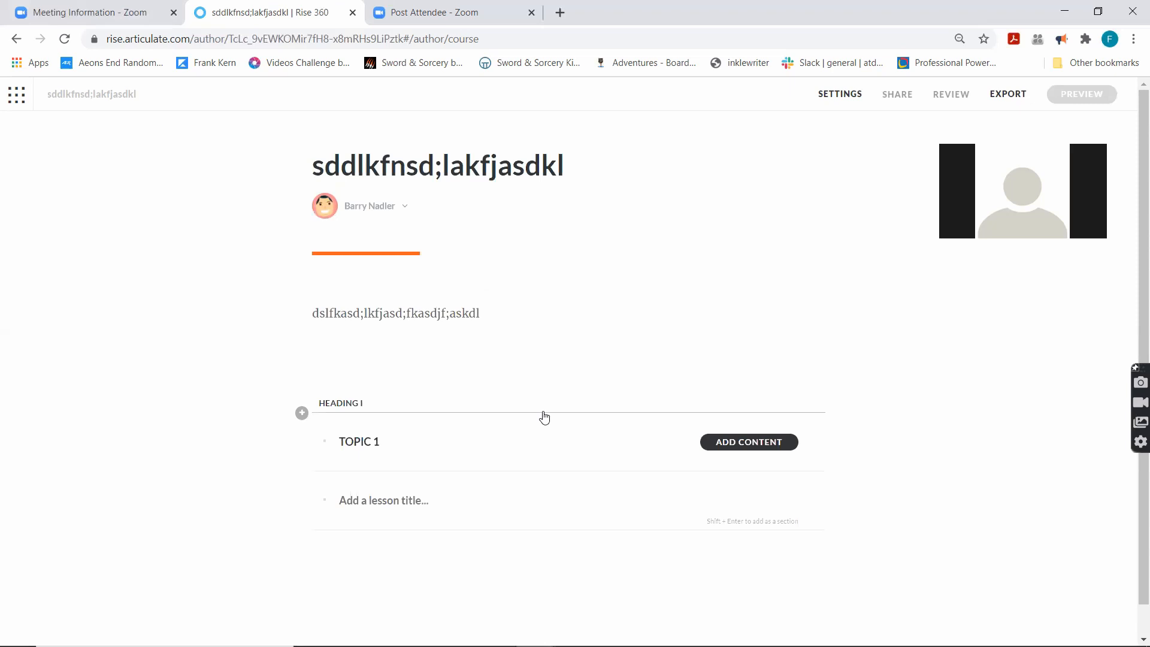
mouse_move(384, 459)
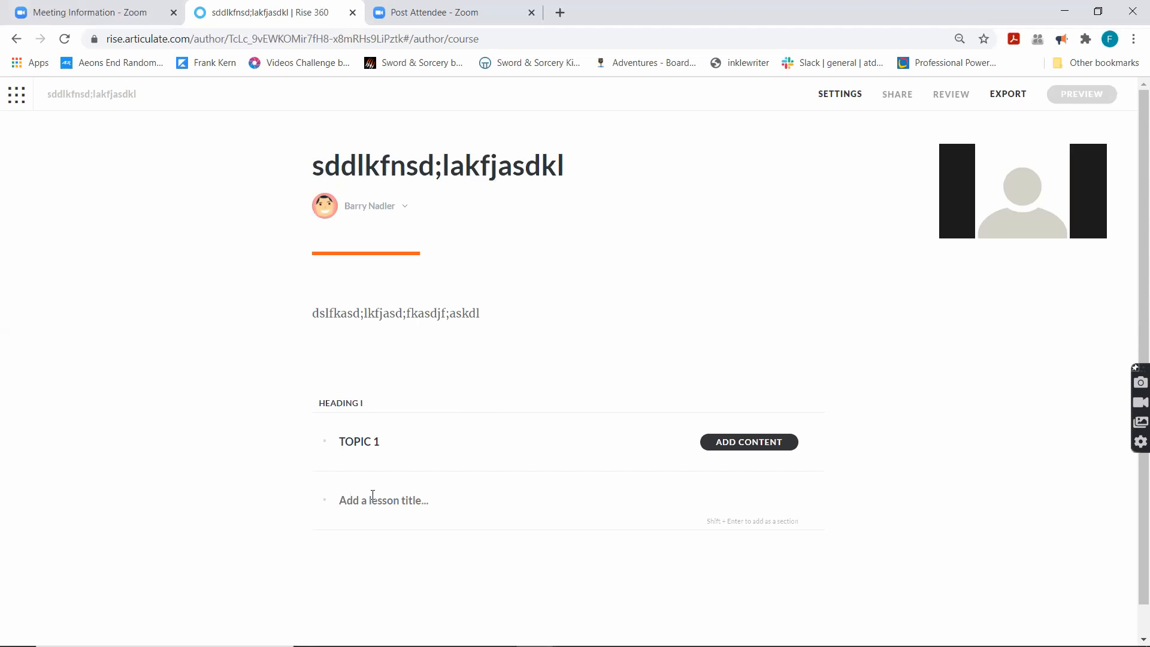
mouse_move(1005, 105)
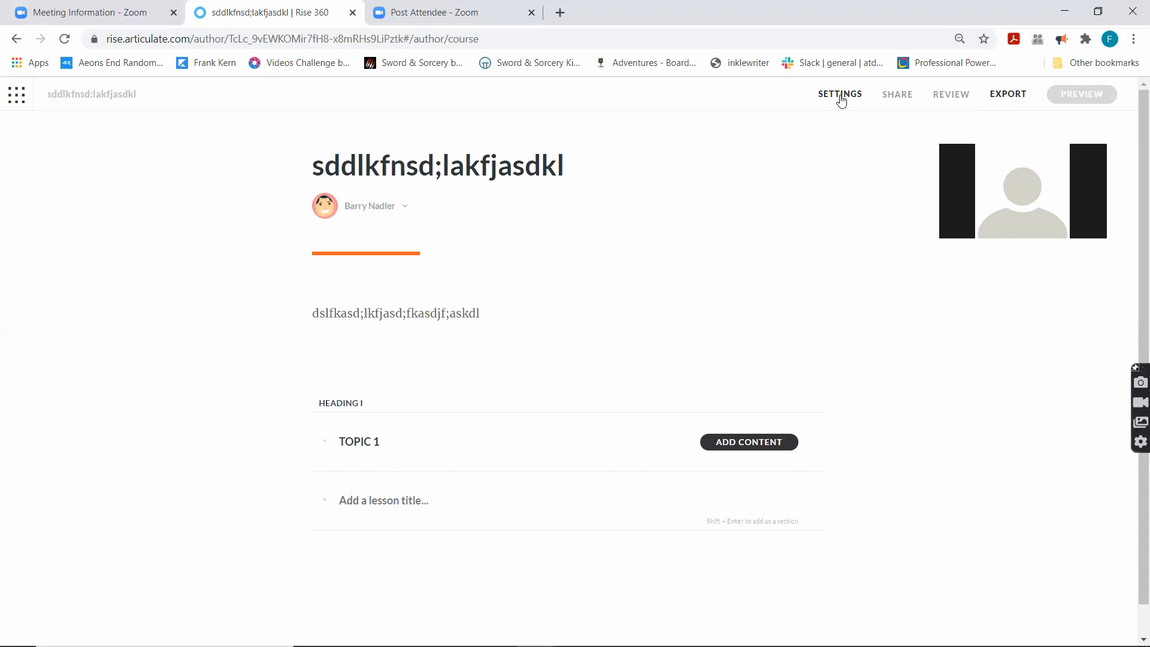
mouse_move(1031, 117)
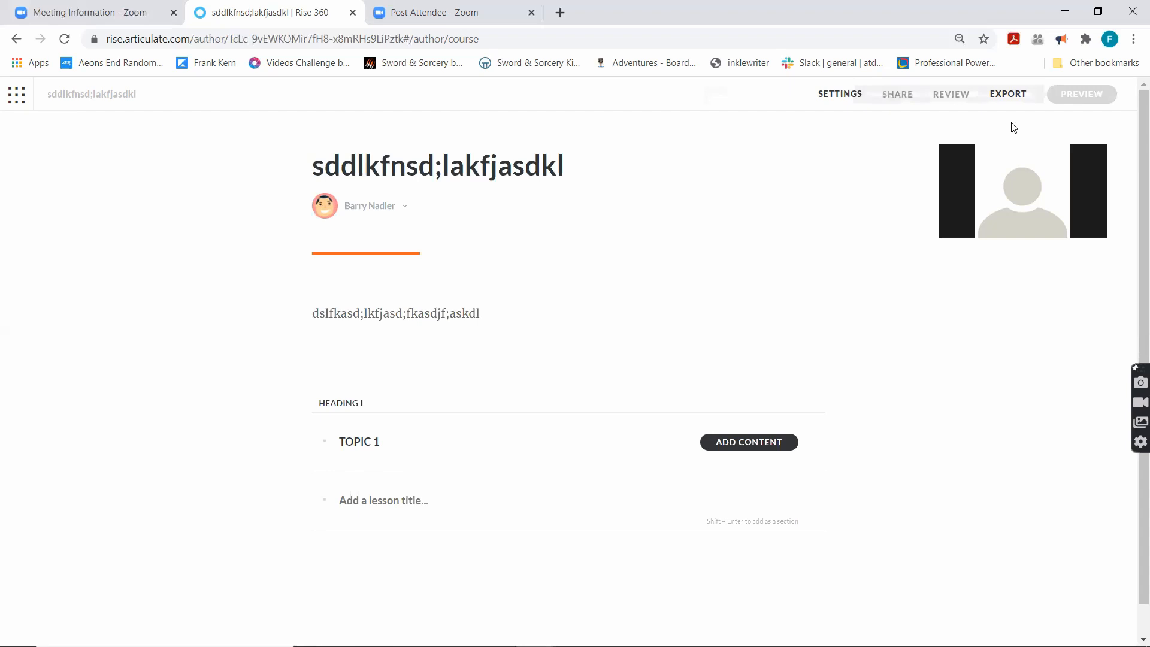
mouse_move(814, 281)
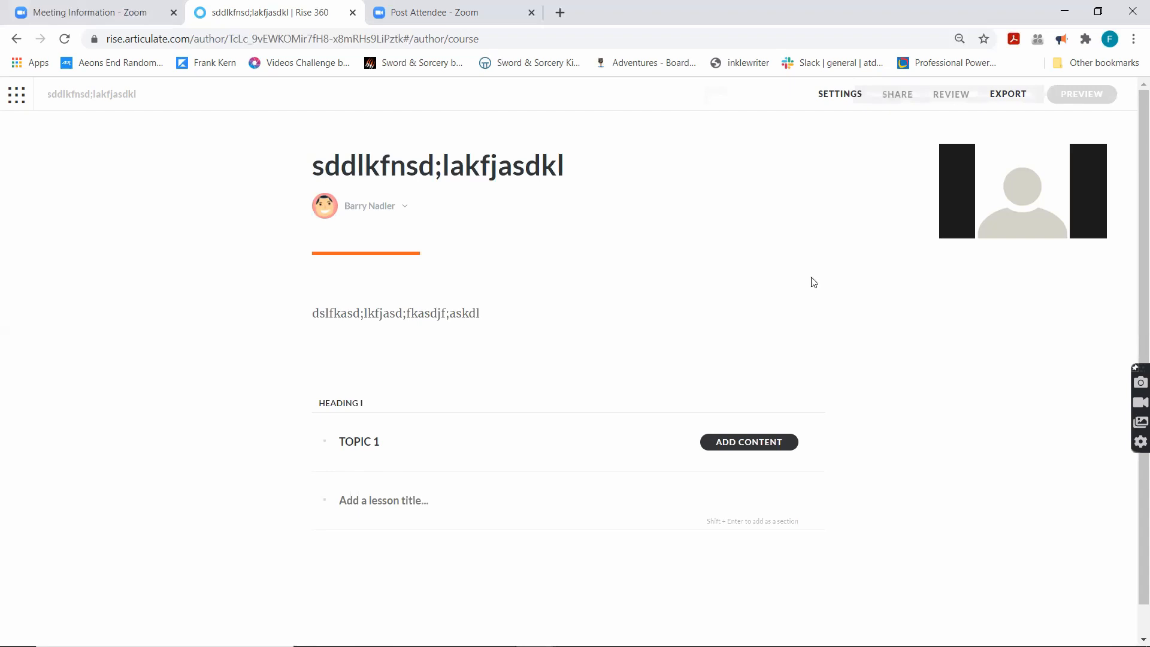
left_click(384, 500)
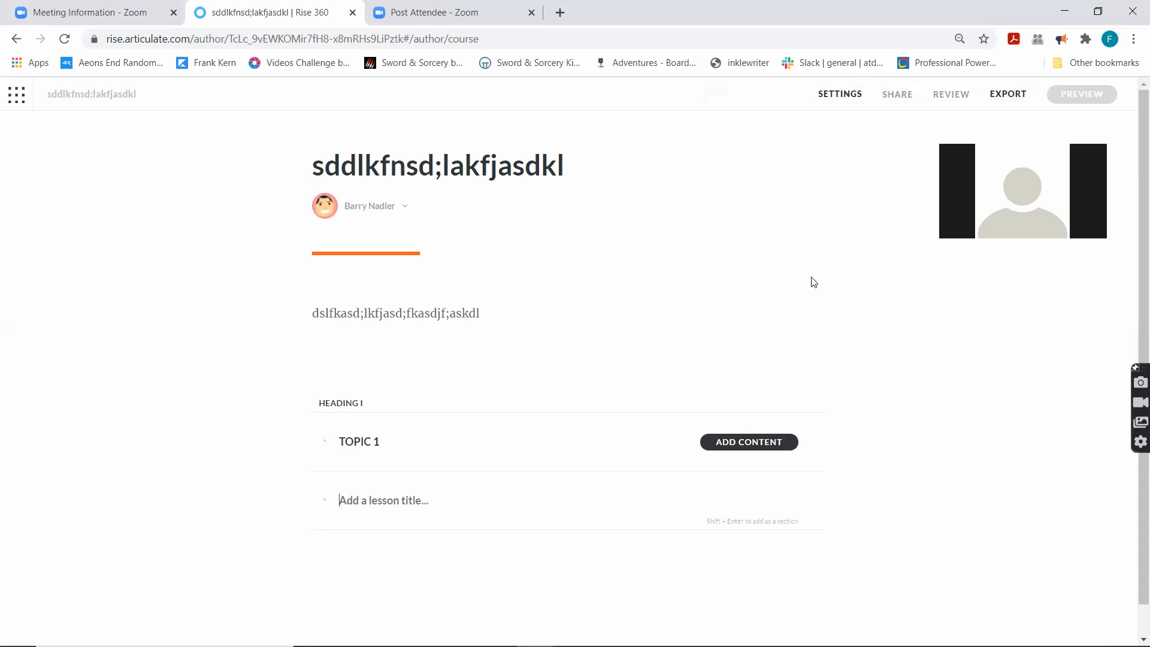
mouse_move(1081, 94)
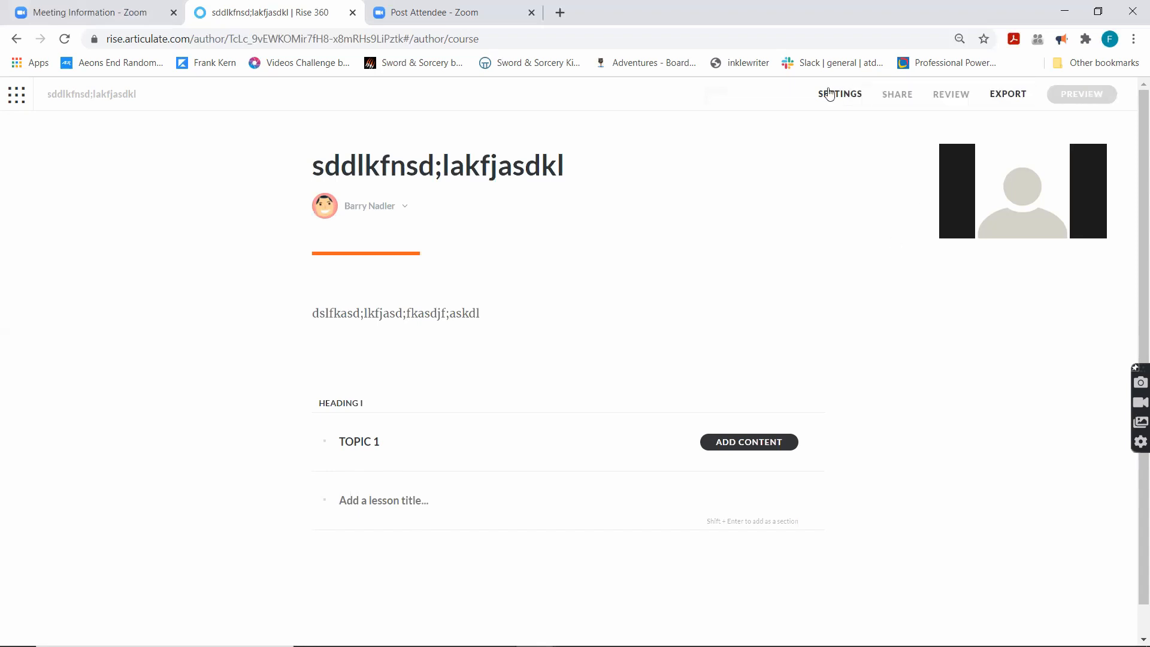
mouse_move(853, 104)
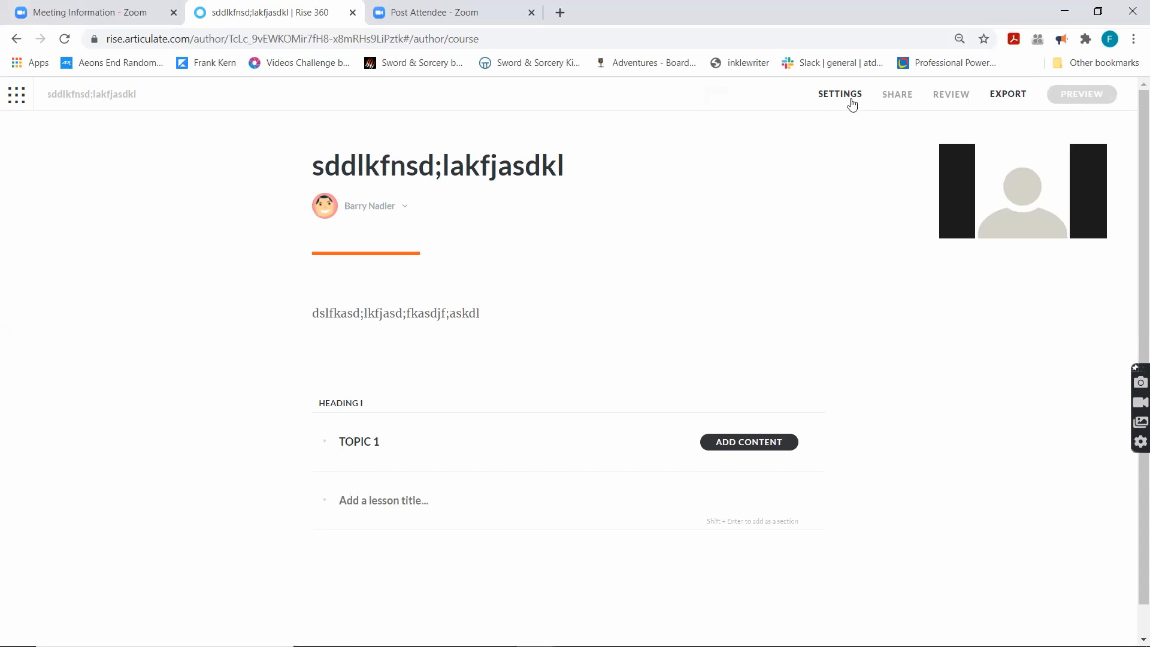
Step: Open the course Theme settings and cancel a logo upload without choosing a file
left_click(840, 94)
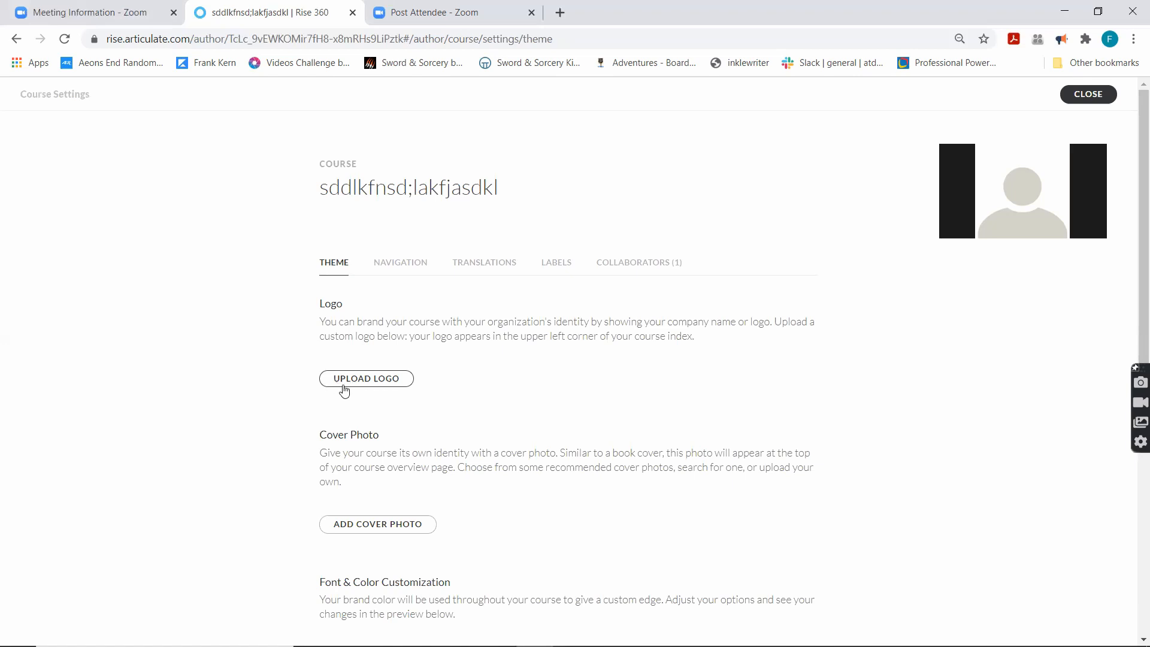
scroll("down", 3)
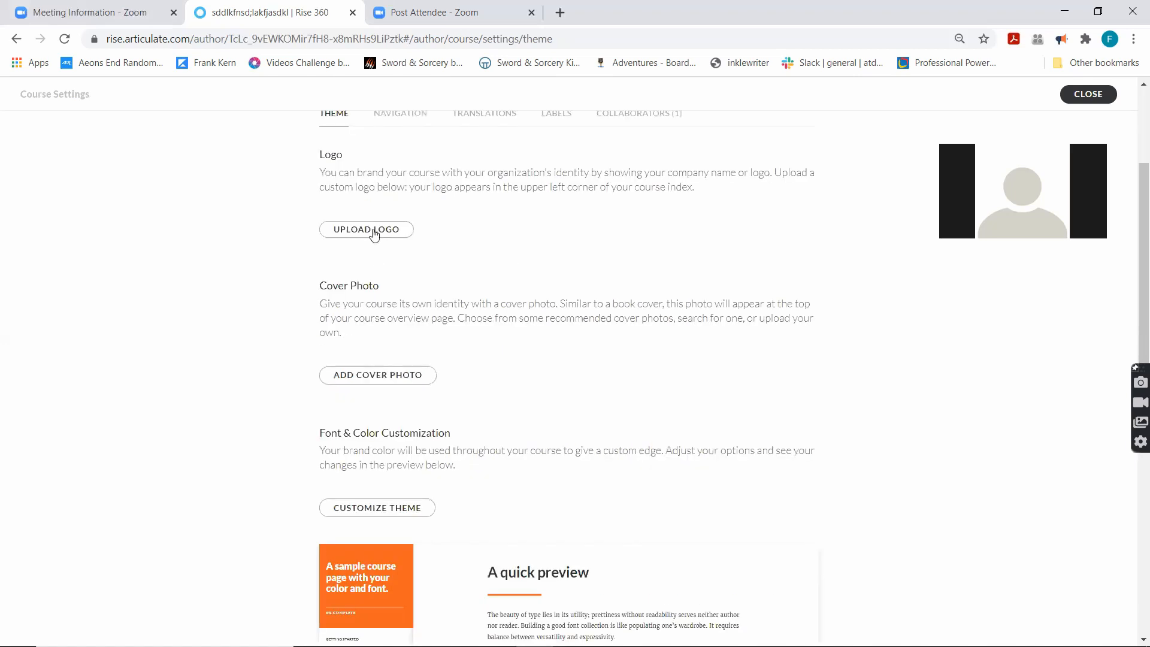
left_click(366, 229)
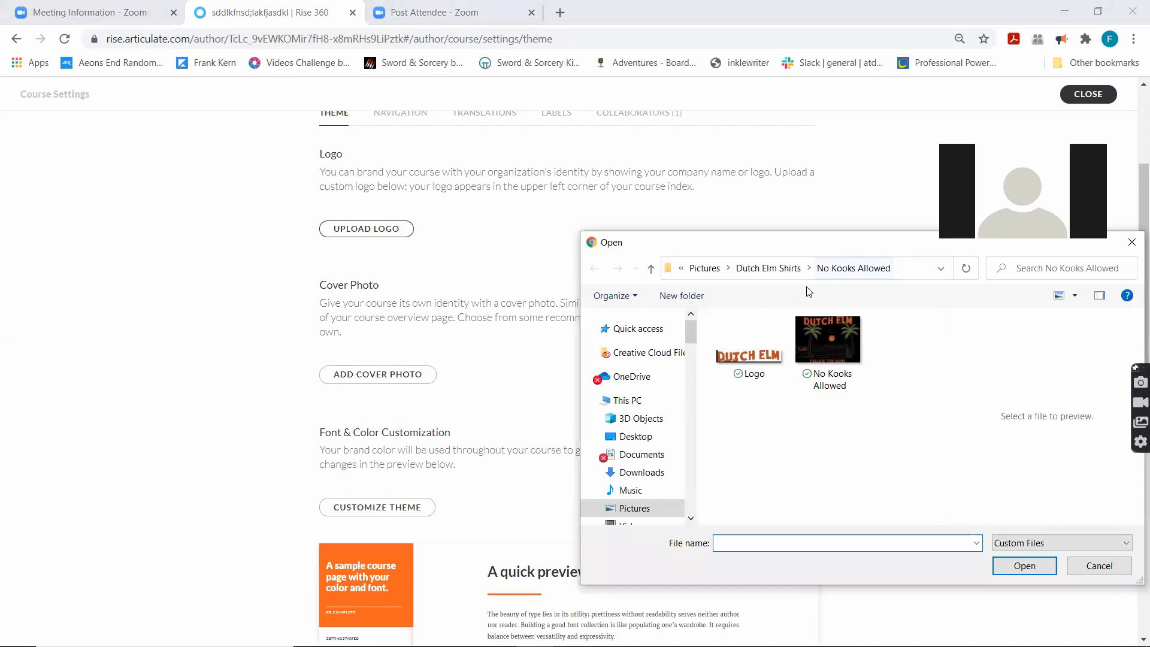
left_click(1099, 565)
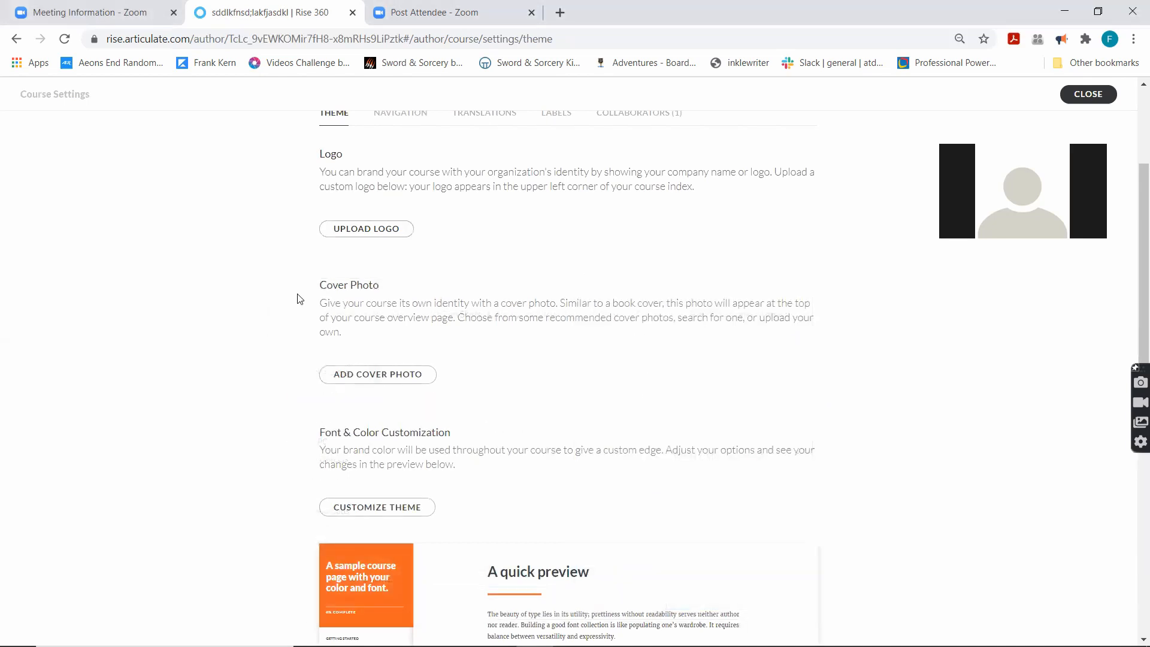
mouse_move(405, 329)
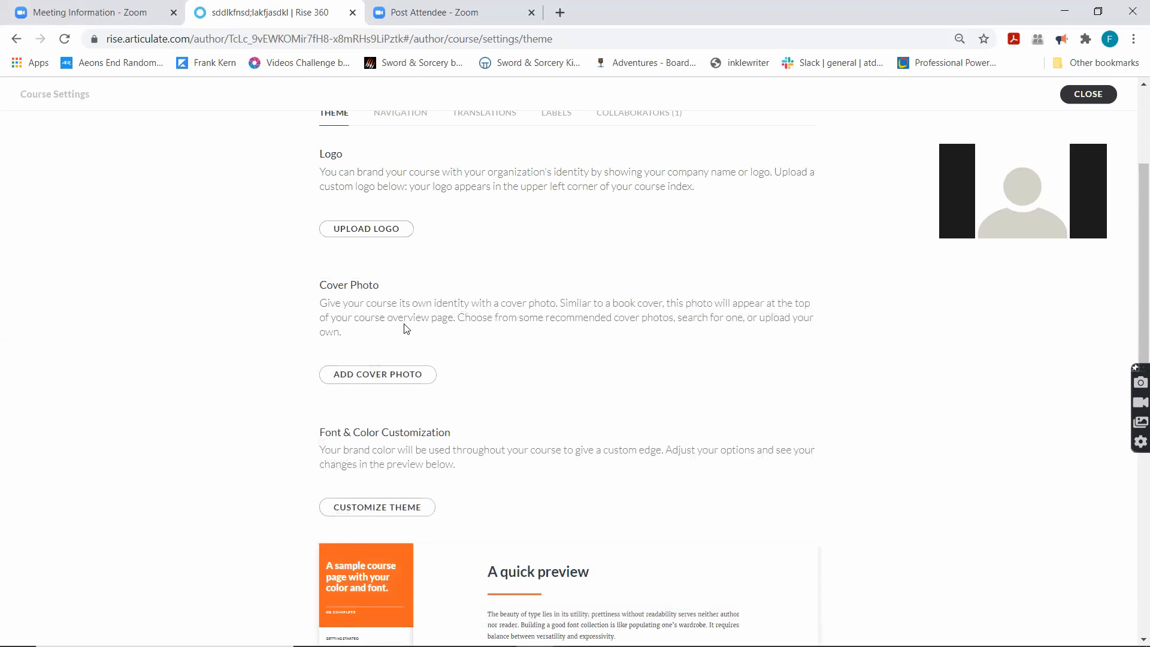
mouse_move(396, 385)
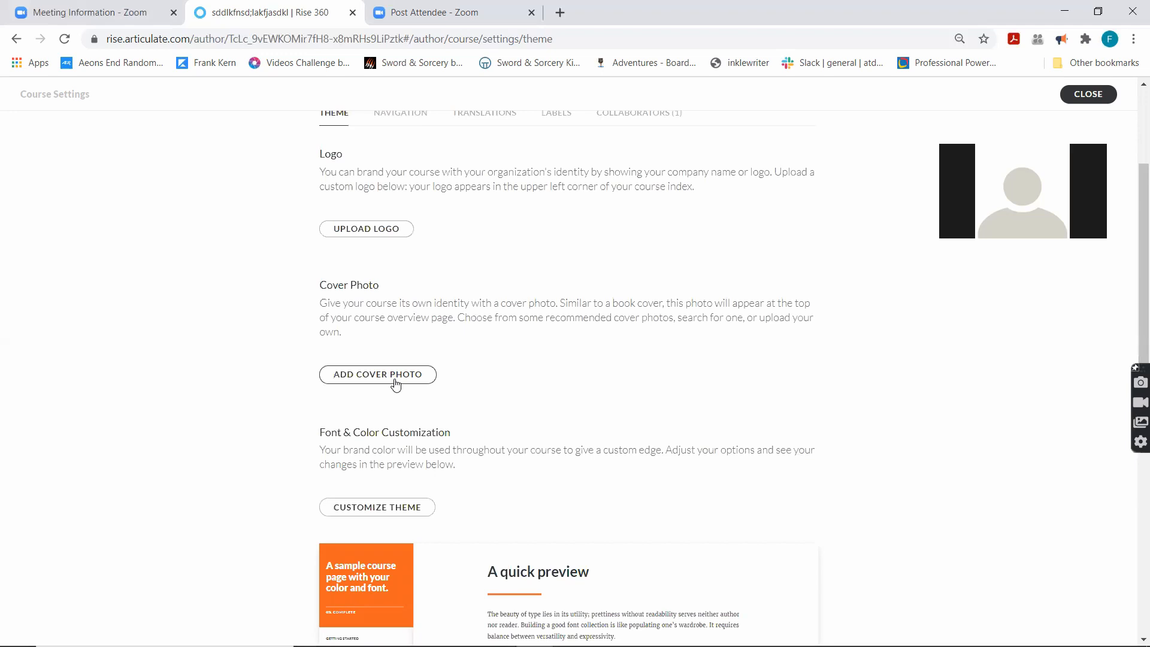
scroll("down", 3)
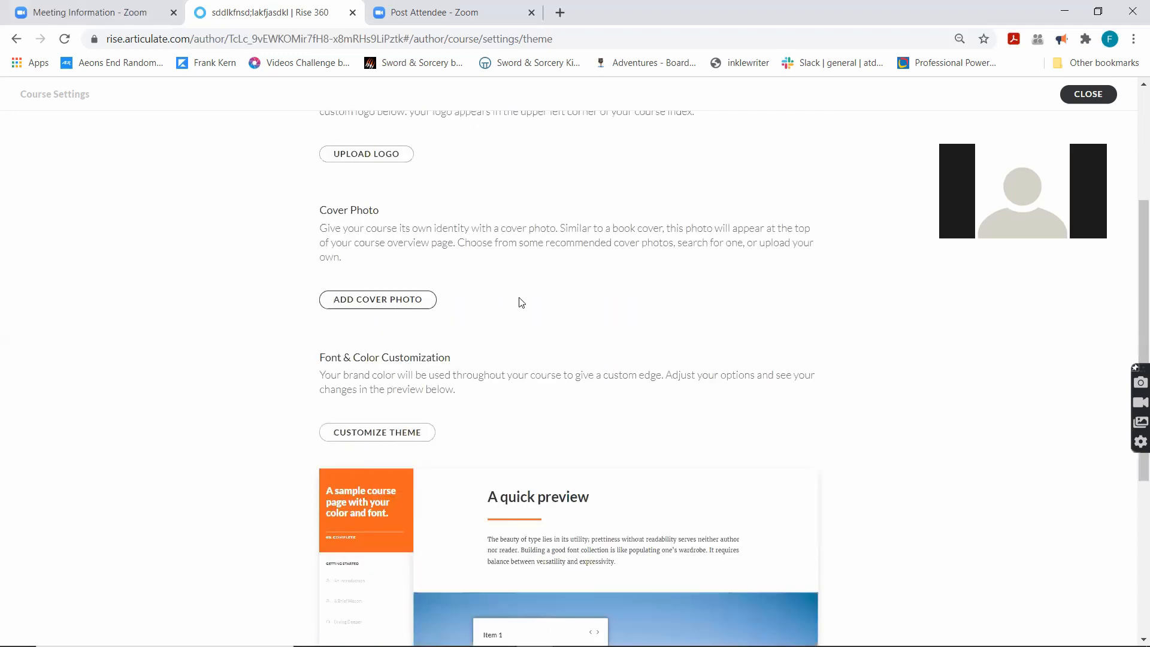
scroll("down", 3)
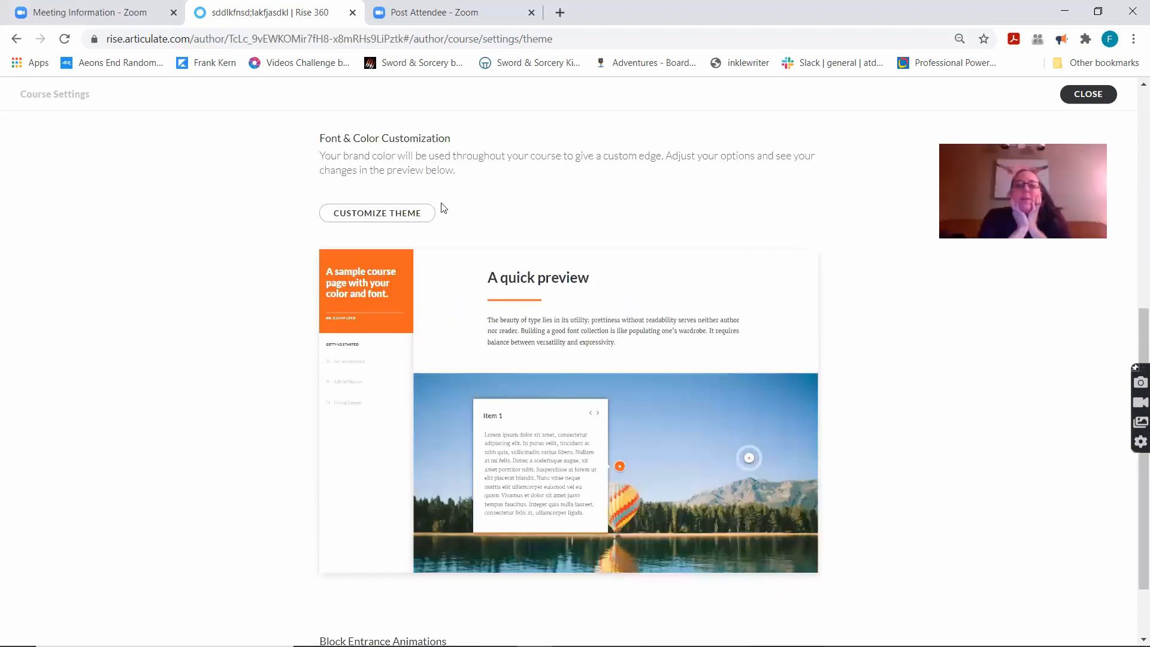
scroll("down", 3)
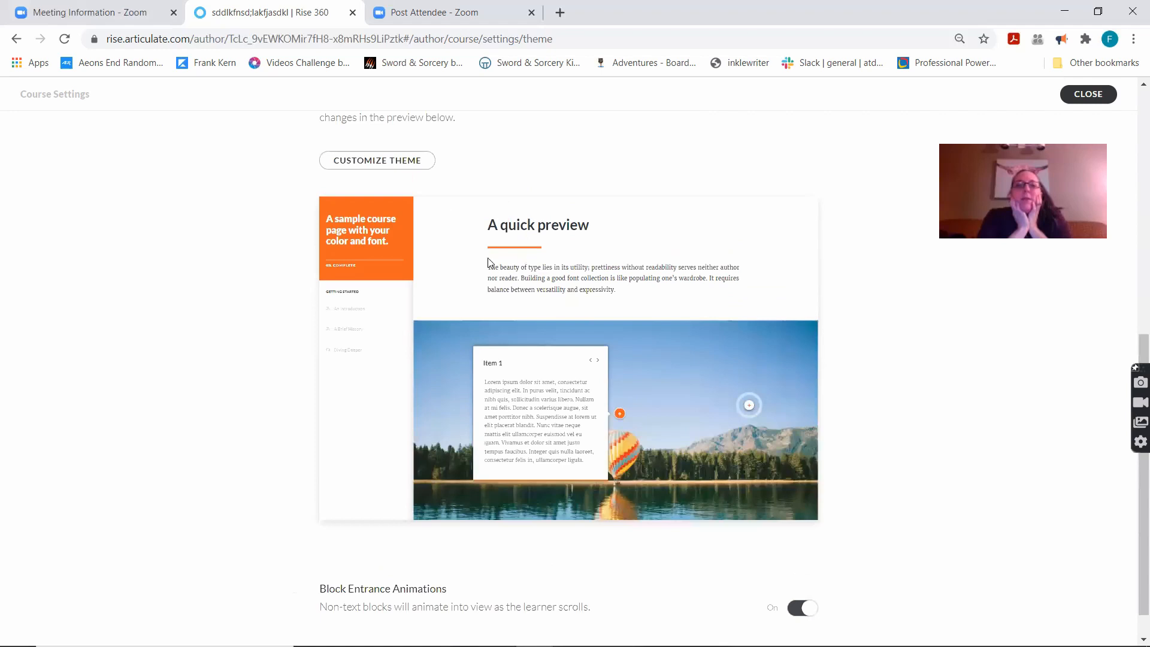
scroll("up", 3)
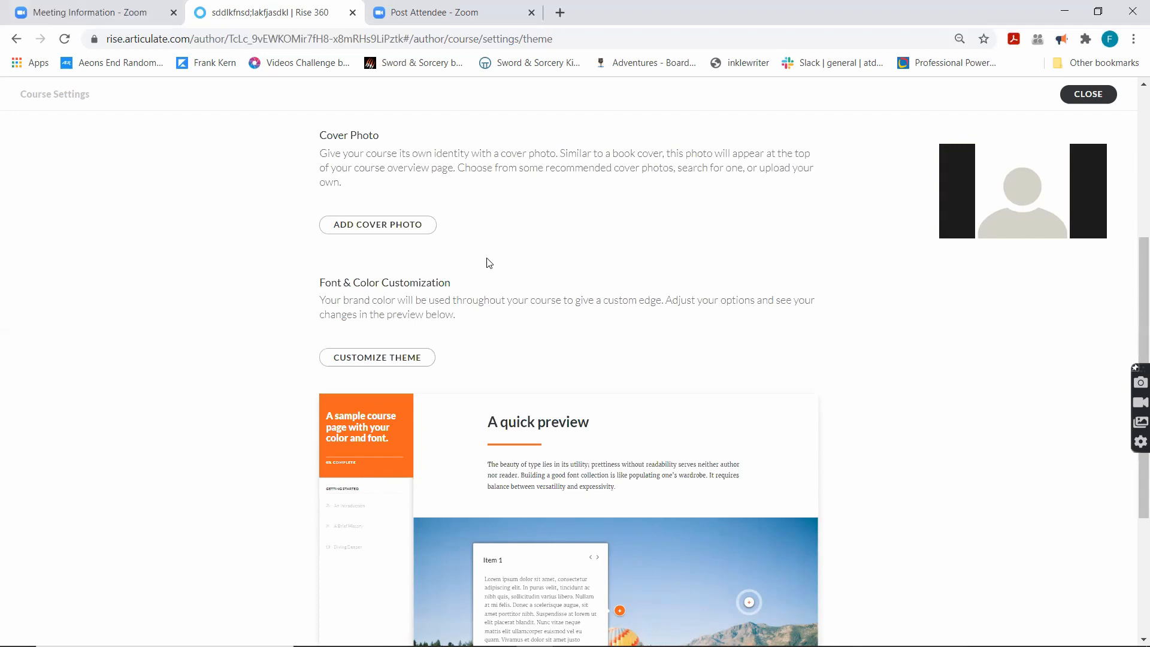
scroll("down", 3)
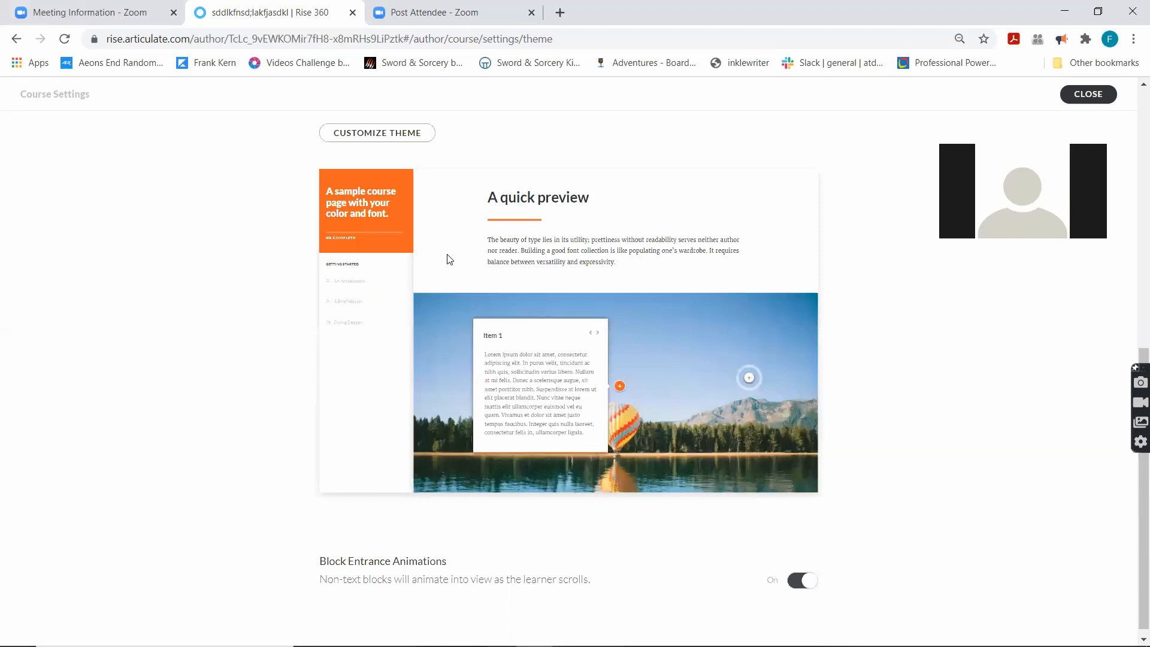
mouse_move(405, 137)
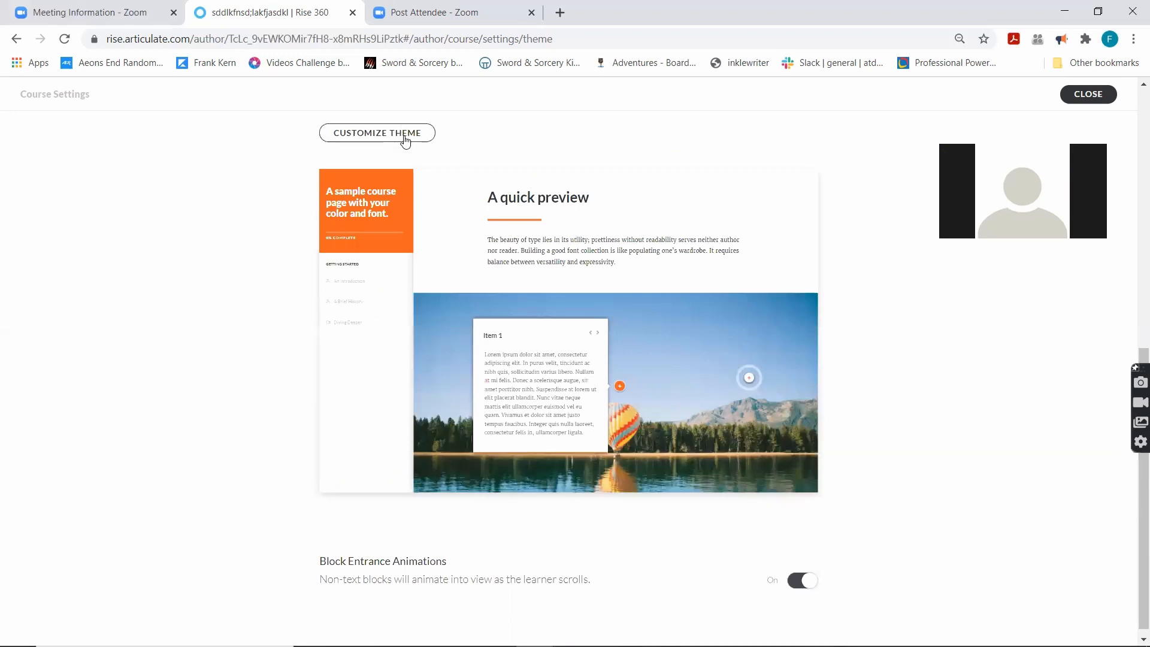
Step: Open Customize Theme and switch the accent colour from orange to dark blue
left_click(377, 132)
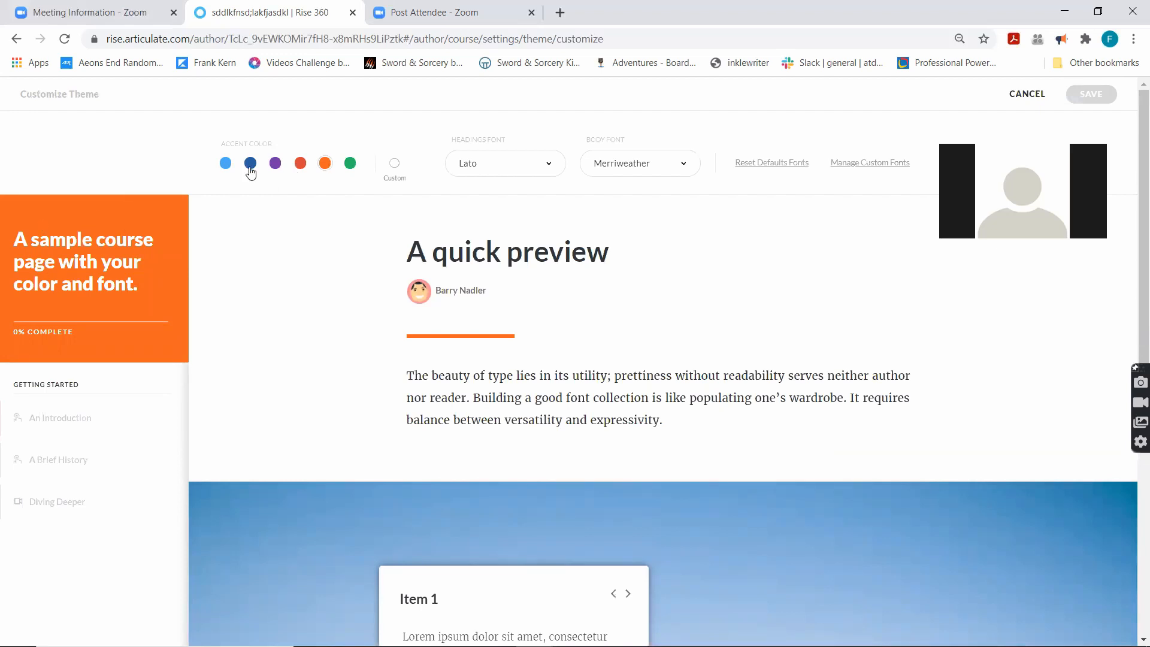
left_click(249, 162)
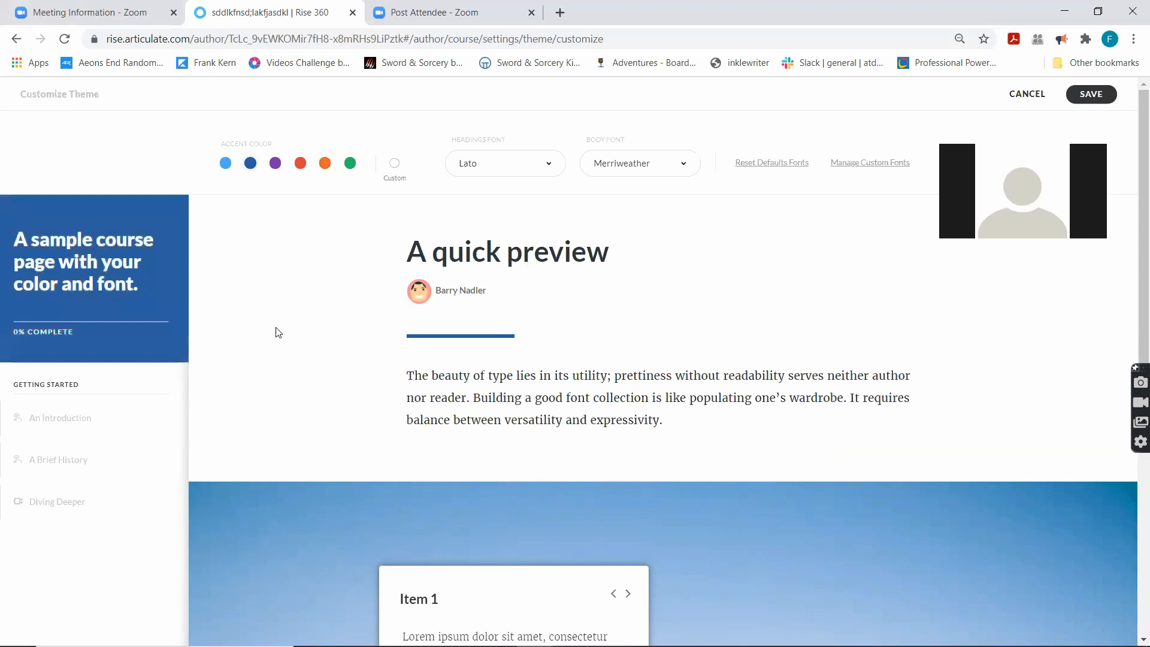
mouse_move(463, 339)
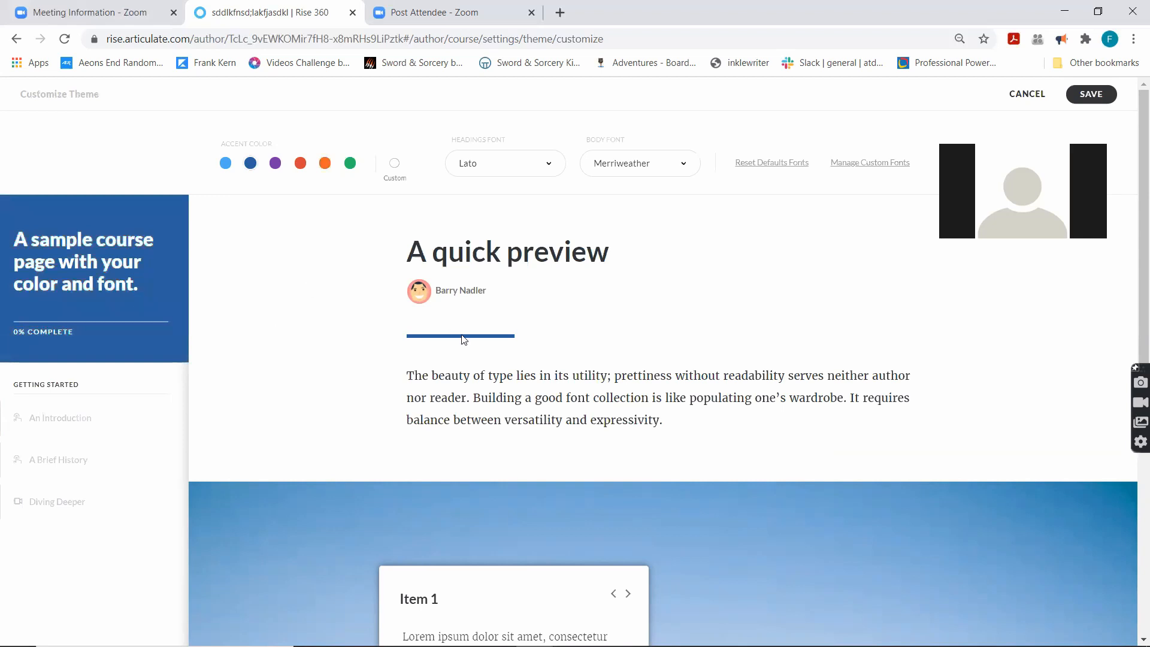
scroll("down", 3)
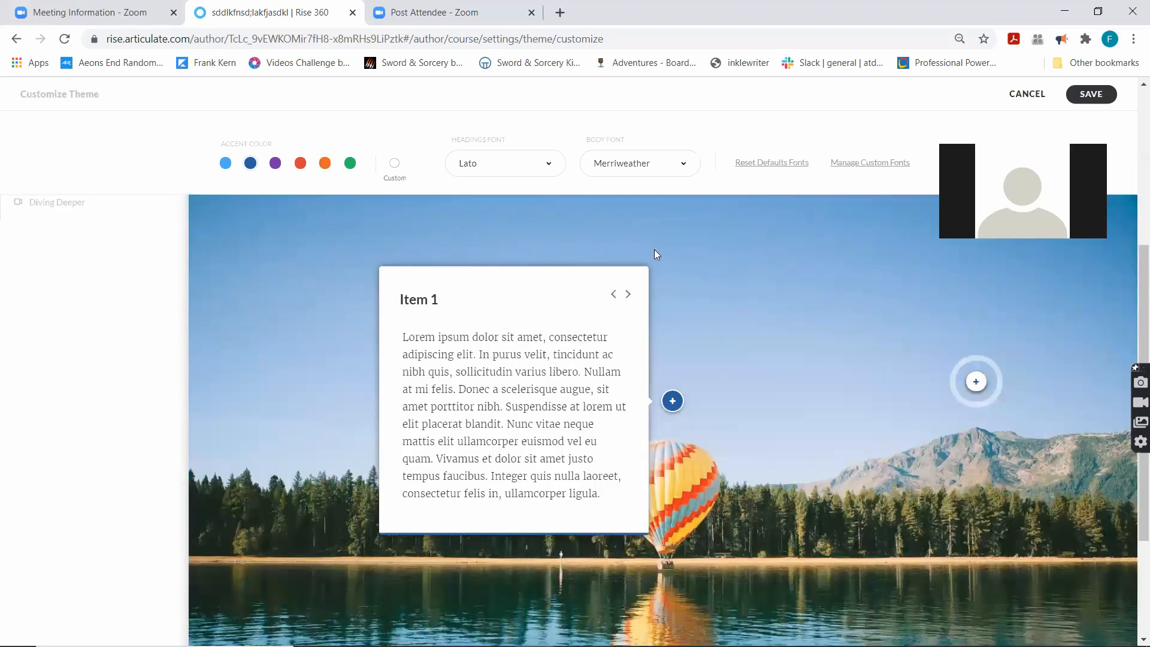
scroll("down", 3)
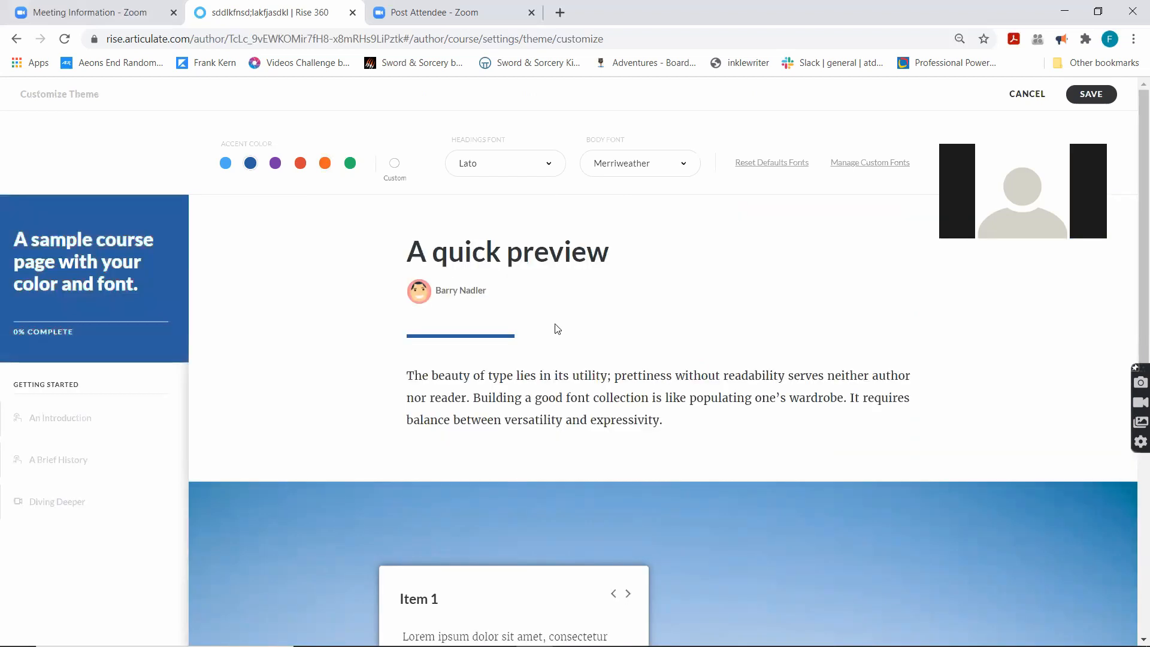
mouse_move(561, 321)
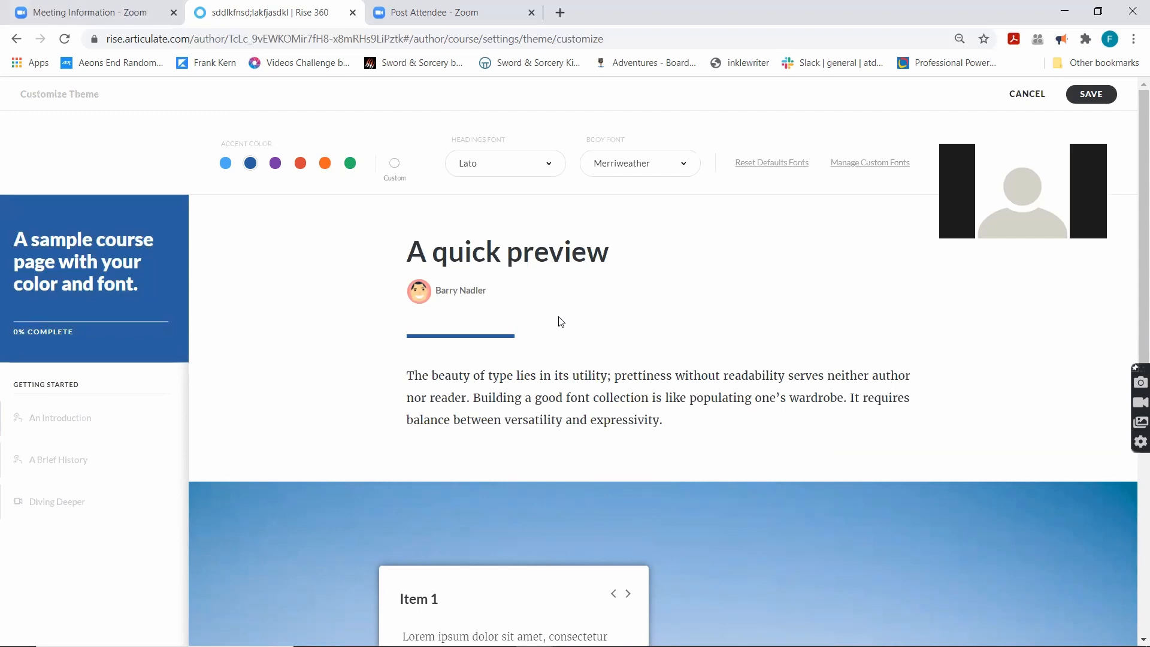
mouse_move(395, 178)
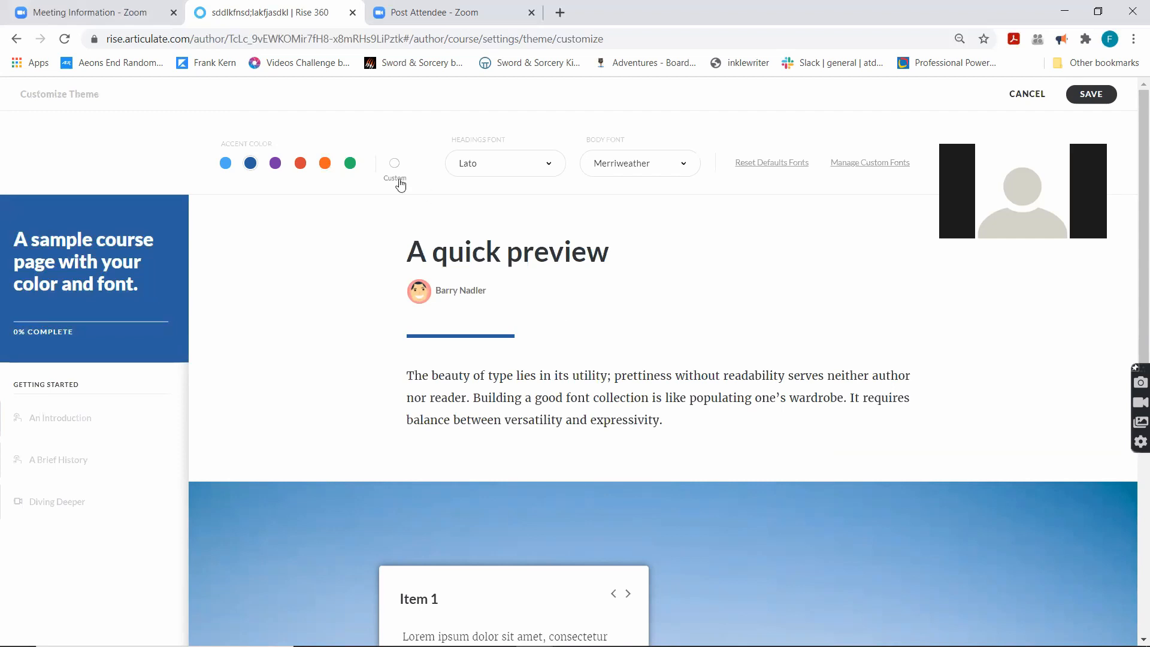
Step: Replace the dark blue accent with a custom green picked from the colour picker
left_click(394, 162)
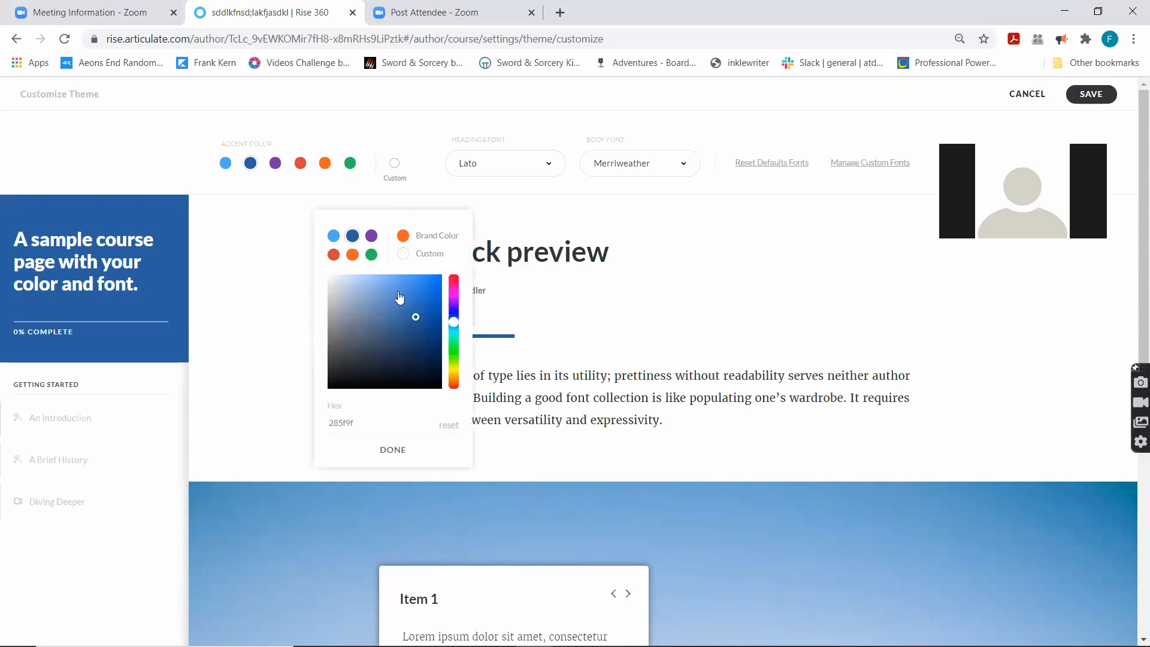
mouse_move(396, 274)
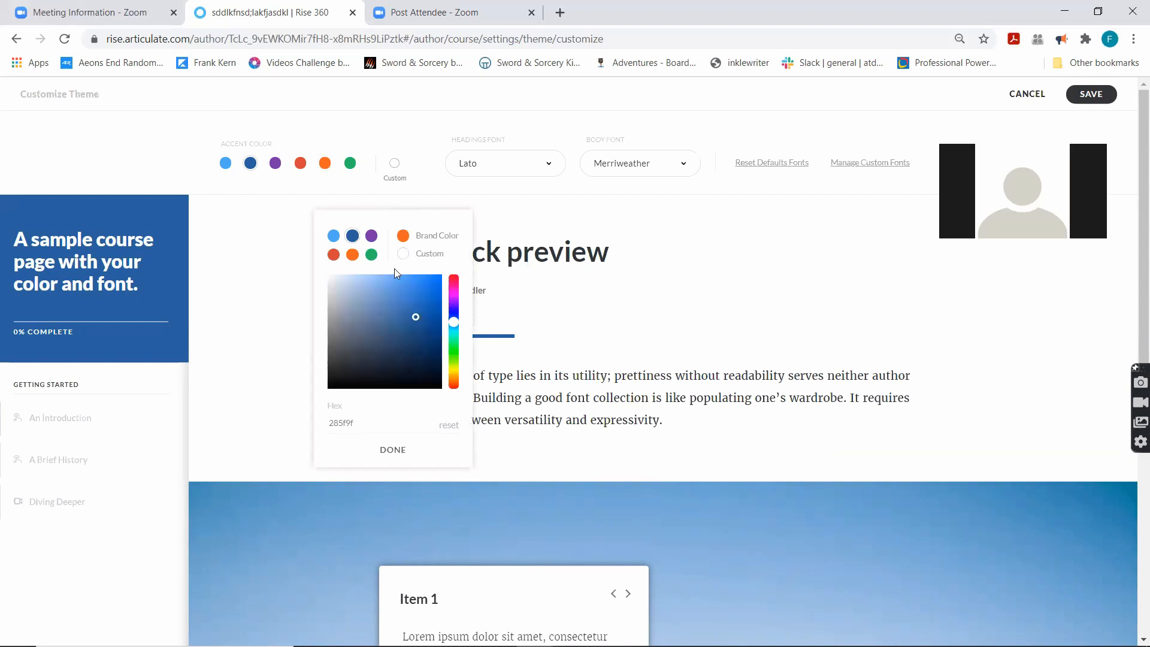
left_click(341, 423)
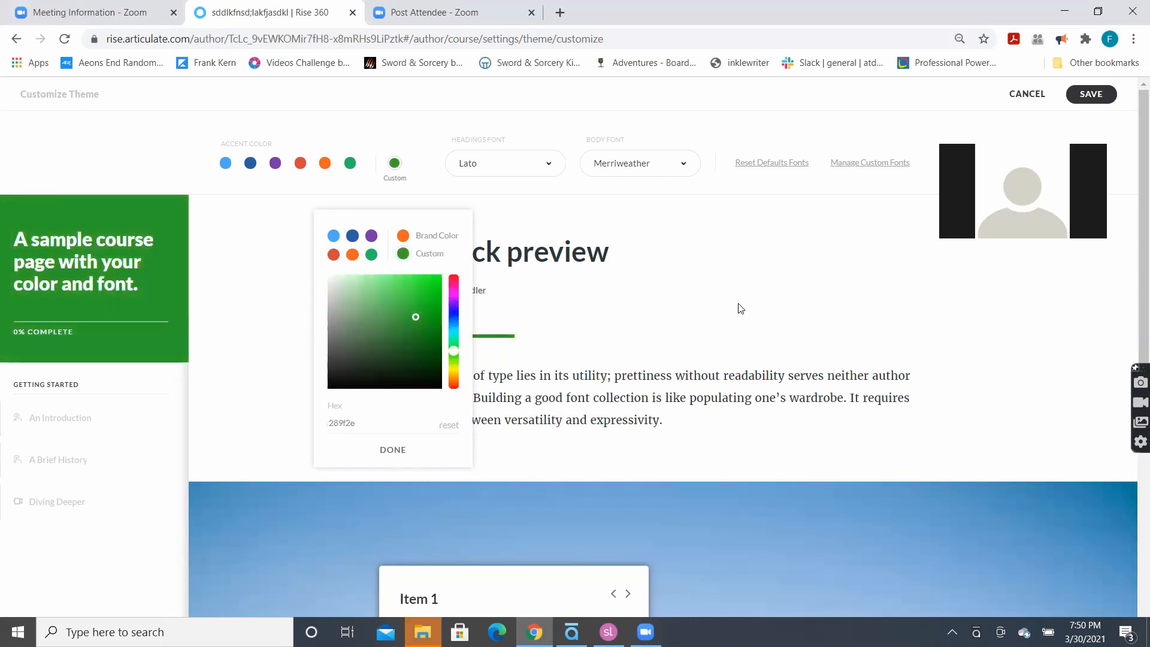
left_click(393, 450)
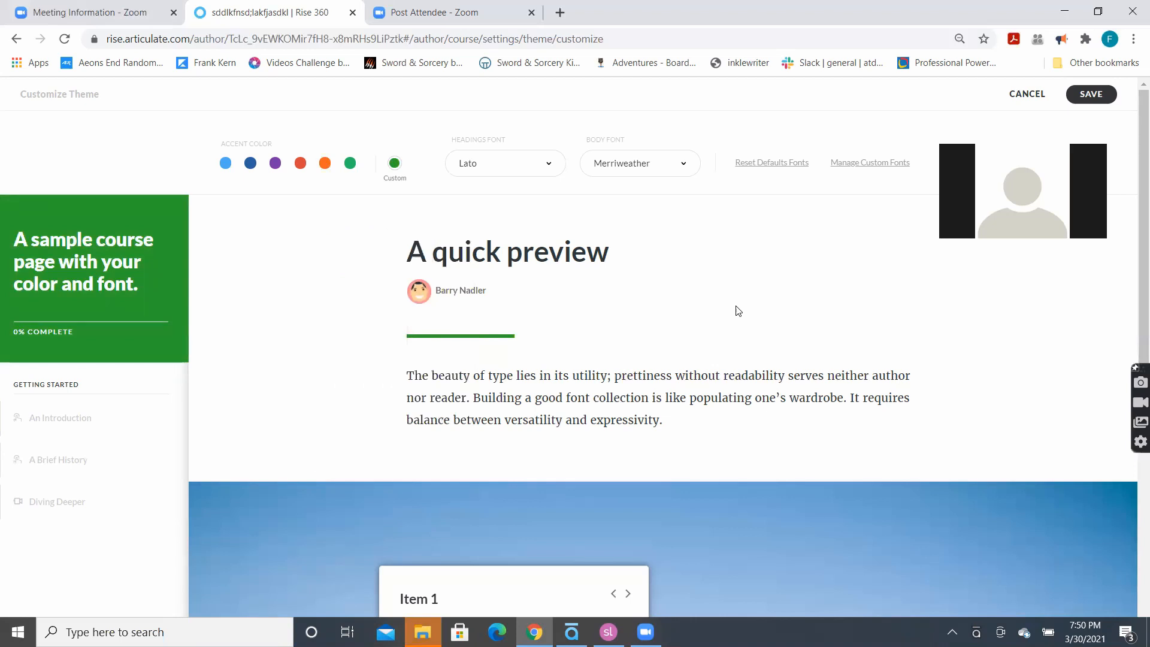
mouse_move(455, 149)
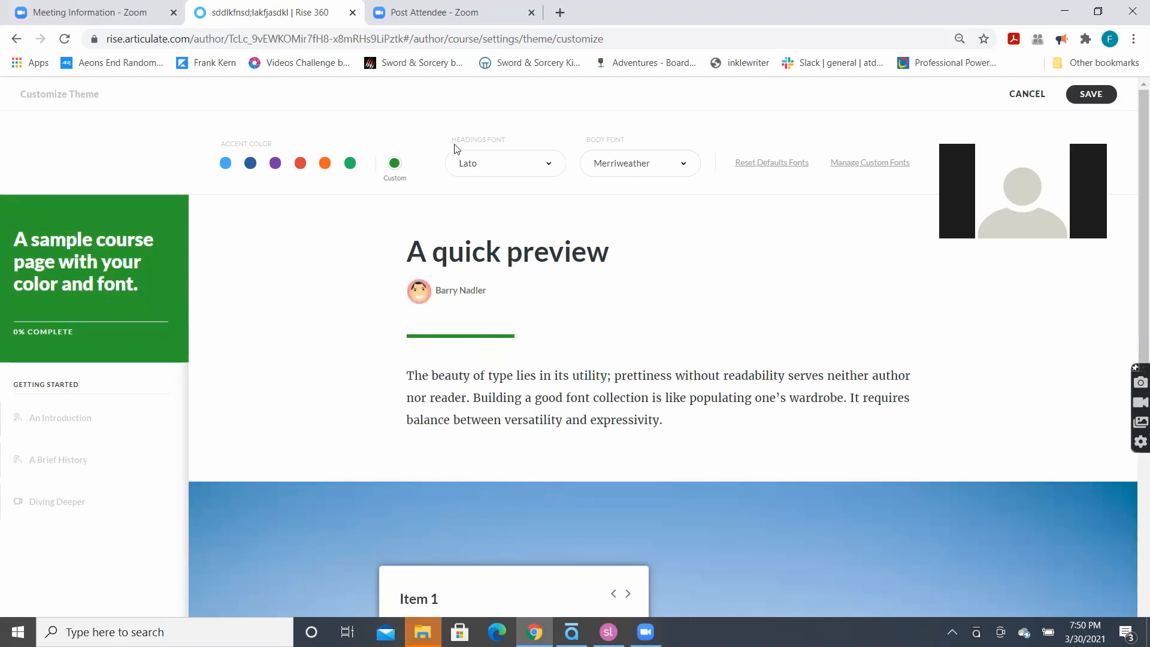
mouse_move(509, 277)
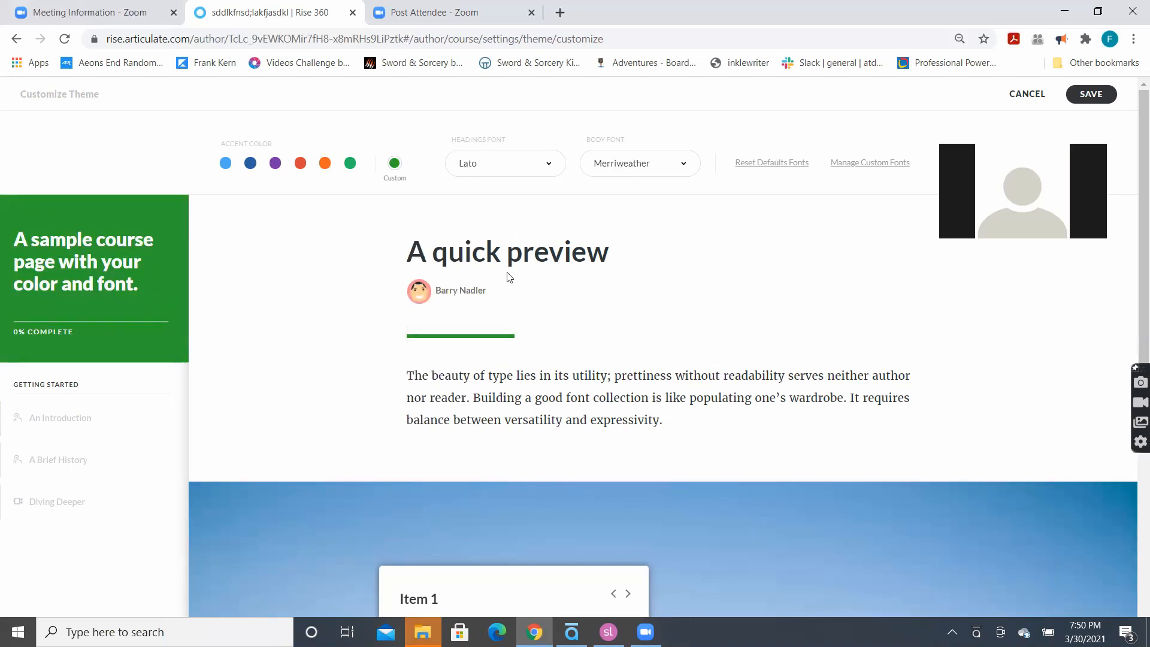
mouse_move(642, 403)
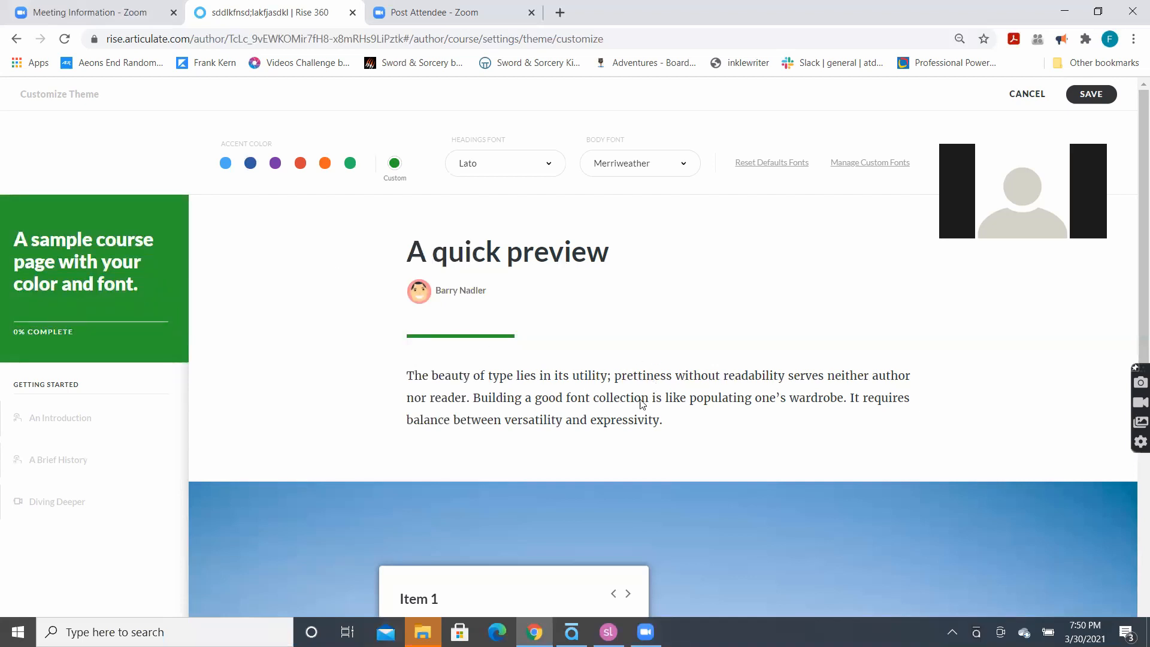
mouse_move(548, 427)
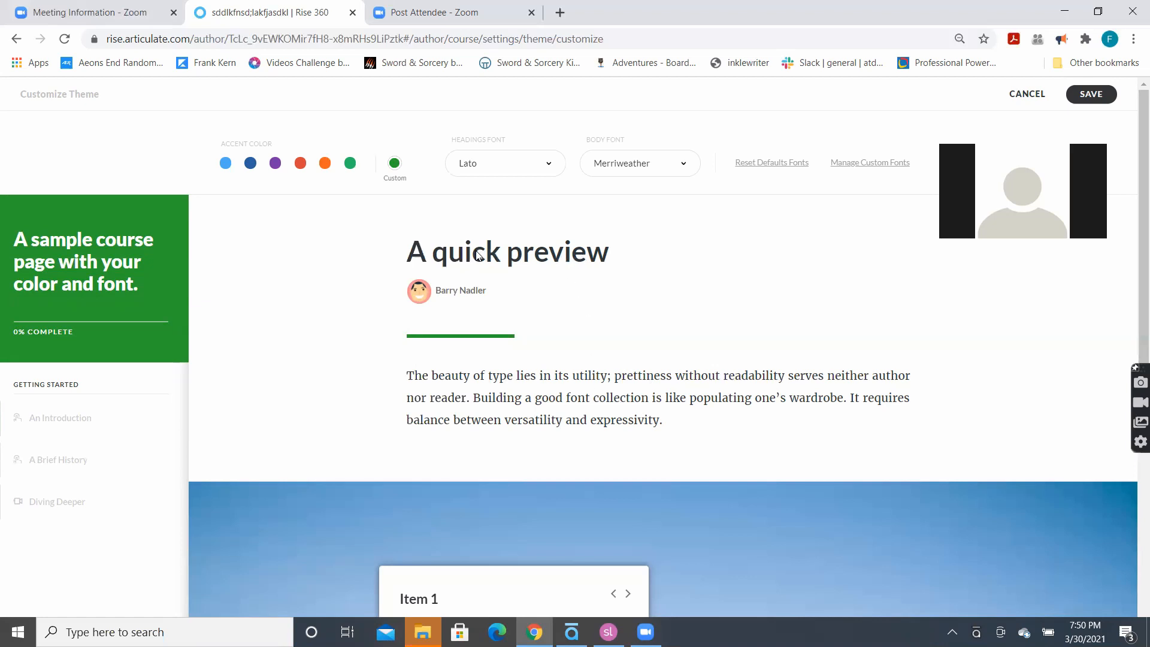
mouse_move(535, 268)
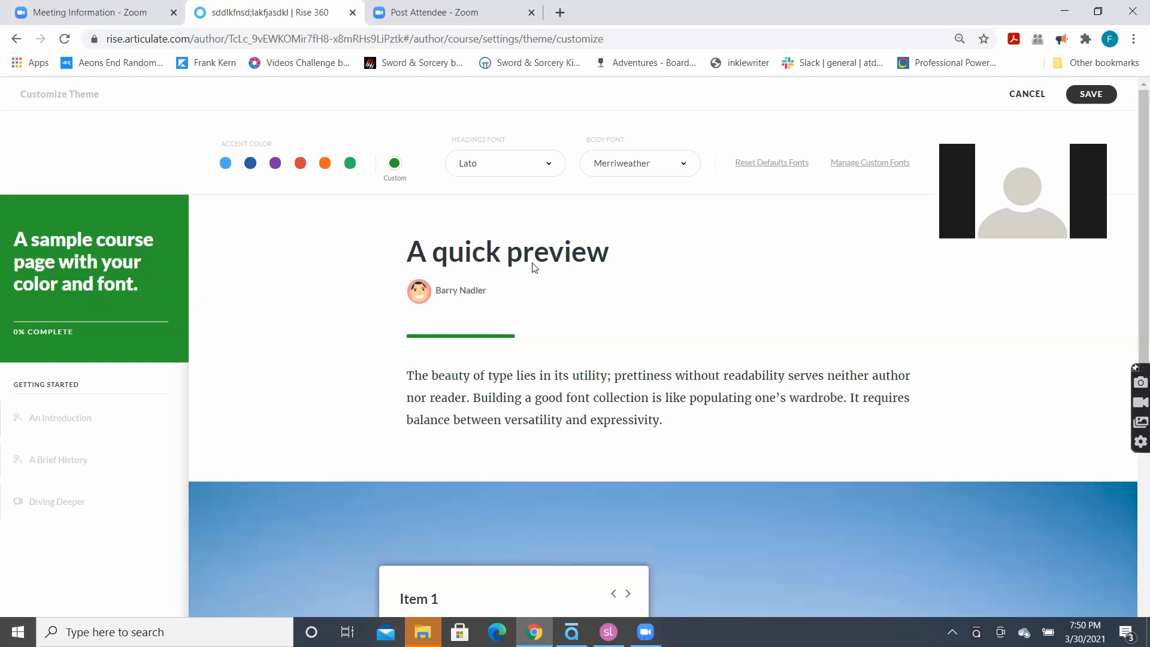
Step: Browse the Default Fonts in the Headings Font dropdown, with Lato still selected
left_click(505, 163)
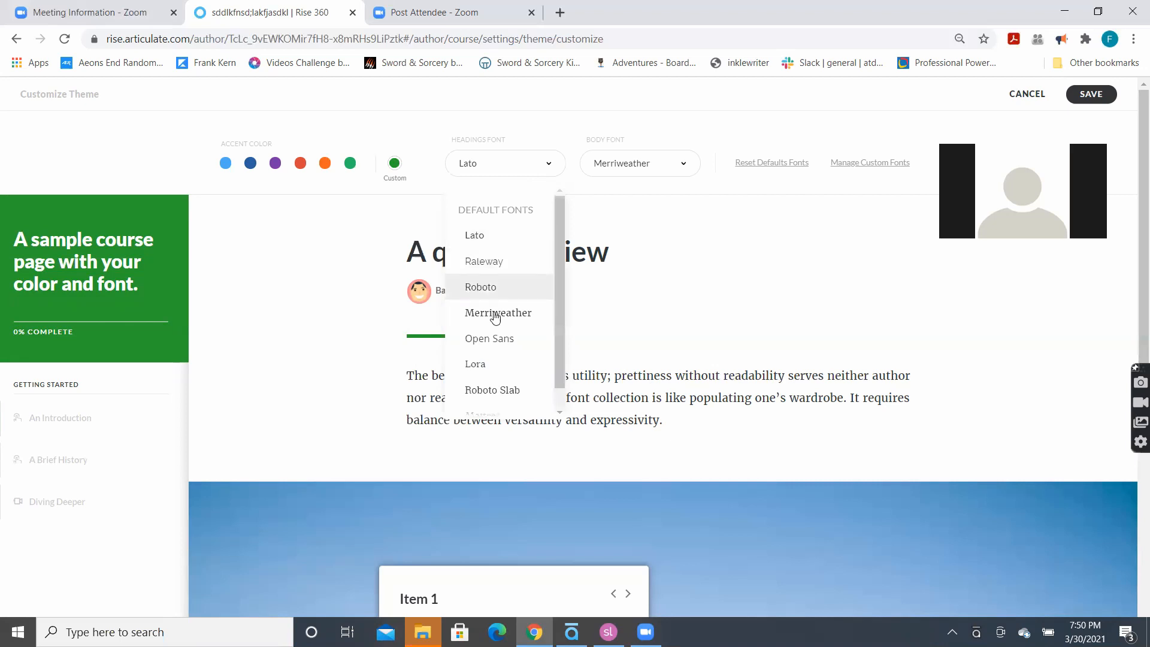
scroll("down", 3)
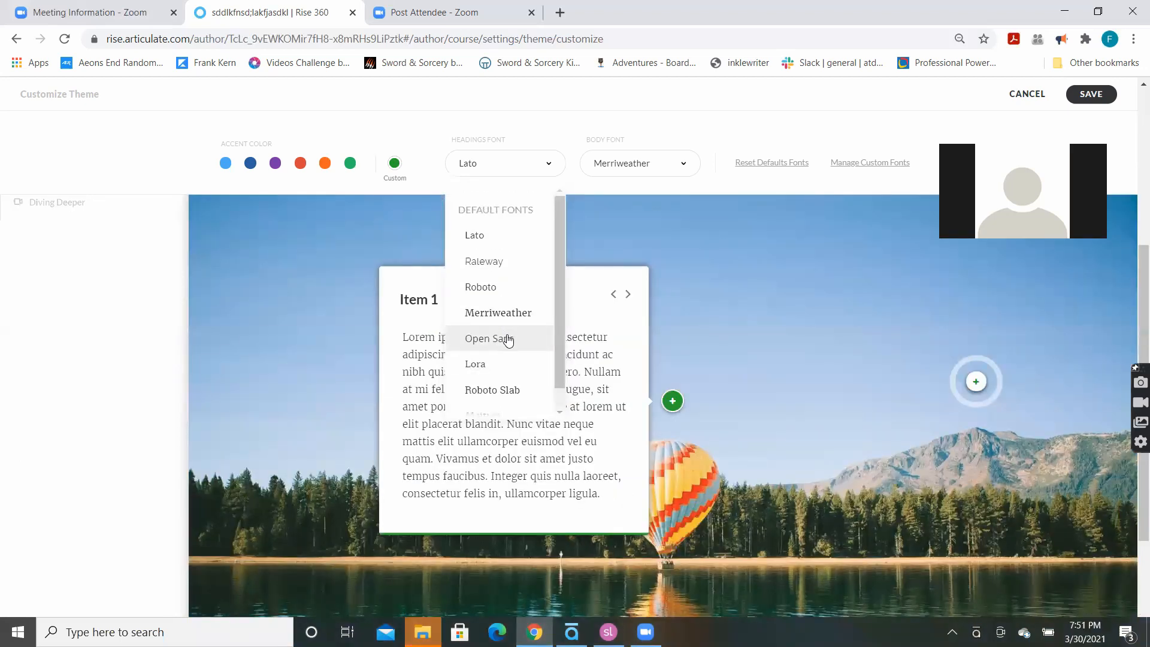
mouse_move(508, 341)
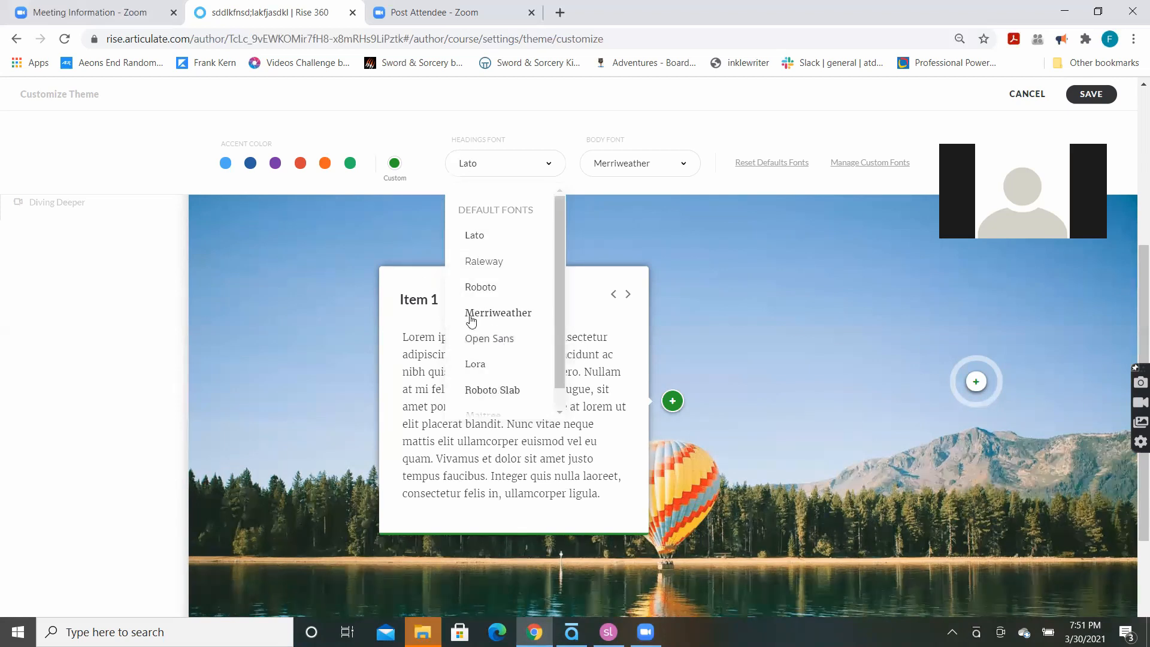
mouse_move(502, 406)
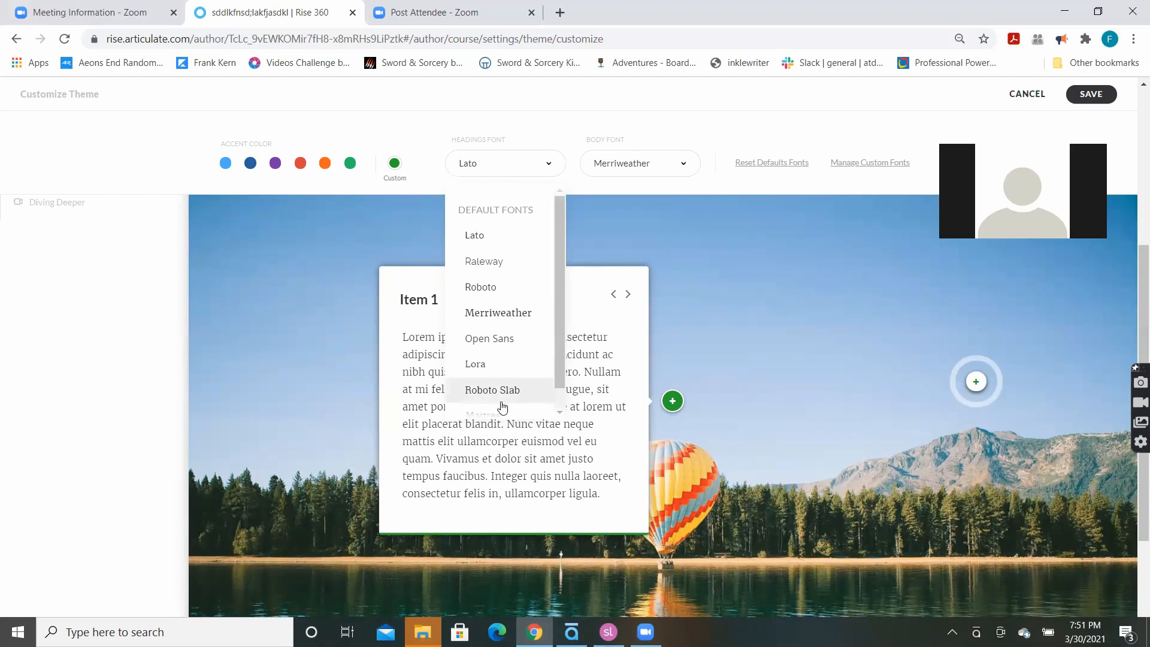
mouse_move(498, 296)
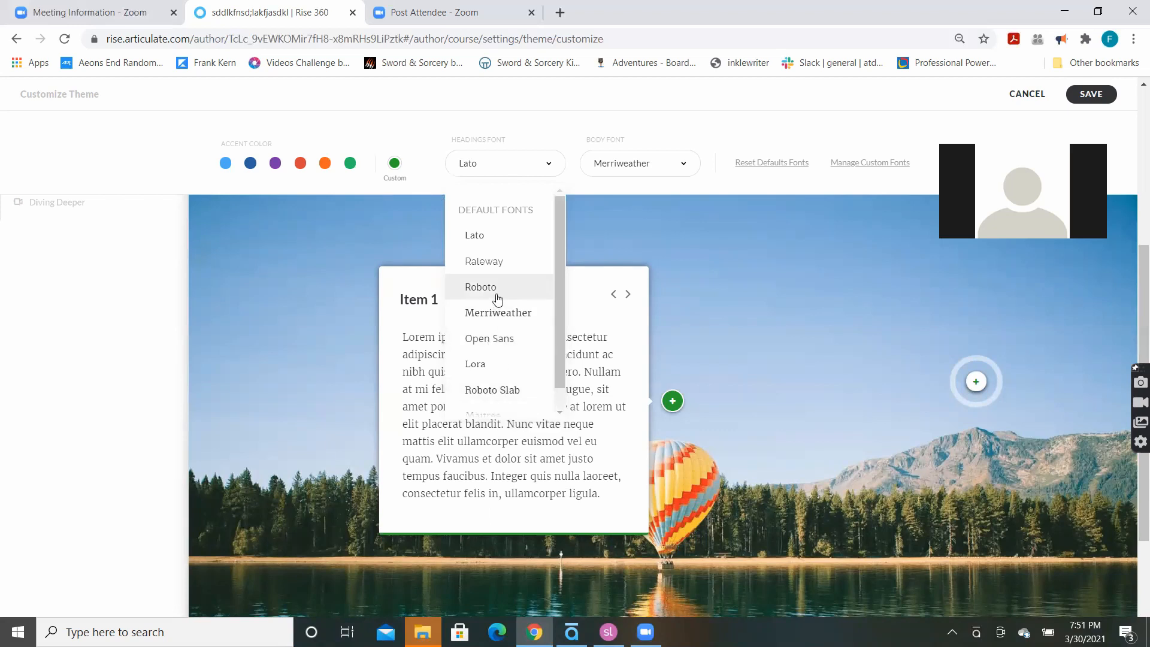
Step: Set the headings font to Raleway and the body font to Roboto
left_click(484, 261)
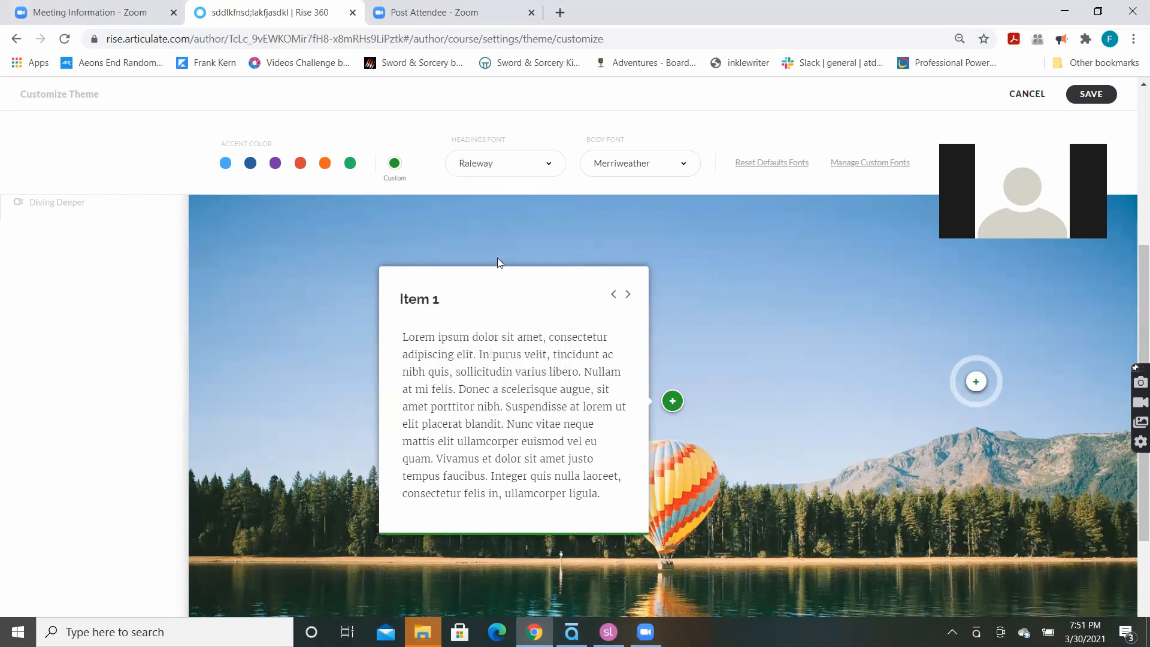
left_click(640, 163)
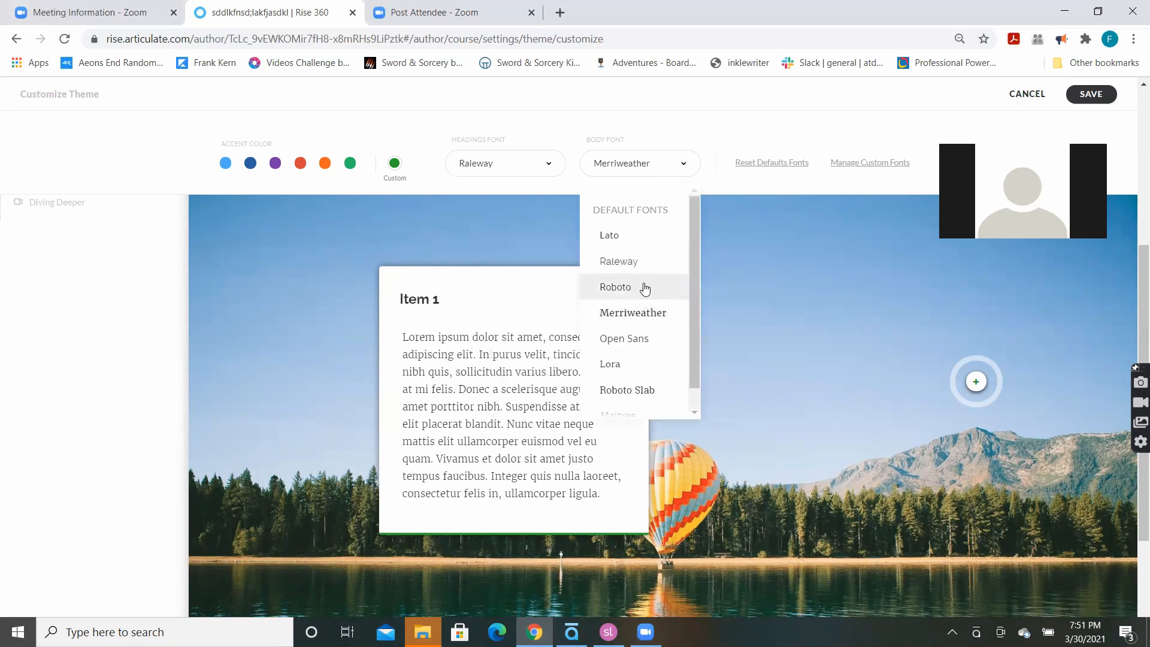
left_click(616, 287)
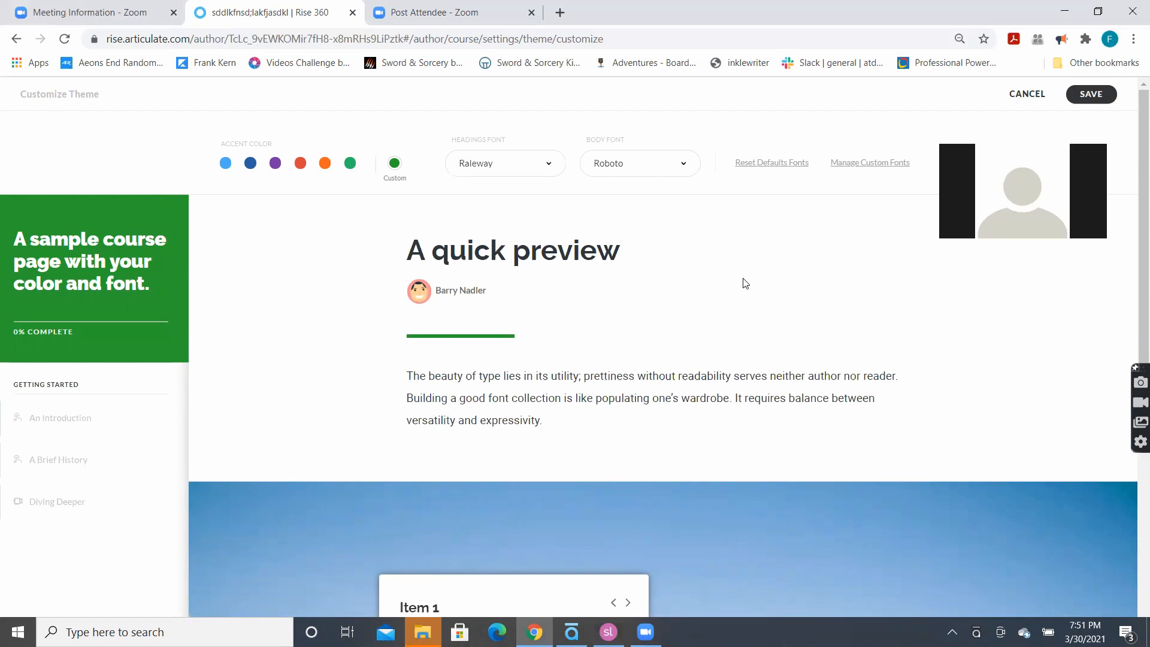
scroll("down", 3)
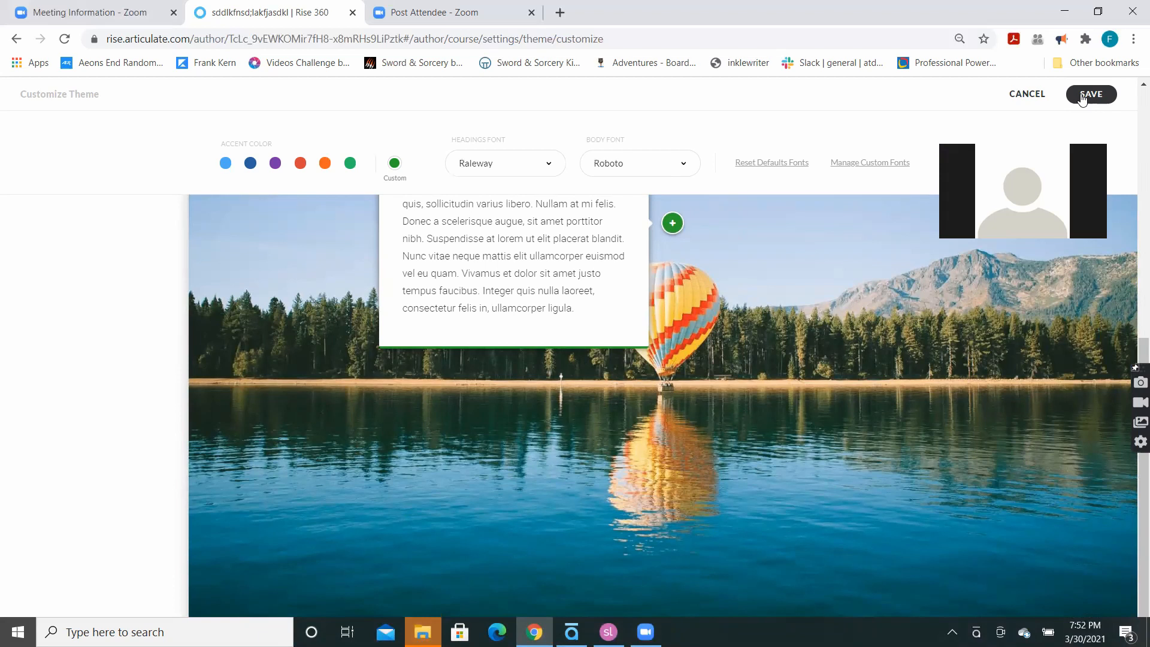
Step: Save the green accent and new fonts, then turn off block entrance animations
left_click(1091, 93)
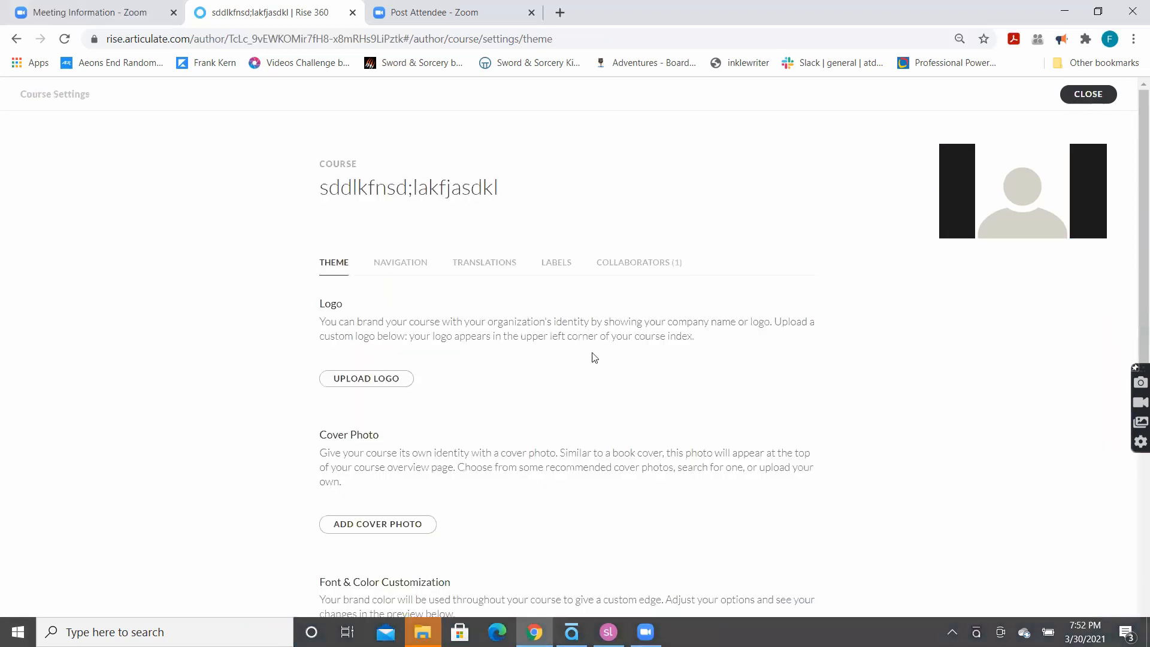
scroll("down", 3)
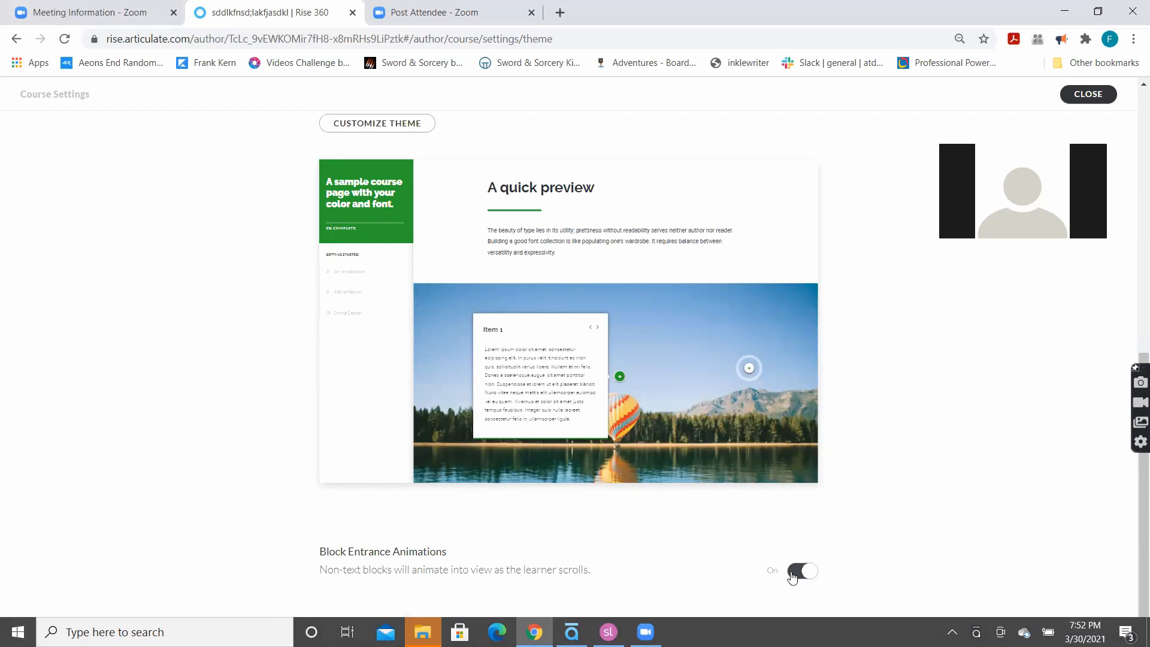
left_click(802, 571)
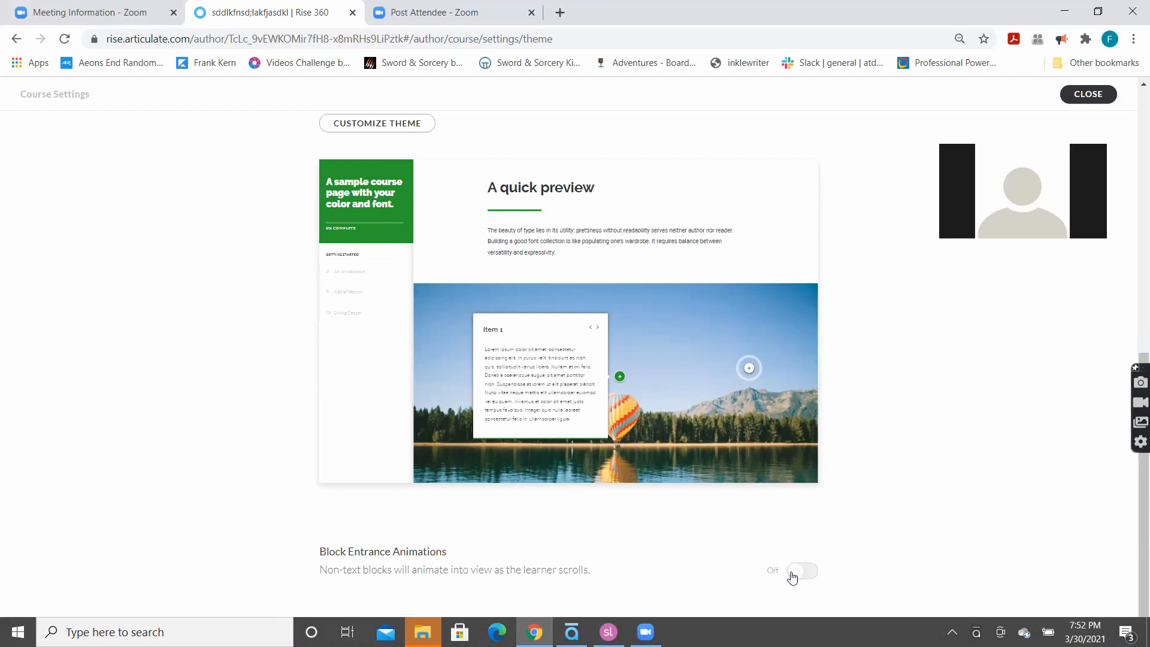
scroll("up", 3)
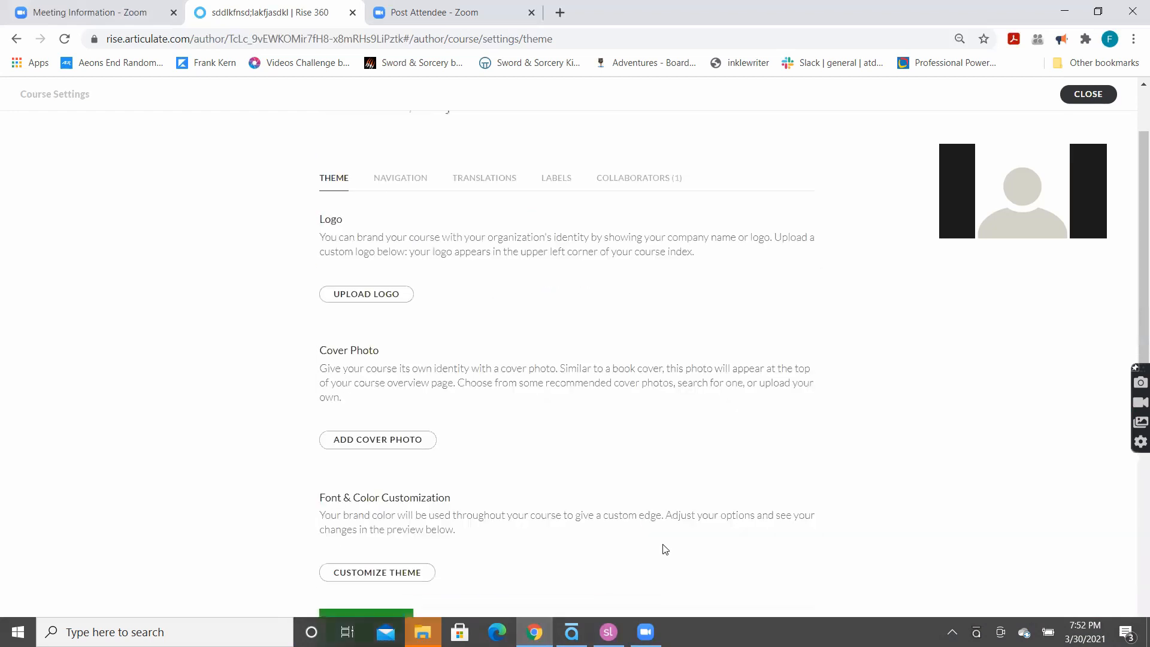
Step: Review the Sidebar and Navigation Mode options, keeping Free navigation and an open sidebar
left_click(401, 178)
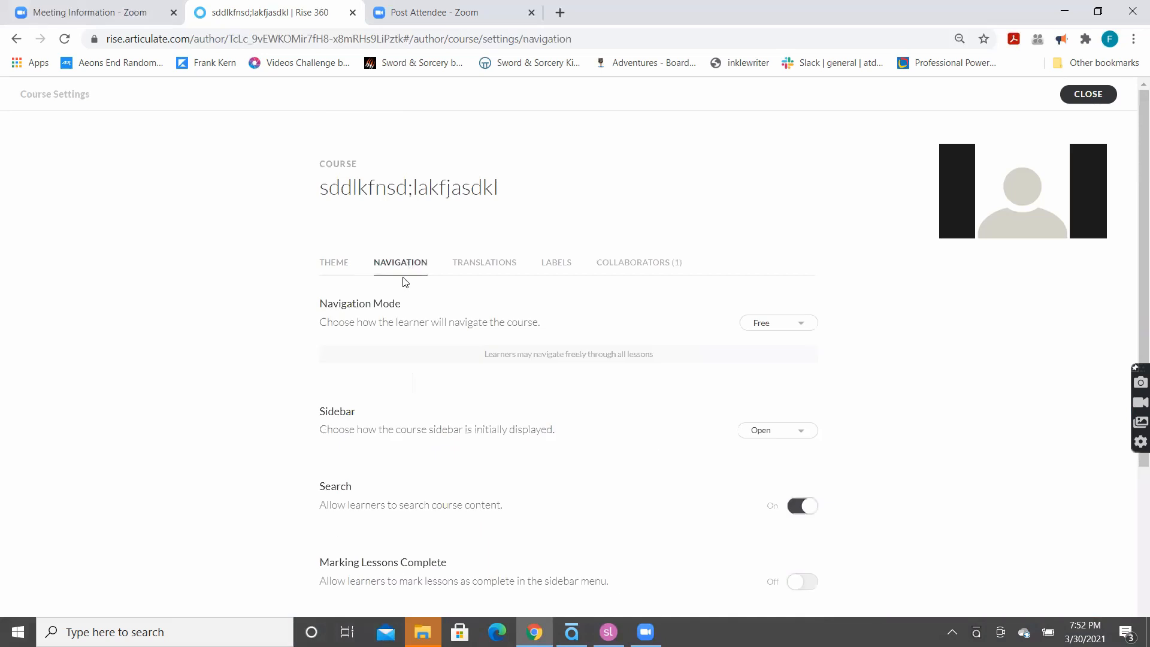
scroll("down", 3)
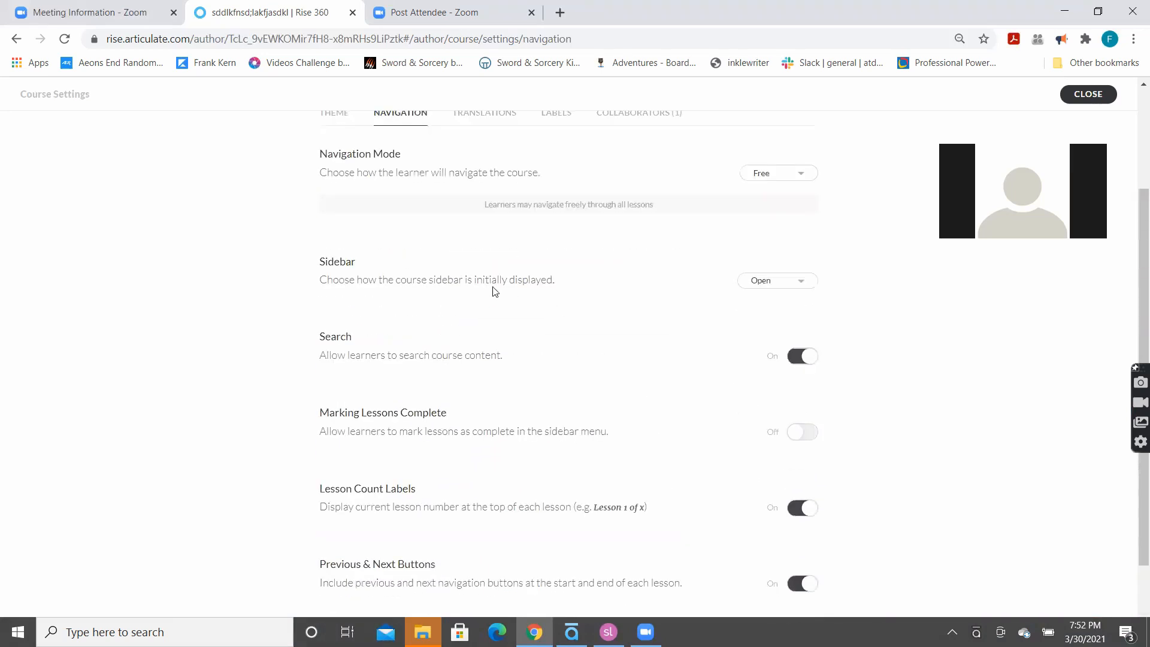
left_click(778, 280)
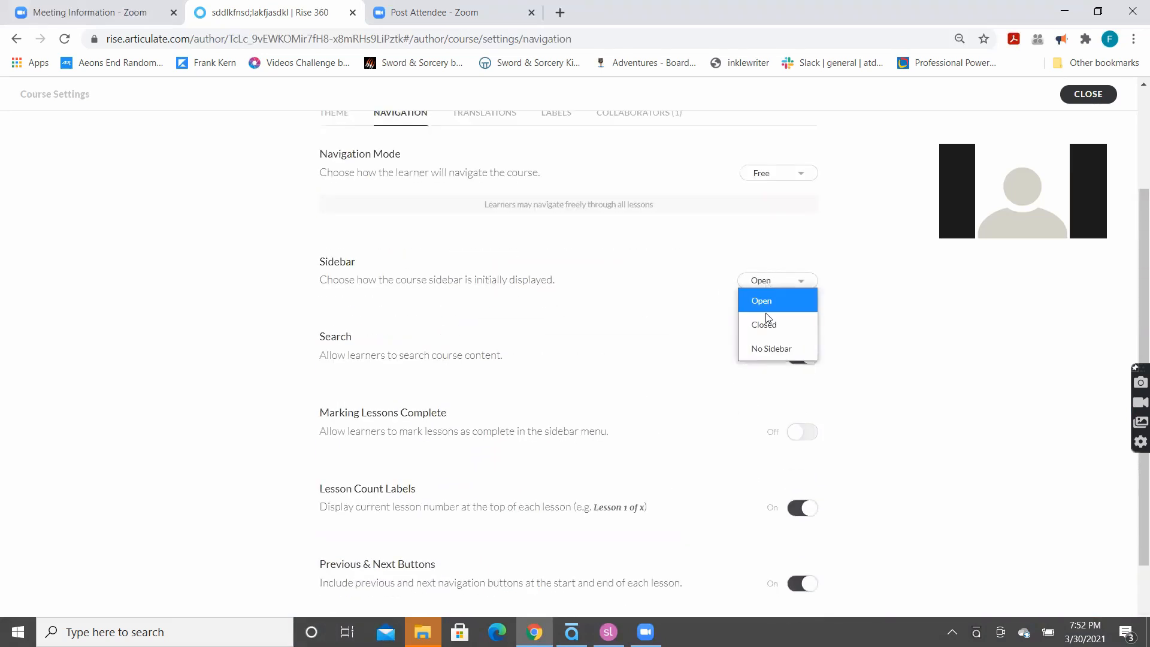
mouse_move(771, 349)
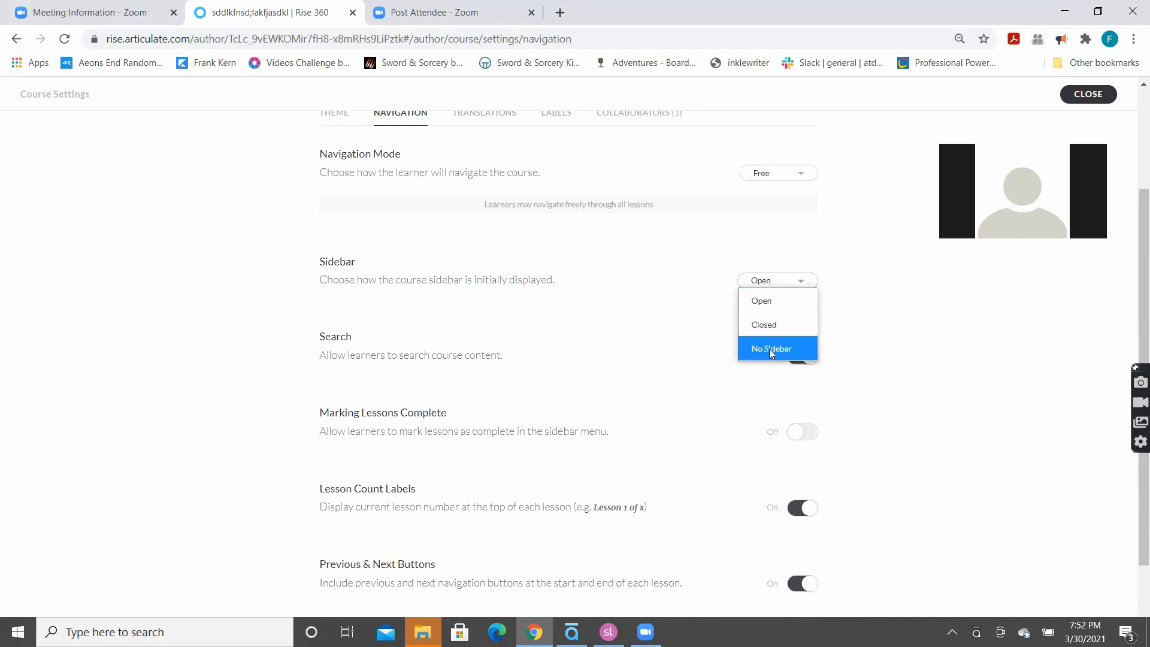
left_click(779, 173)
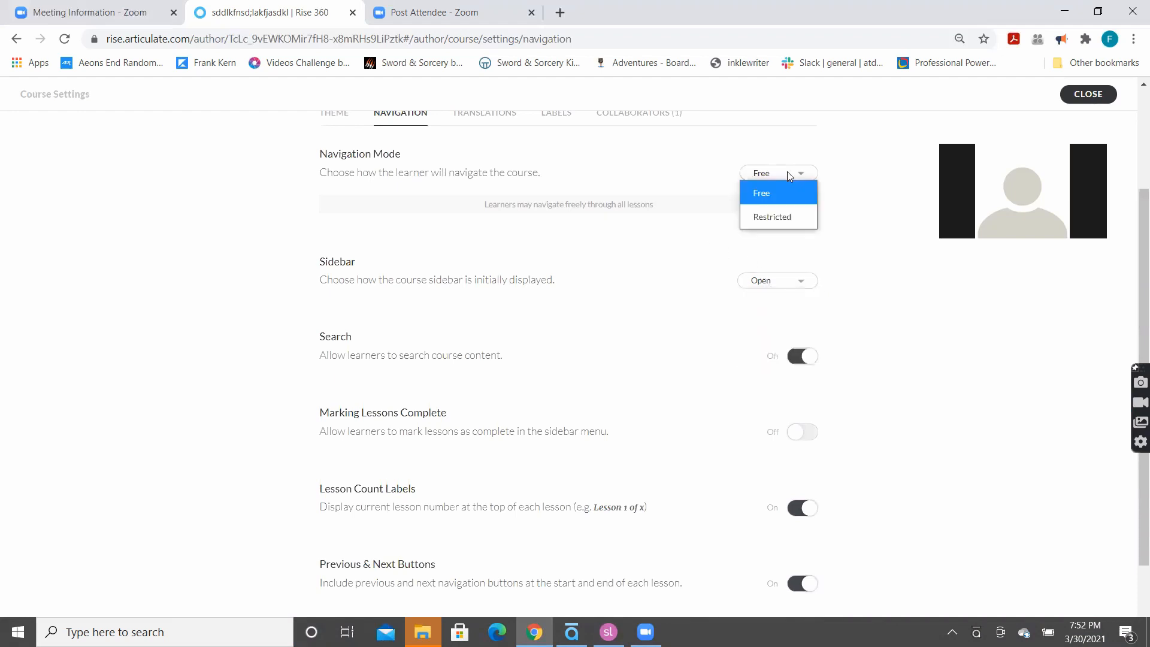
mouse_move(772, 216)
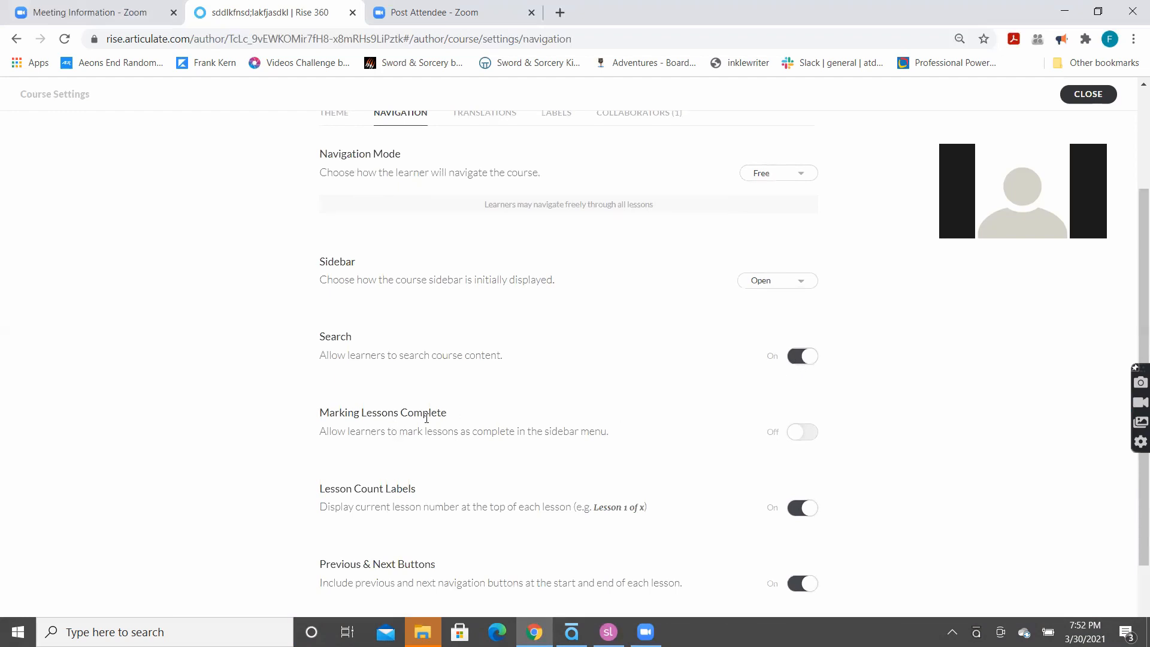
scroll("down", 3)
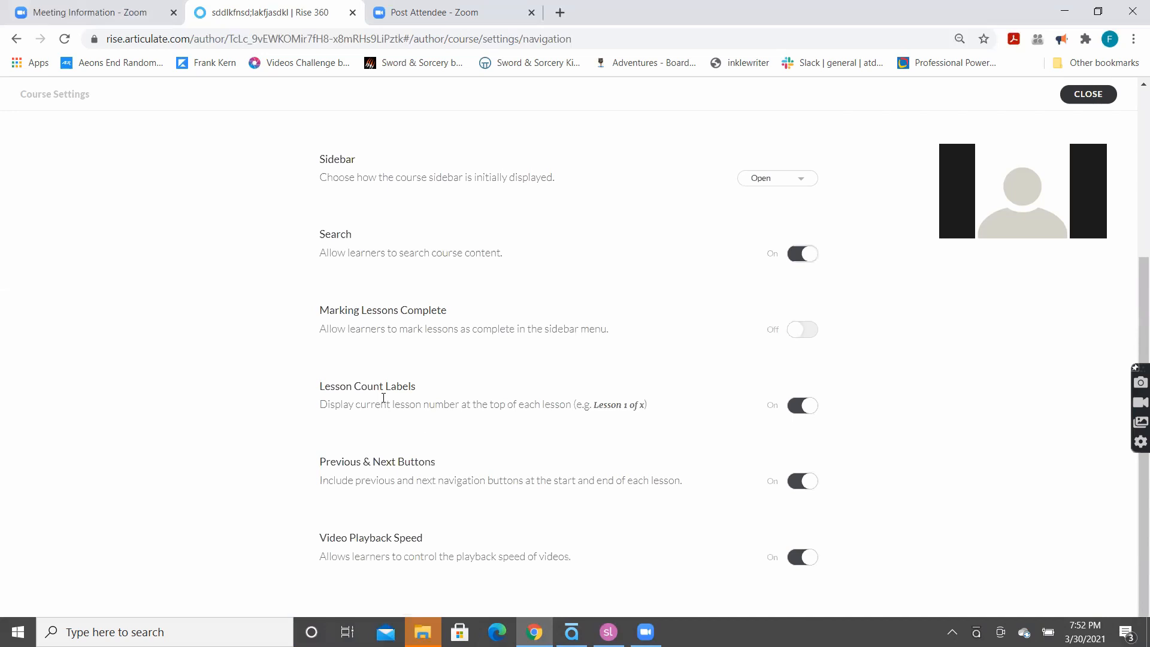
mouse_move(376, 473)
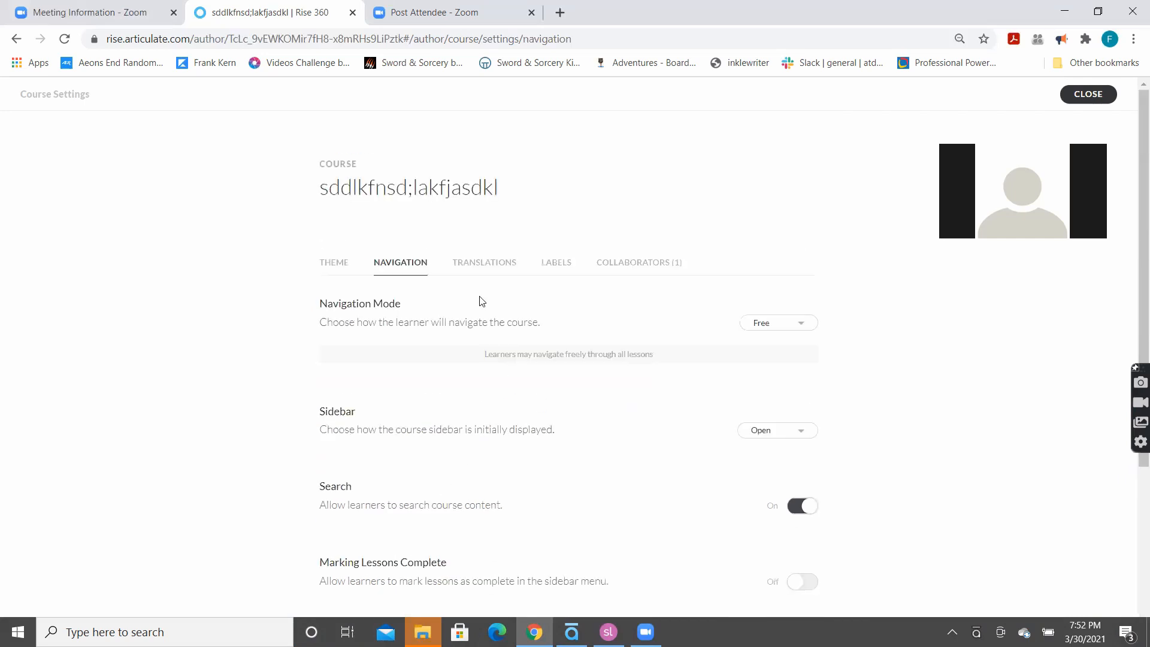
Step: Show the Translations tab with duplicate, XLIFF export and import steps
left_click(484, 263)
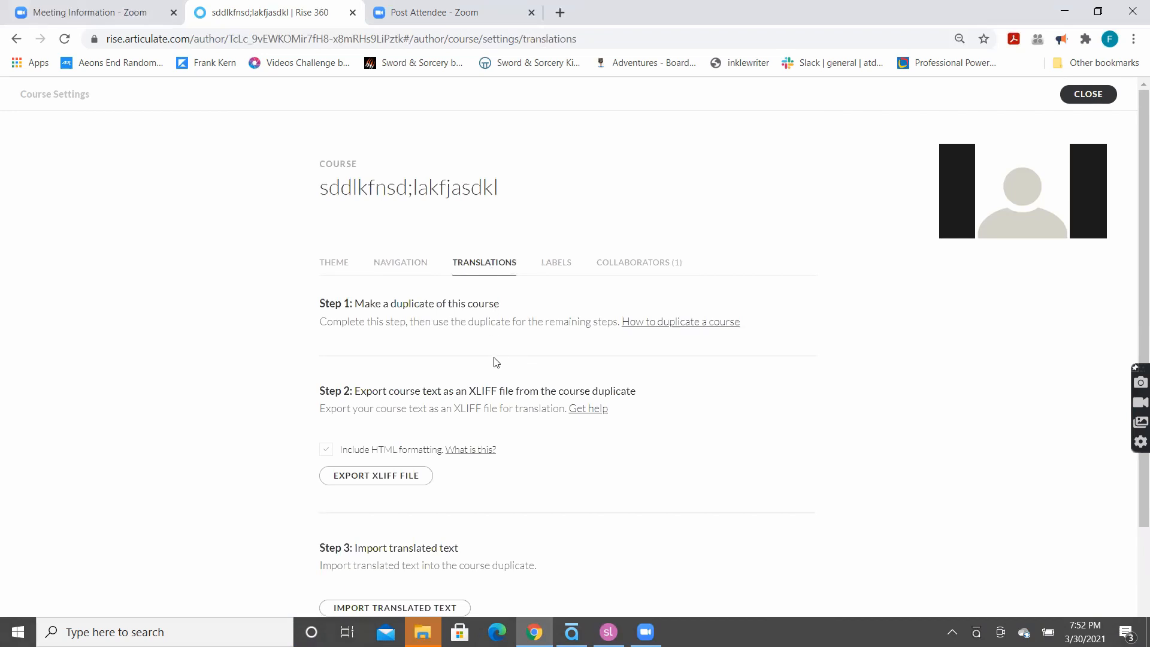
mouse_move(544, 280)
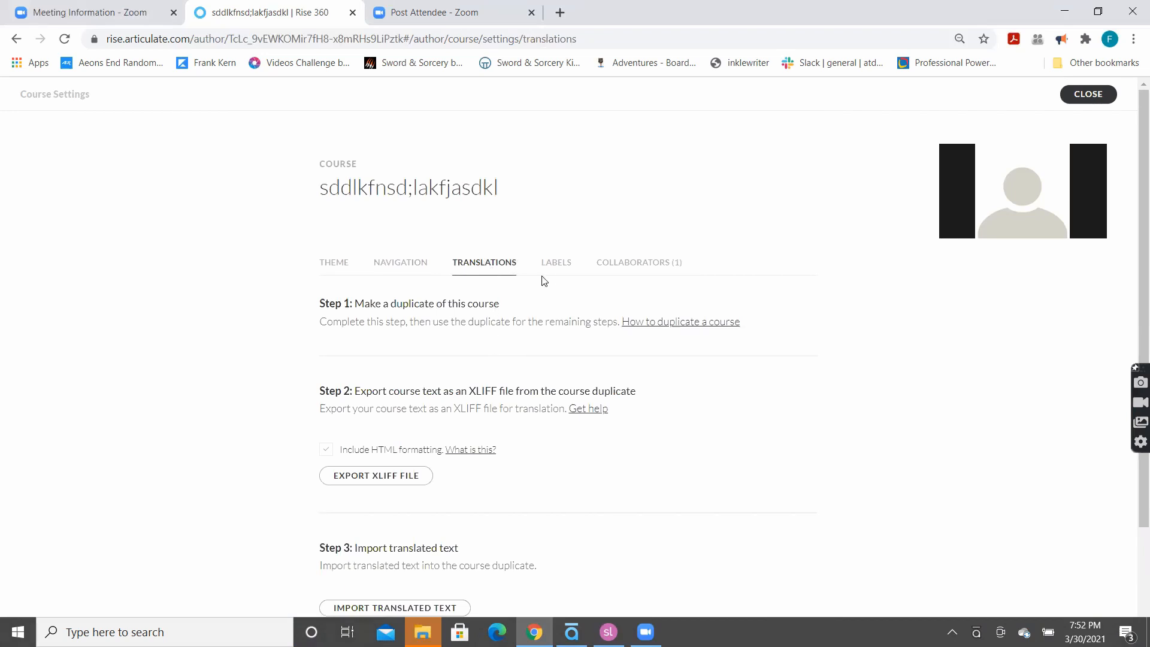
mouse_move(552, 274)
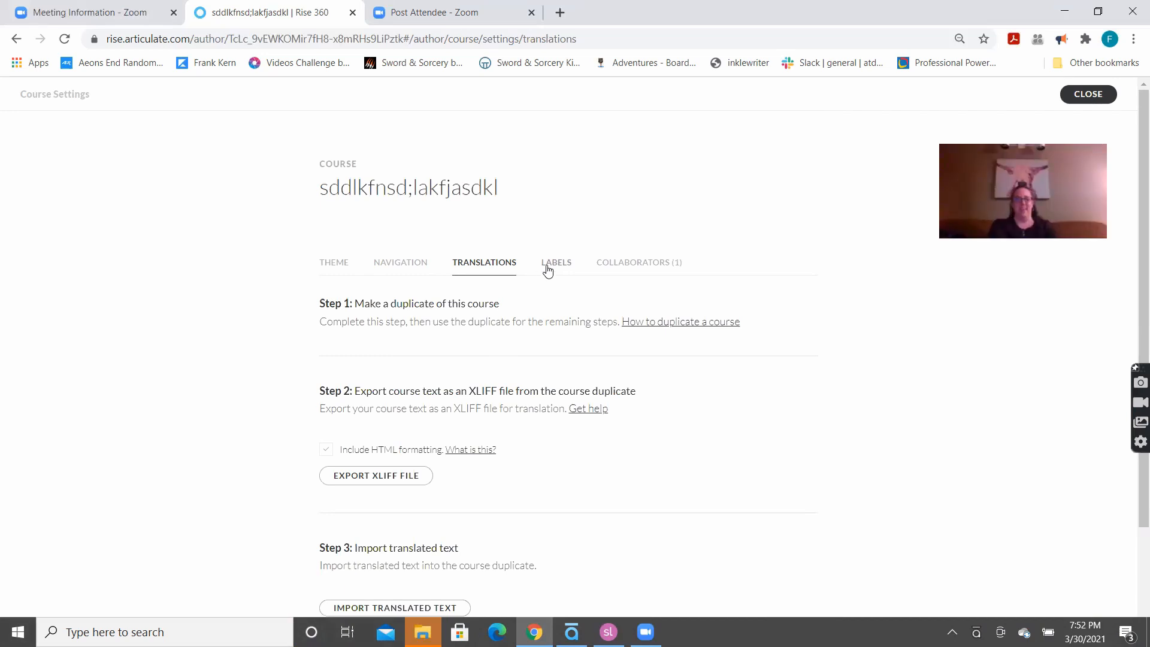
Step: Browse the English course labels like START, RESUME and DETAILS without changing them
left_click(556, 262)
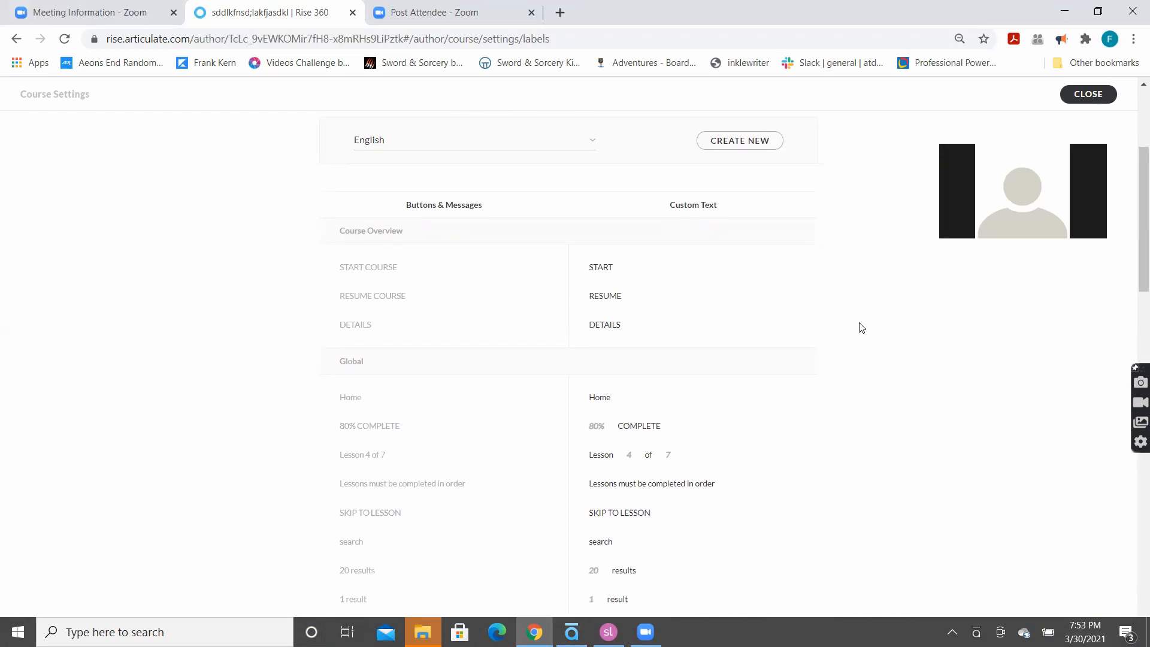
mouse_move(684, 322)
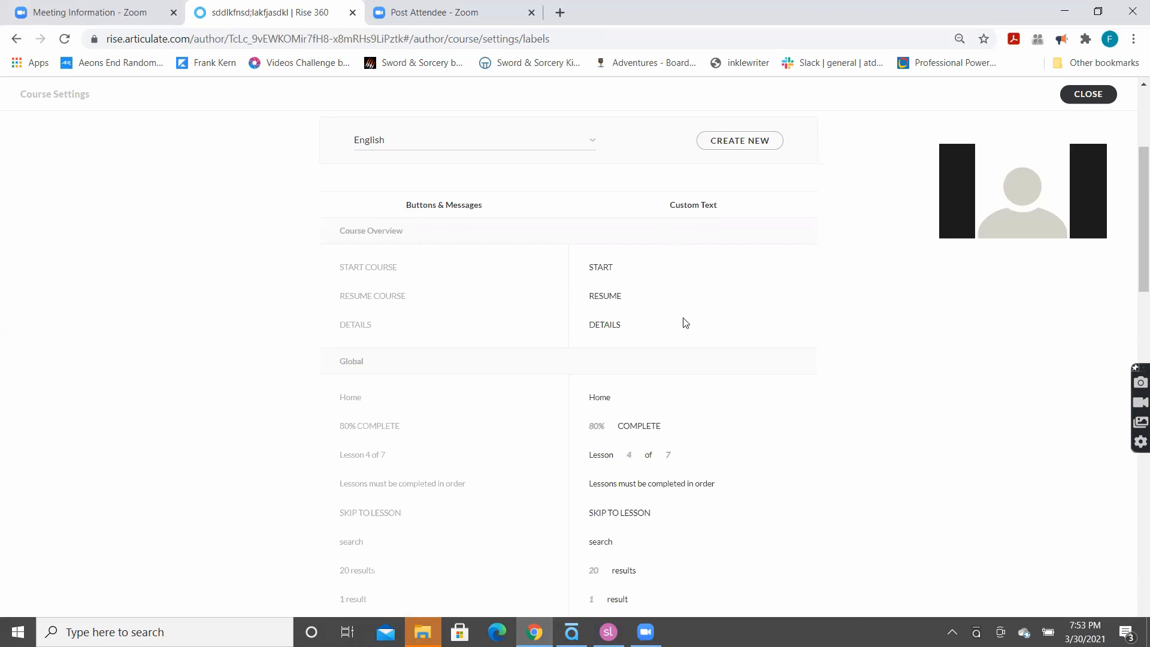
mouse_move(556, 291)
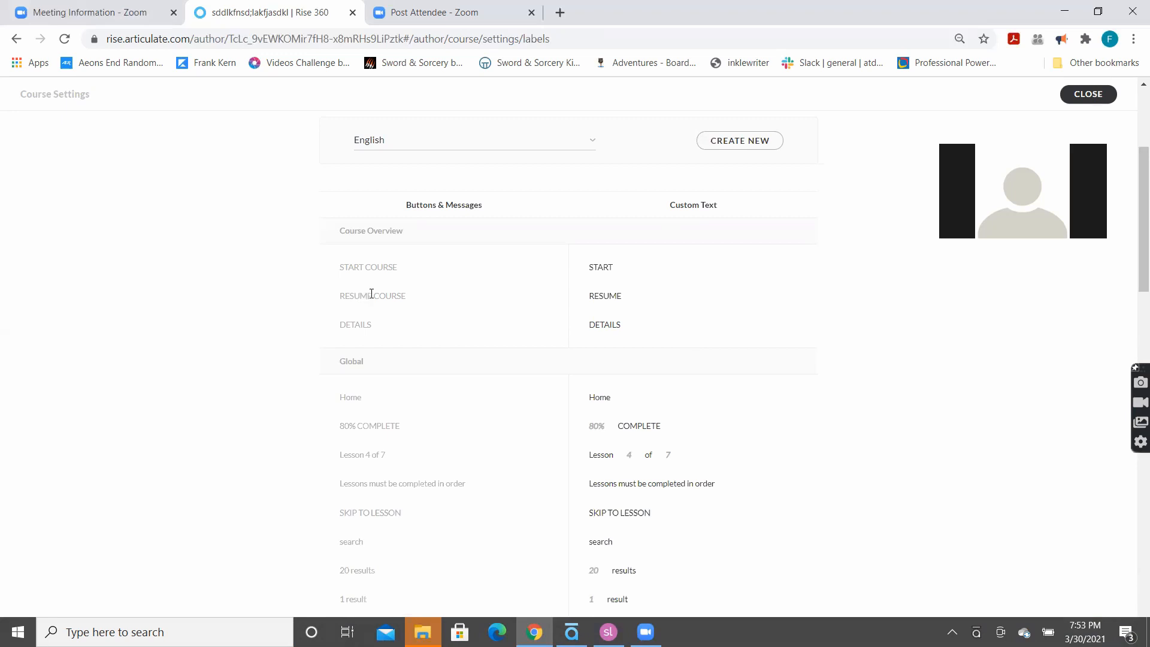
mouse_move(364, 263)
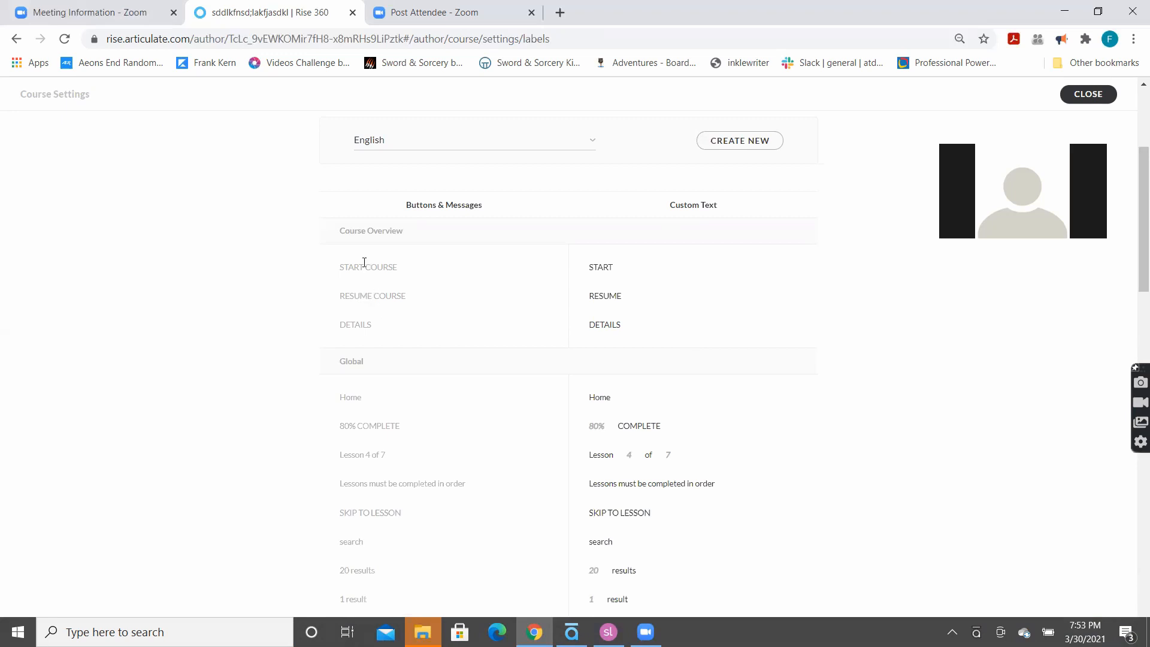
mouse_move(546, 259)
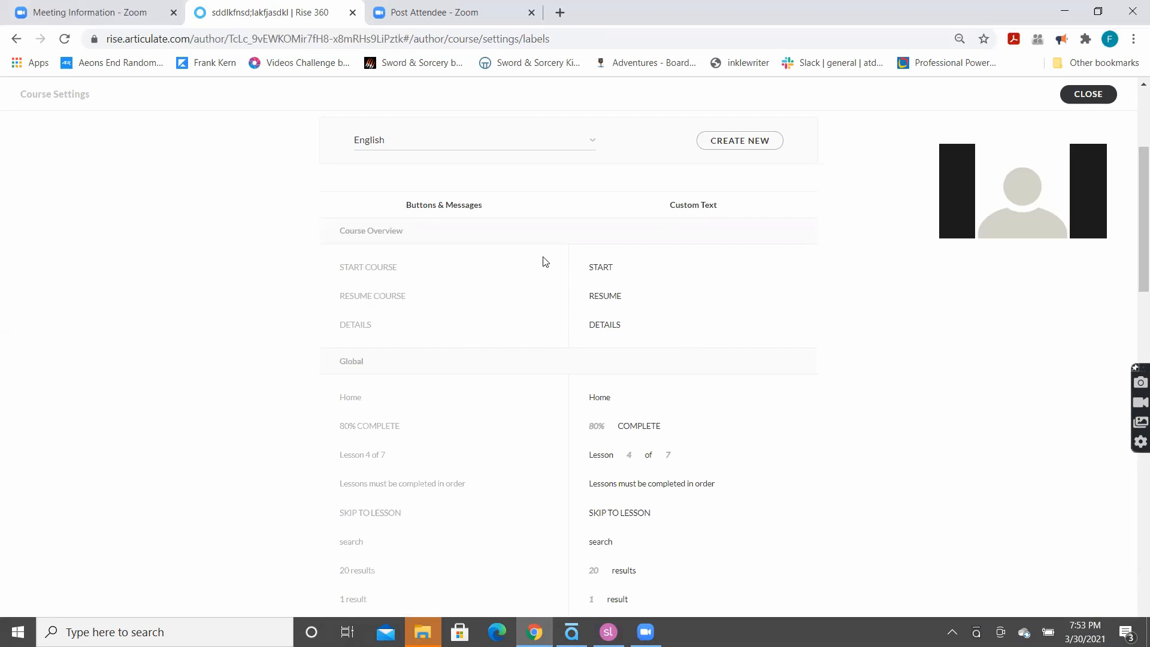
left_click(601, 268)
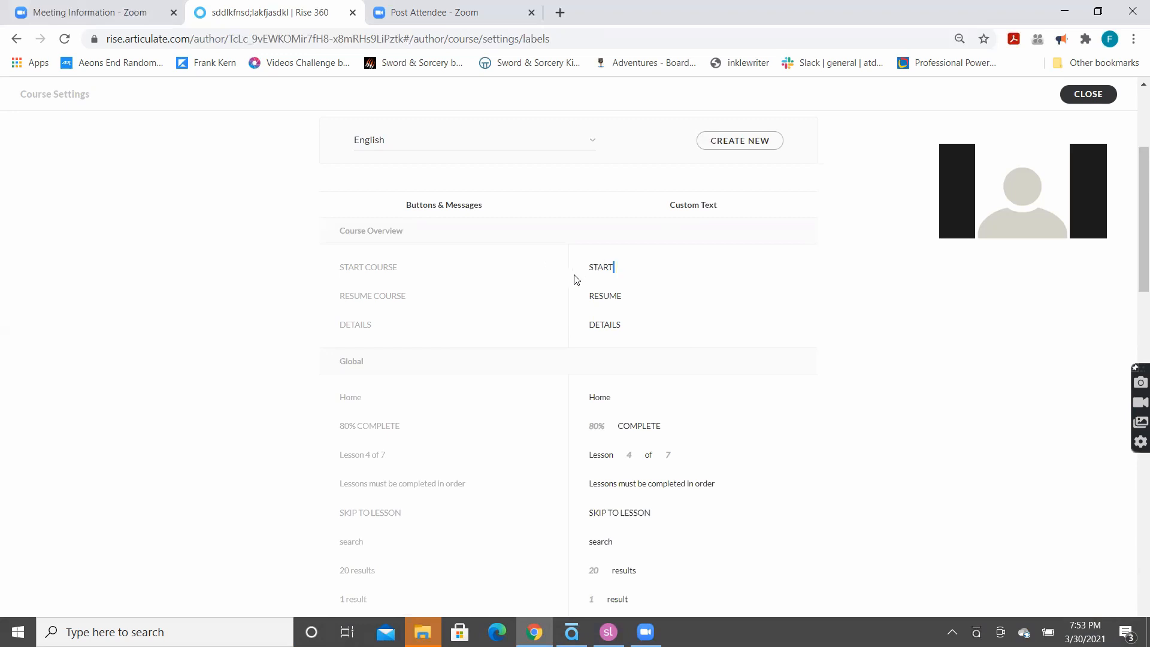
mouse_move(607, 276)
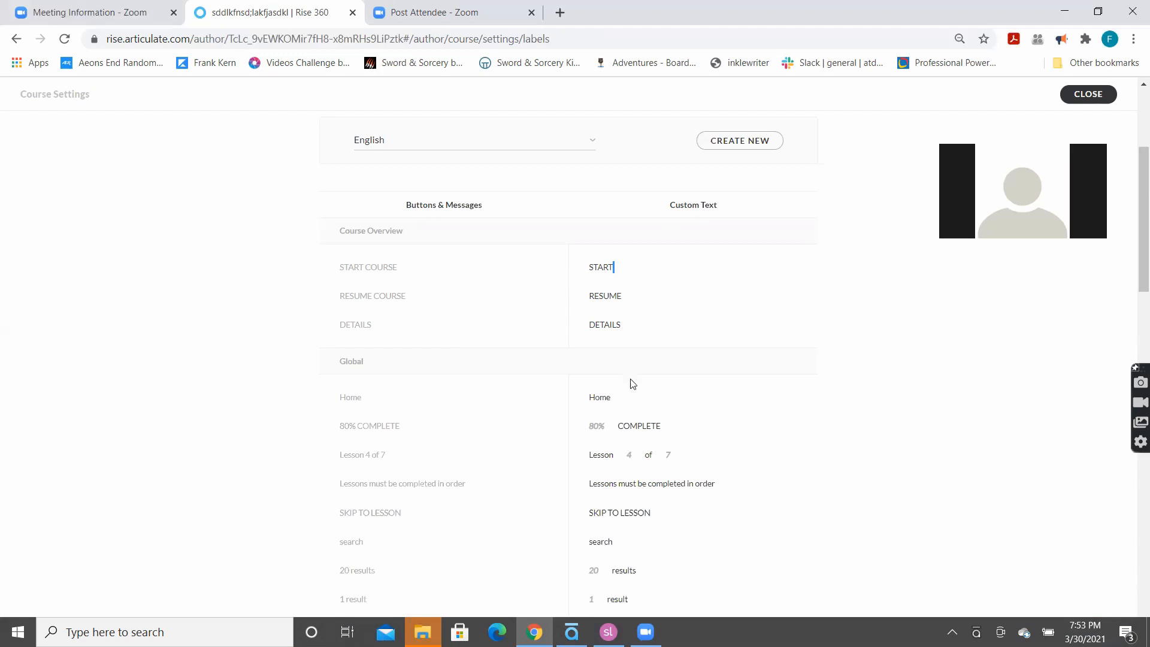
scroll("down", 3)
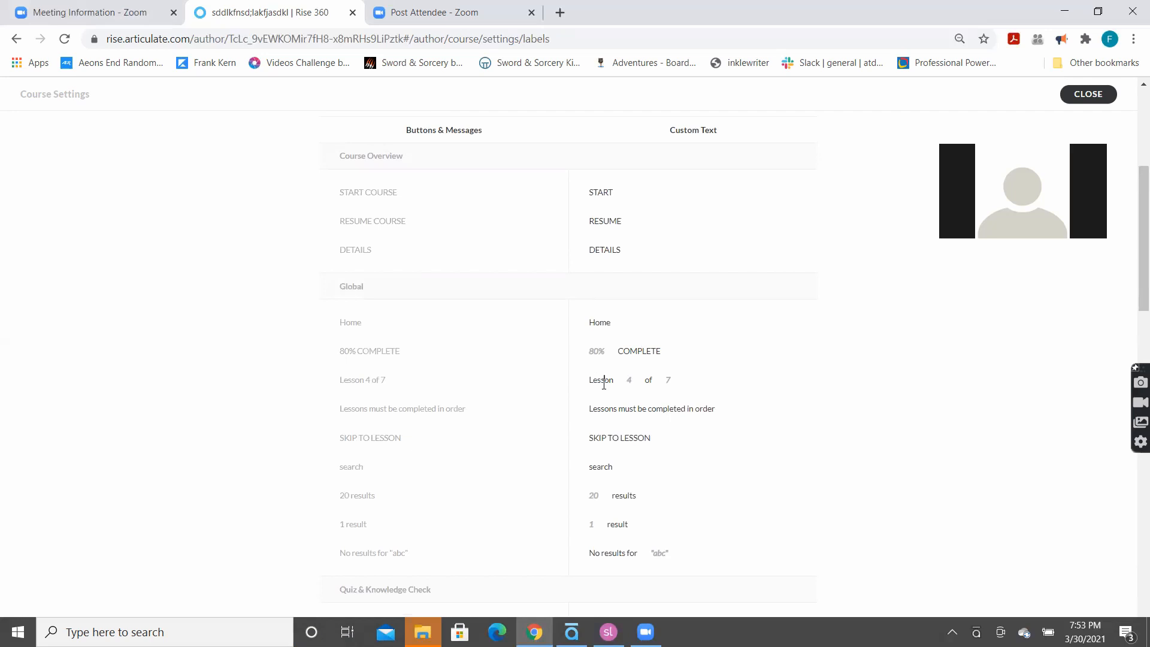
scroll("down", 3)
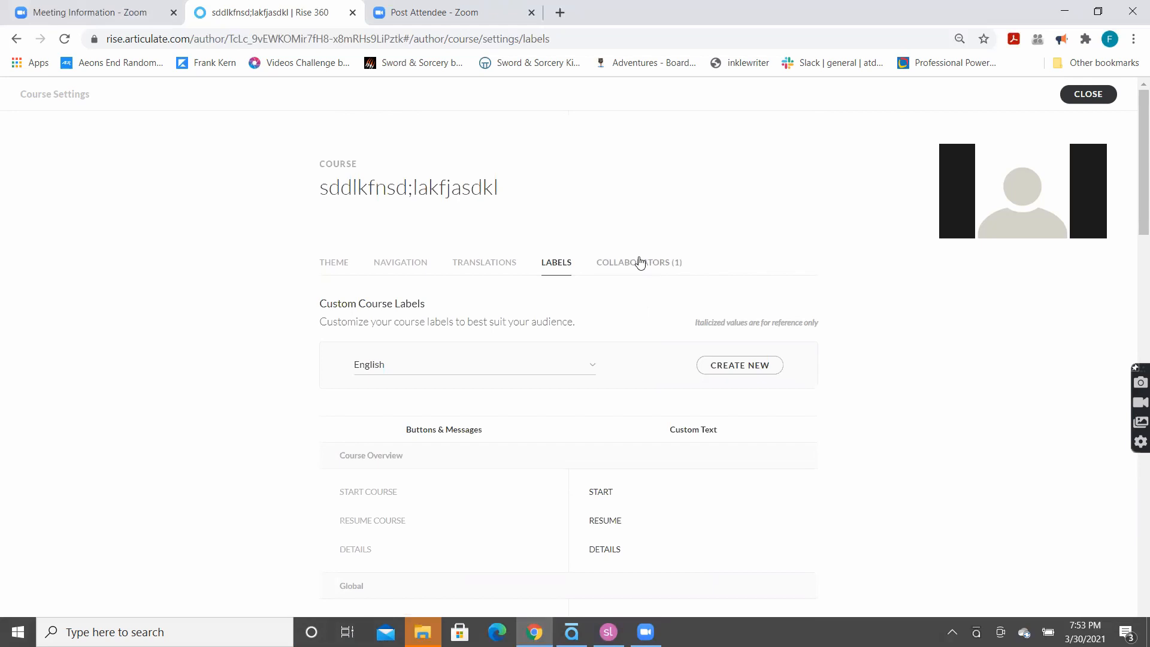
Step: Review the Collaborators list showing only the owner, leaving the email invite field empty
left_click(639, 262)
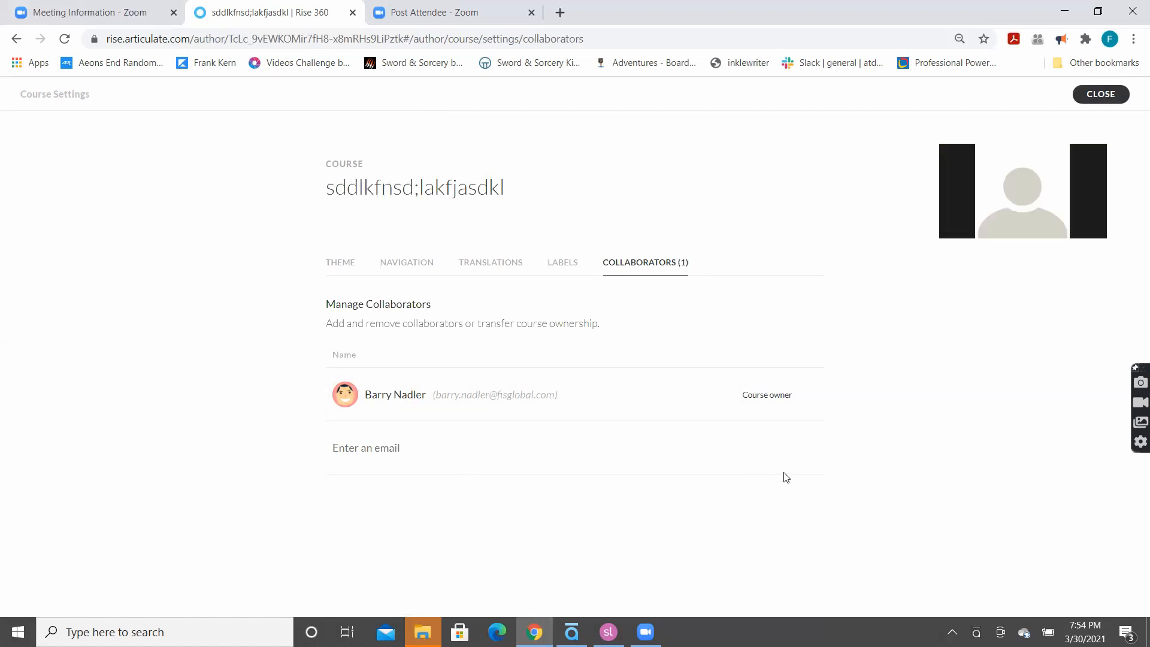
left_click(366, 447)
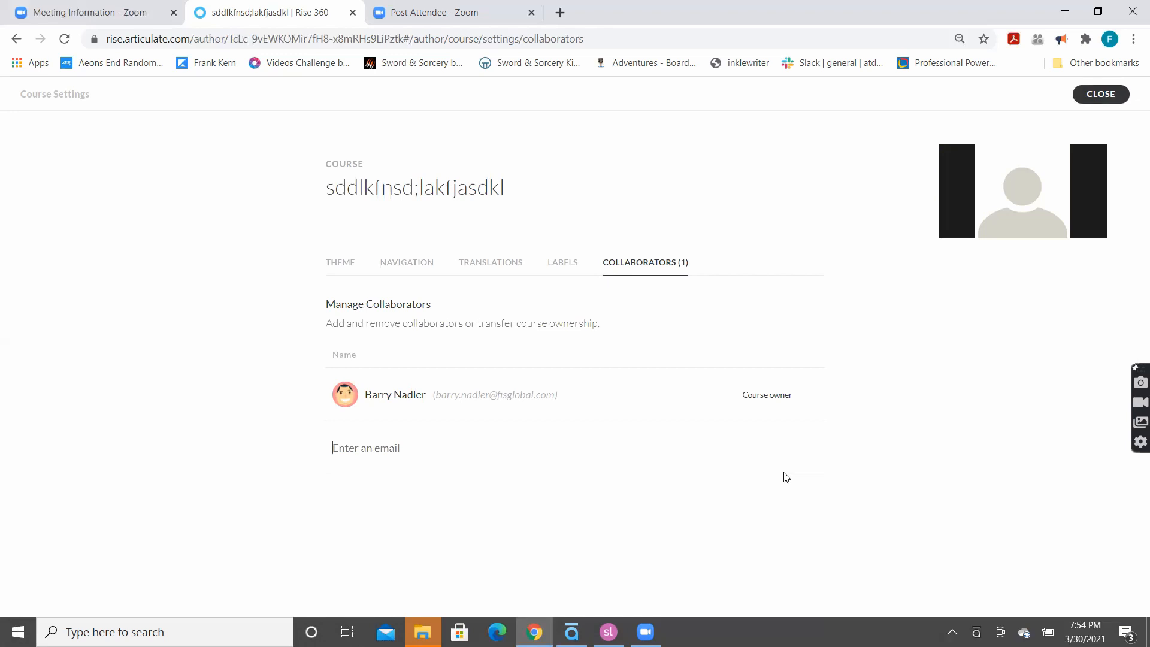
mouse_move(517, 476)
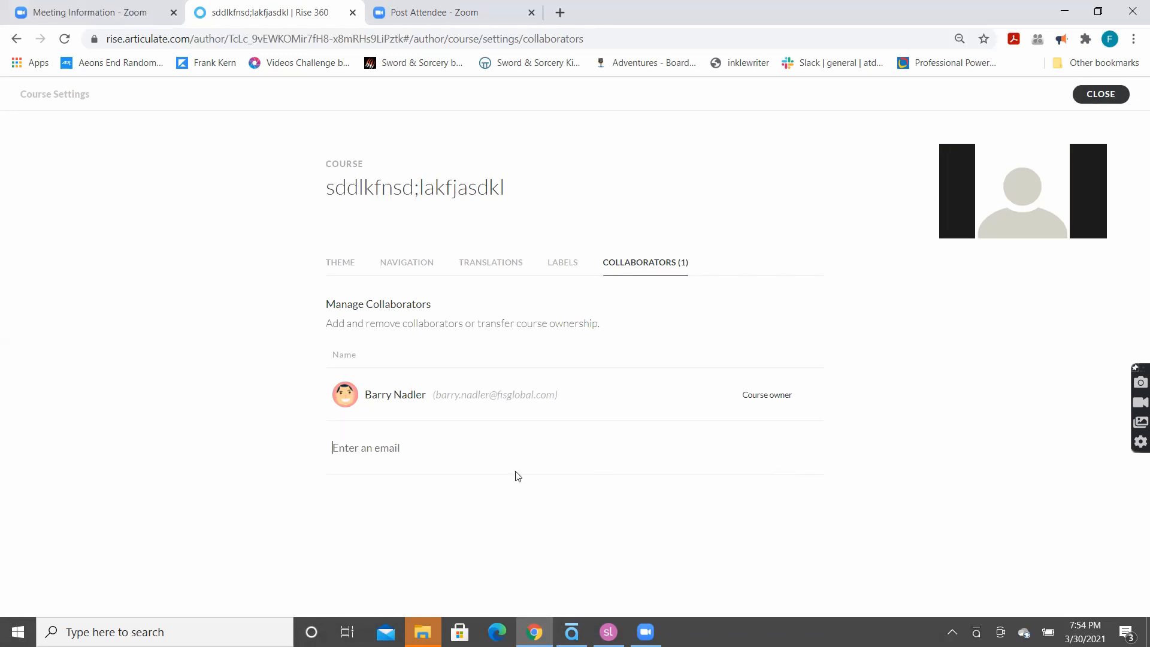
mouse_move(630, 484)
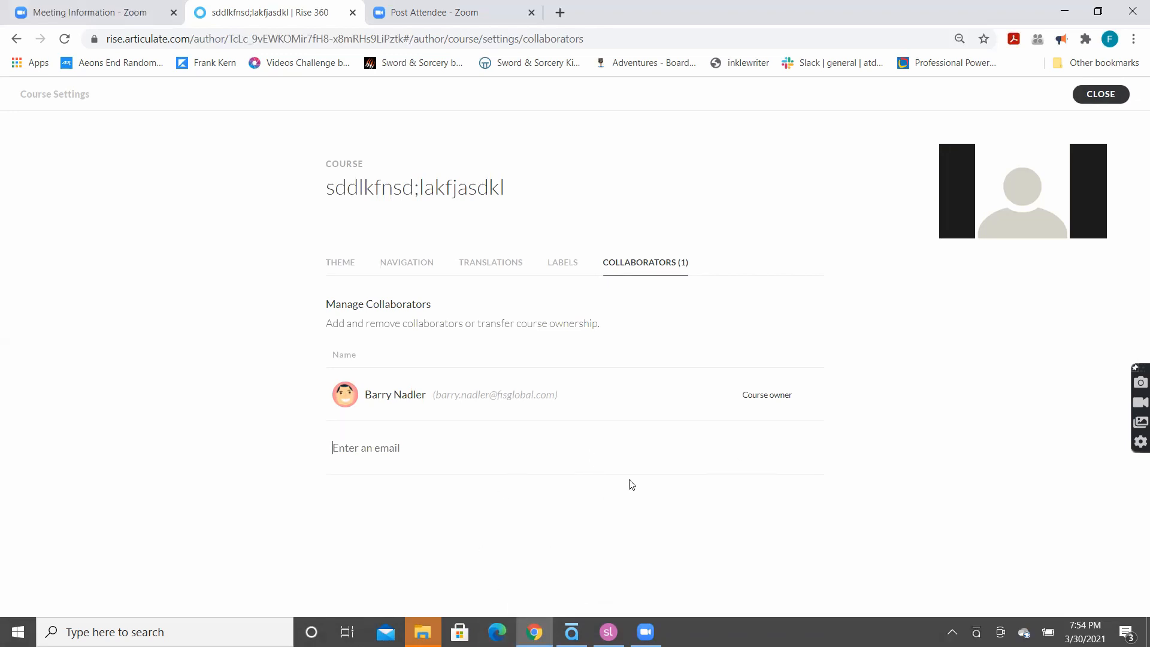
mouse_move(753, 399)
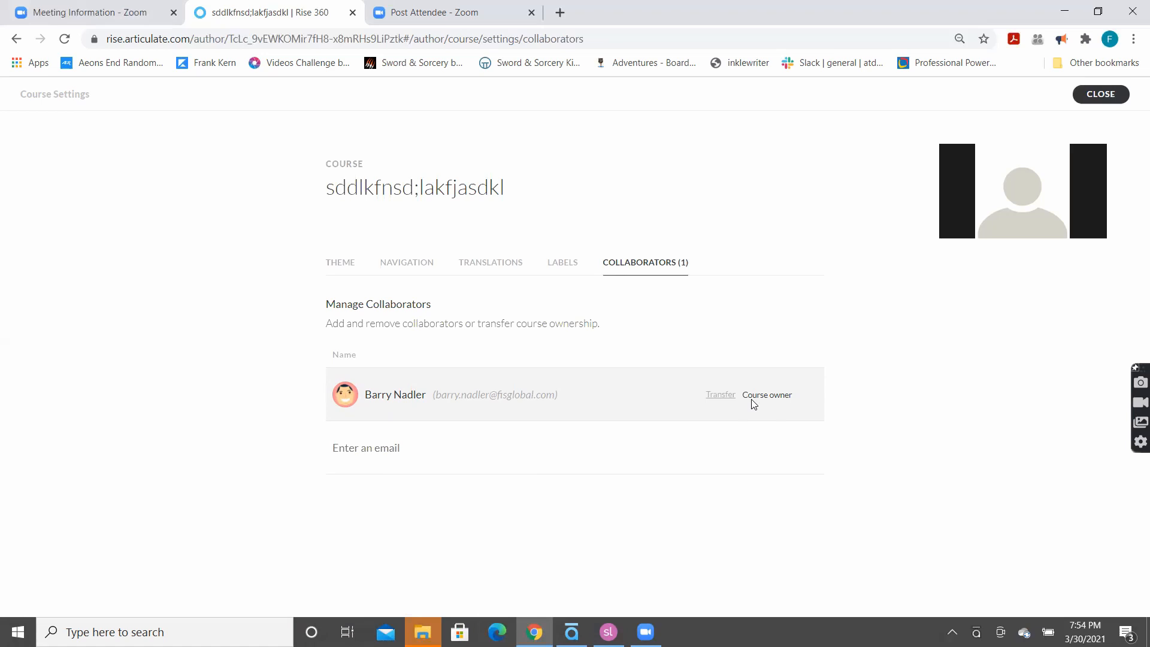
left_click(366, 448)
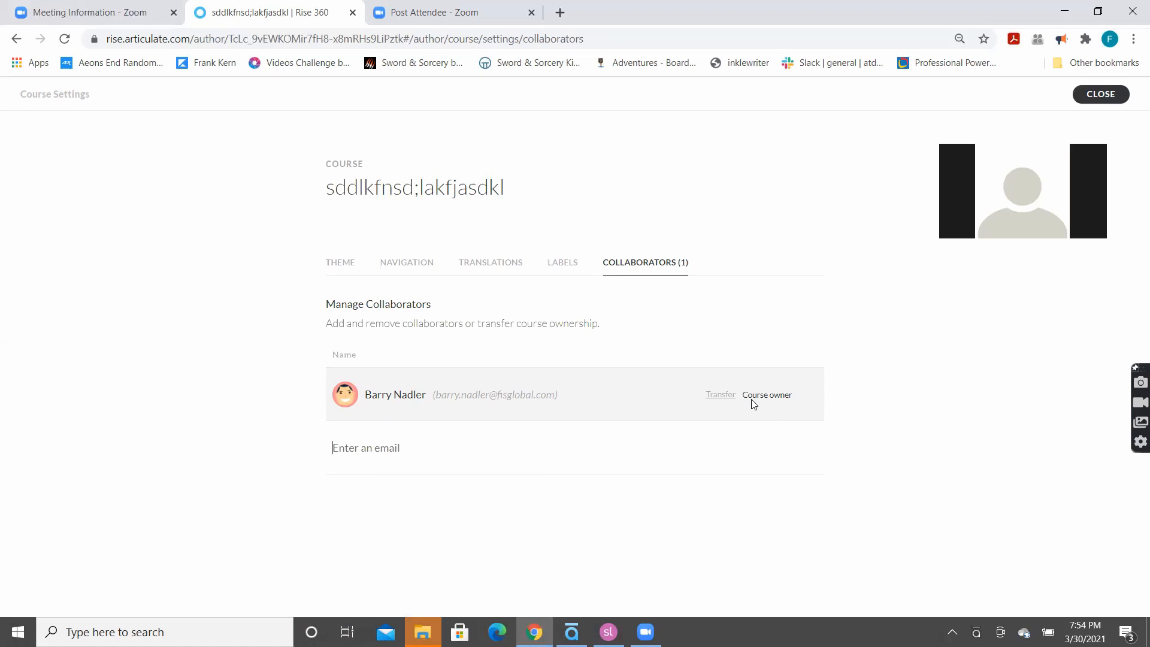